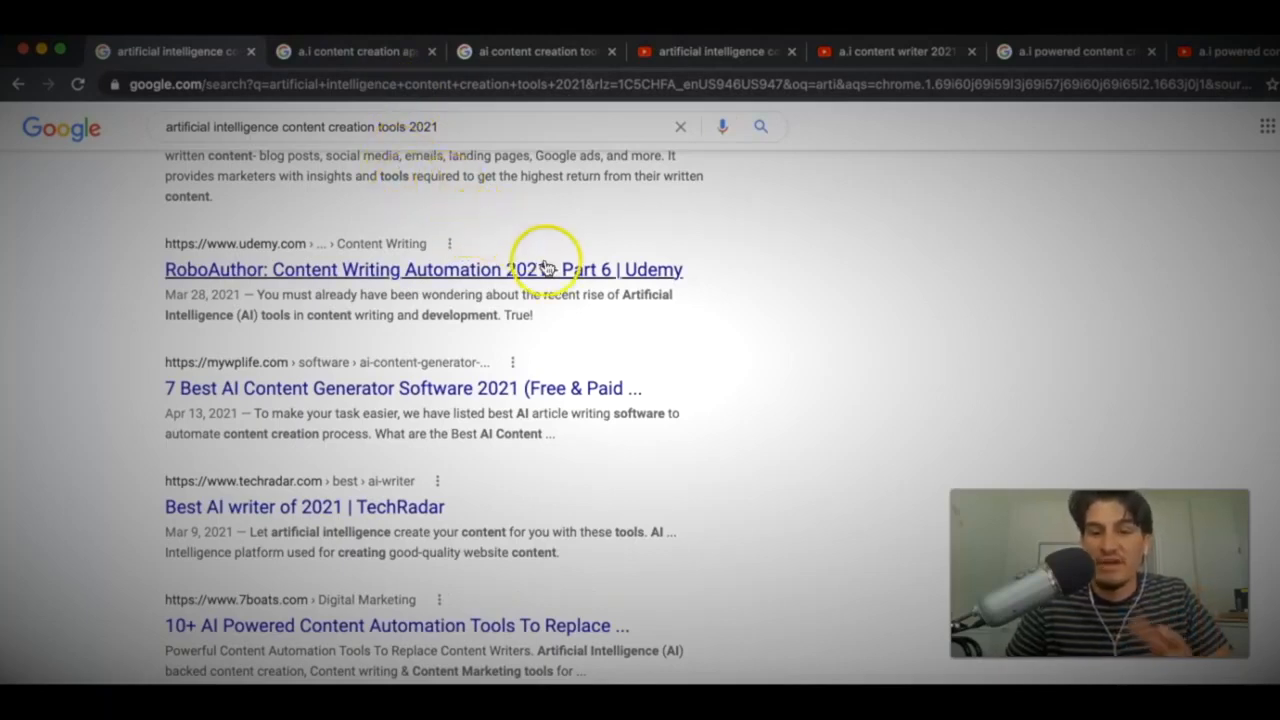
Step: Switch to the 'a.i content creation apps 2021' results and scroll down to the Videos section
scroll(up, 3)
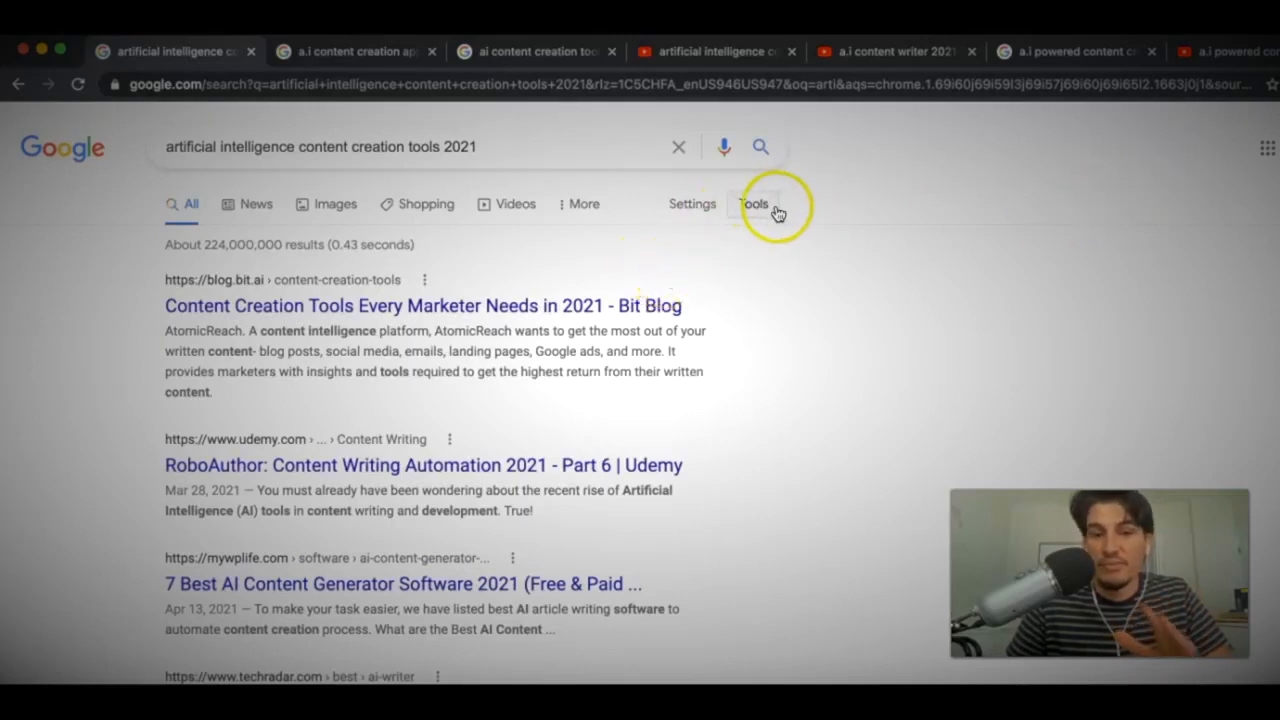
mouse_move(340, 170)
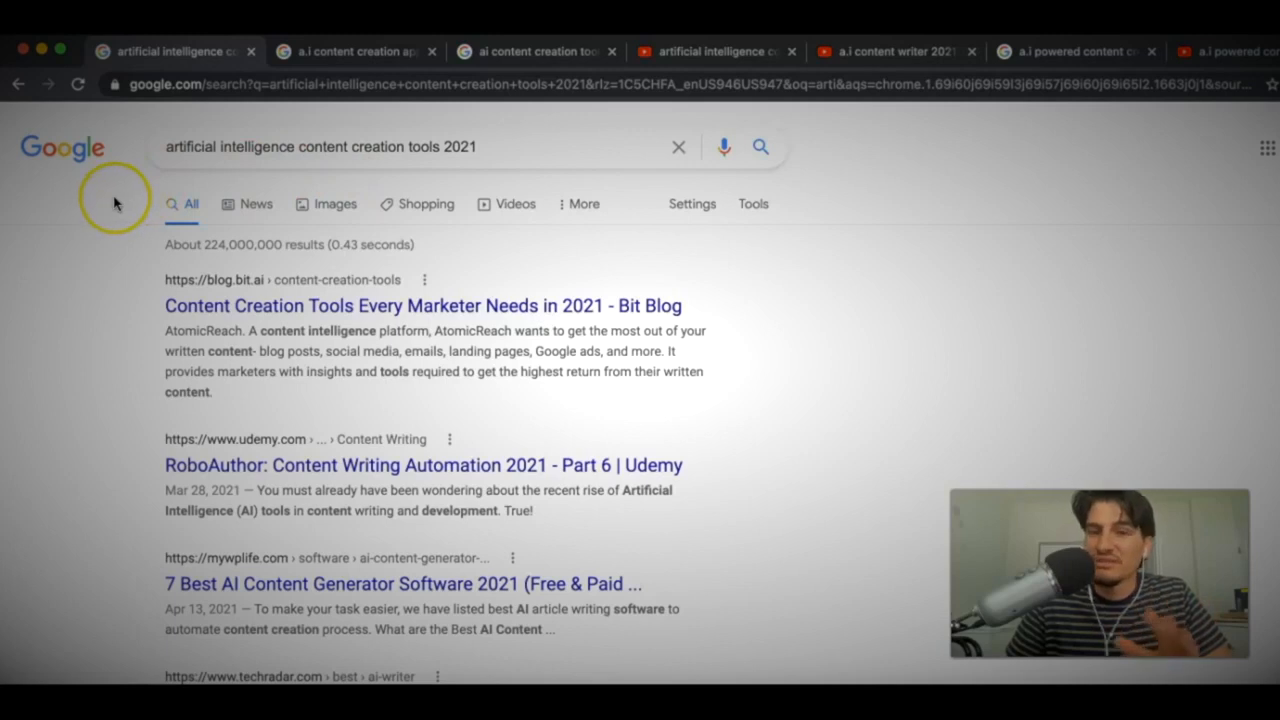
mouse_move(116, 200)
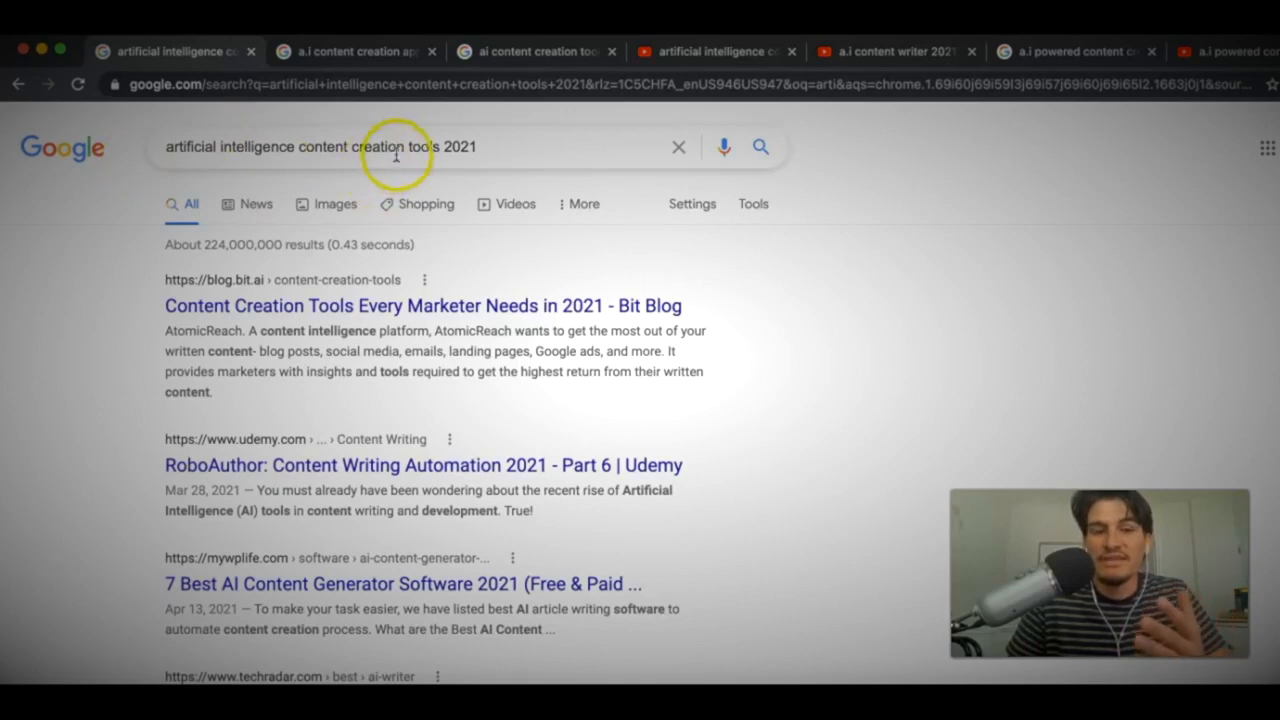
mouse_move(204, 172)
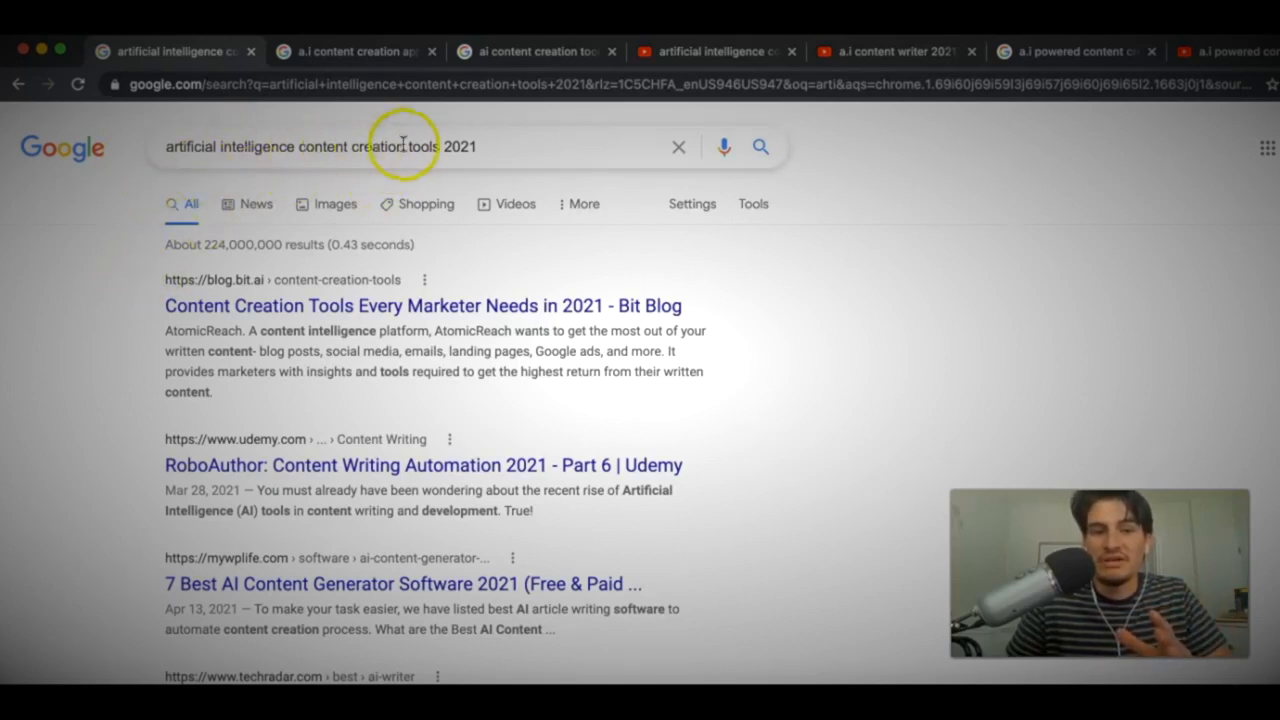
scroll(down, 3)
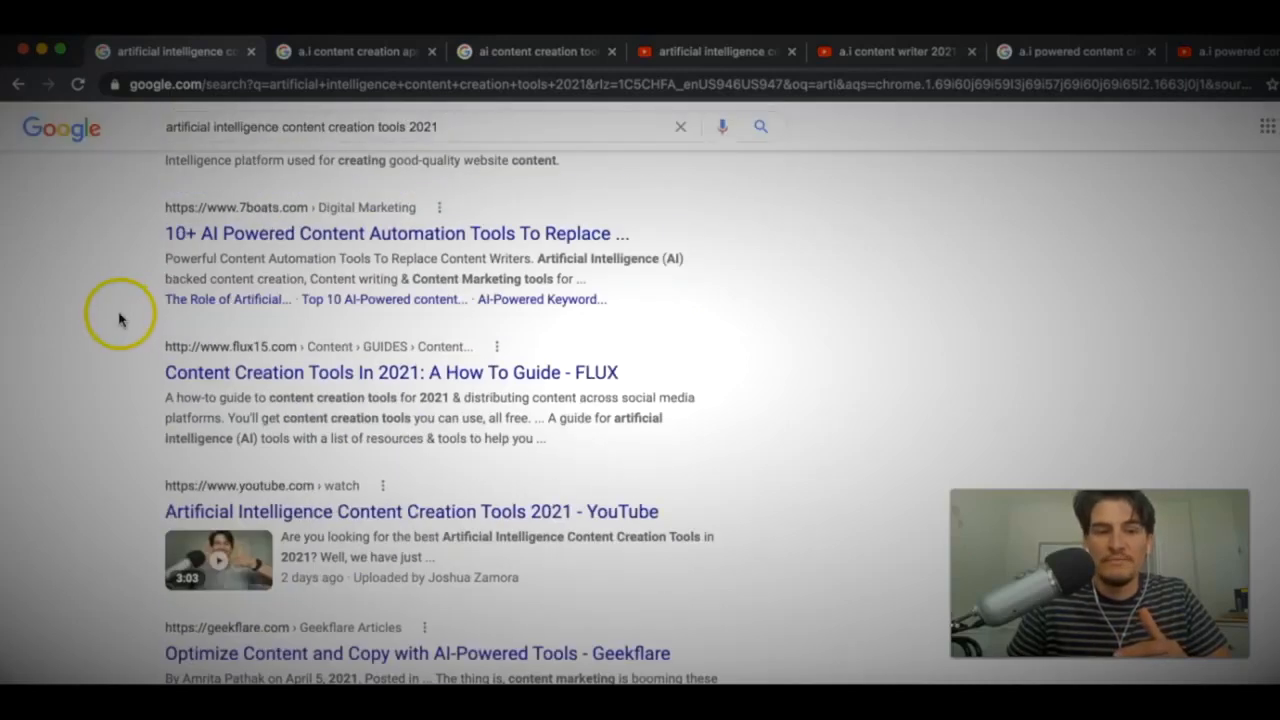
scroll(down, 3)
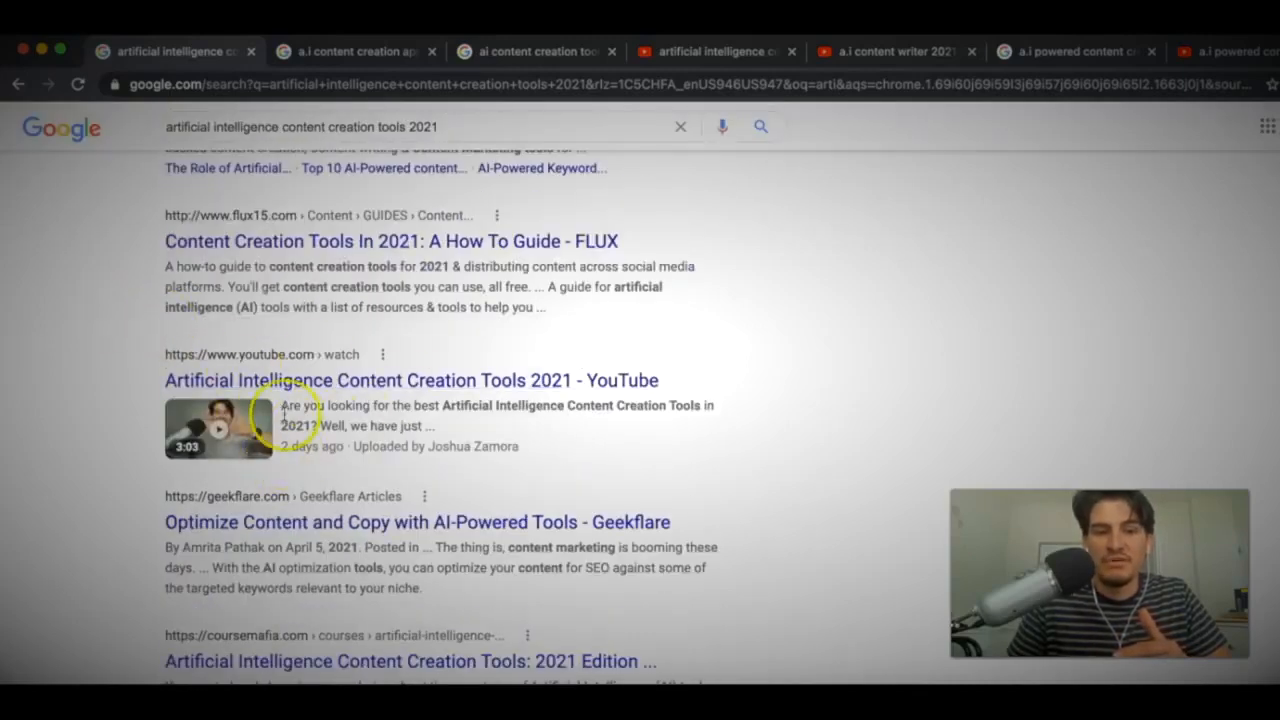
scroll(down, 3)
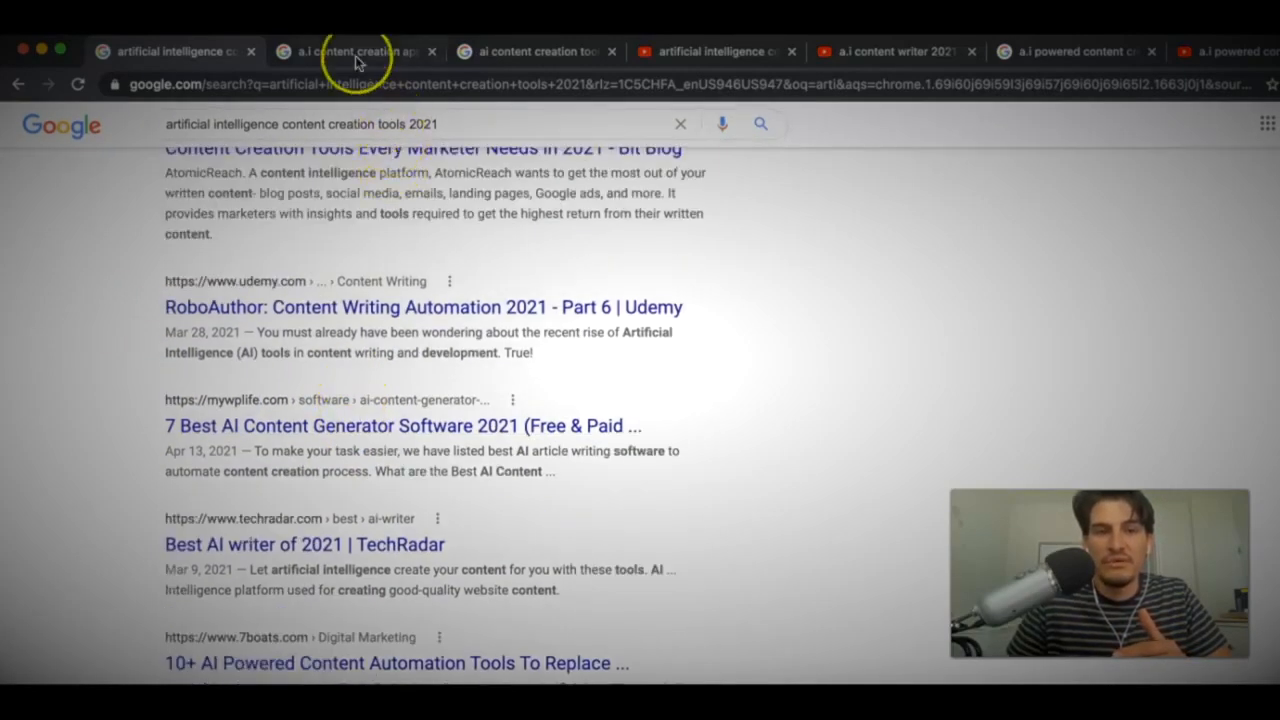
click(344, 52)
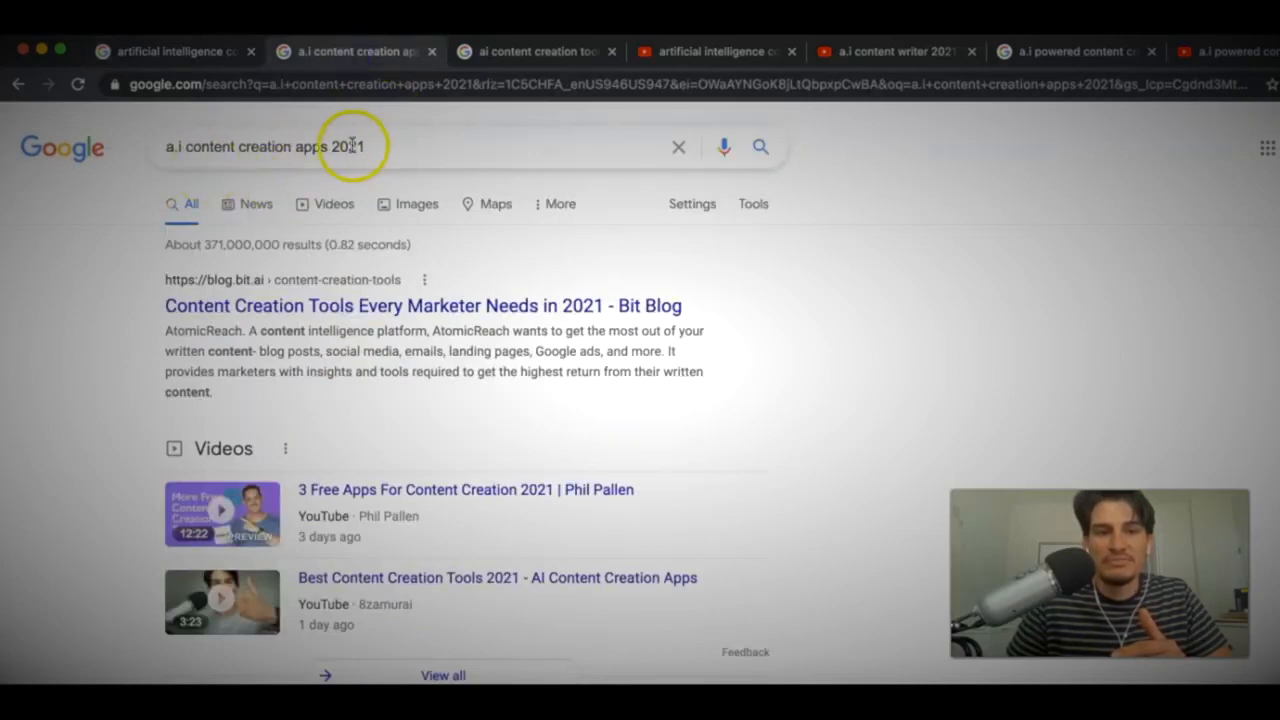
scroll(down, 3)
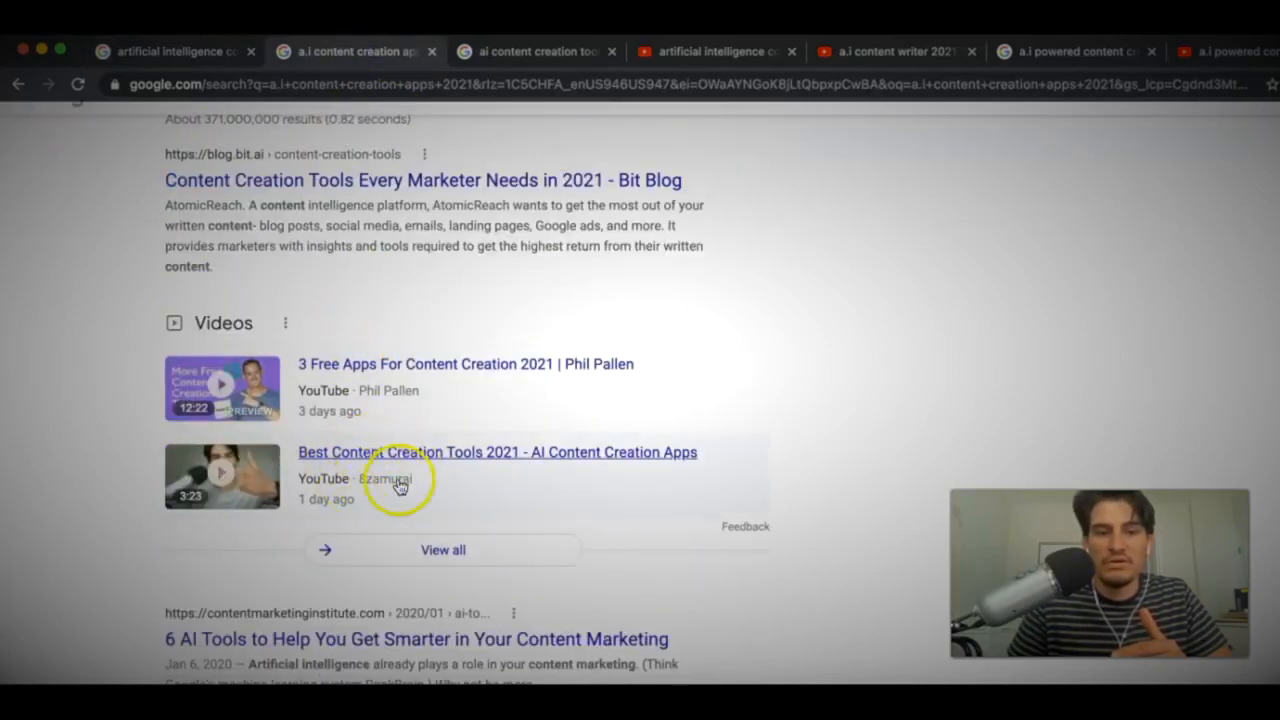
mouse_move(368, 410)
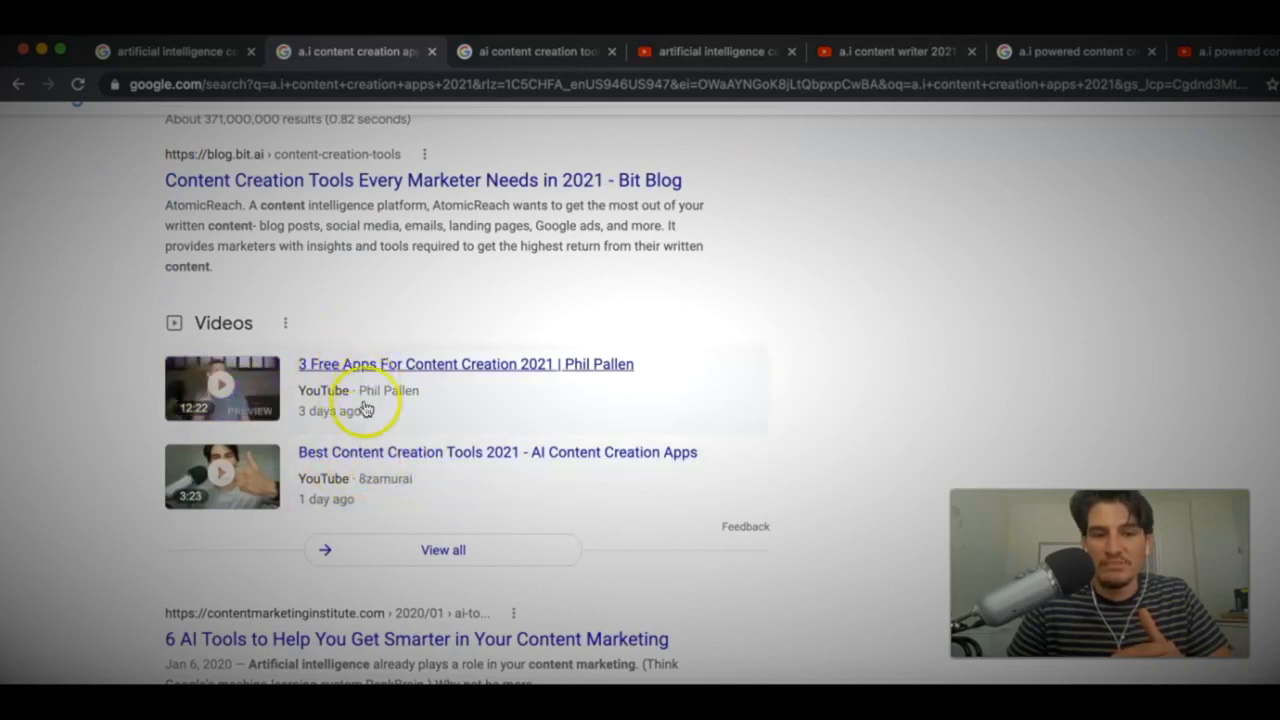
mouse_move(352, 368)
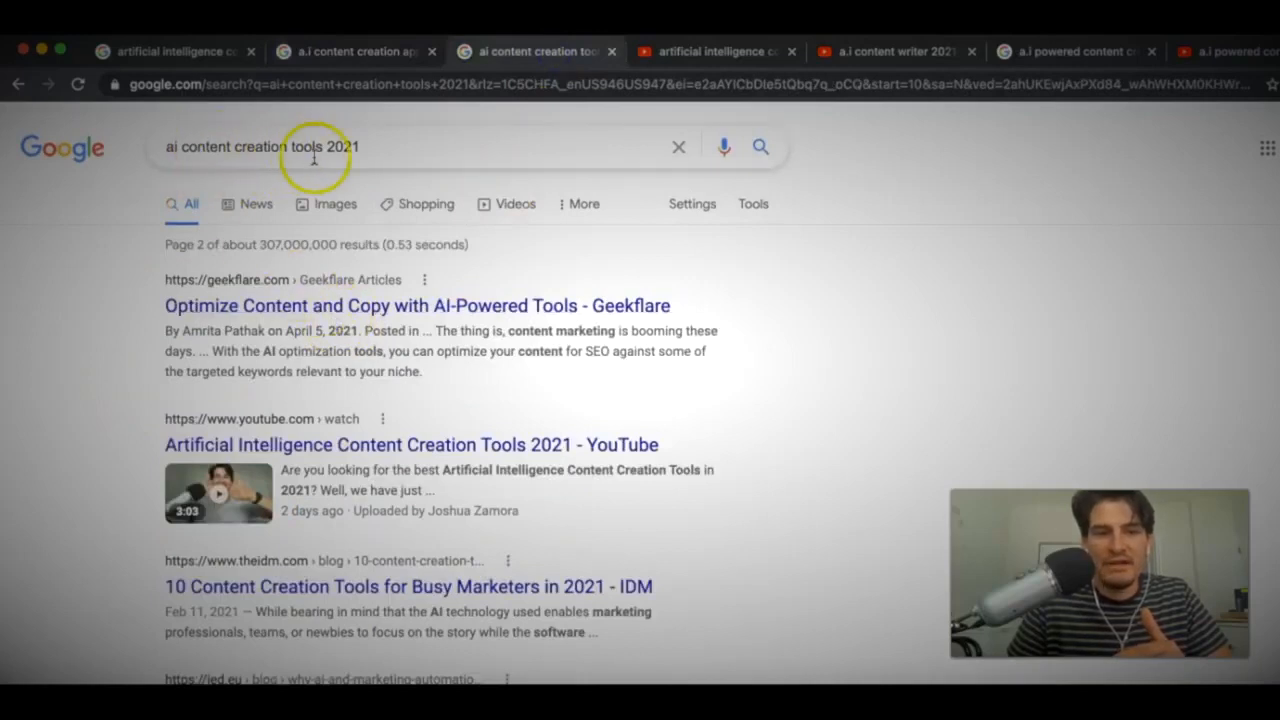
mouse_move(416, 404)
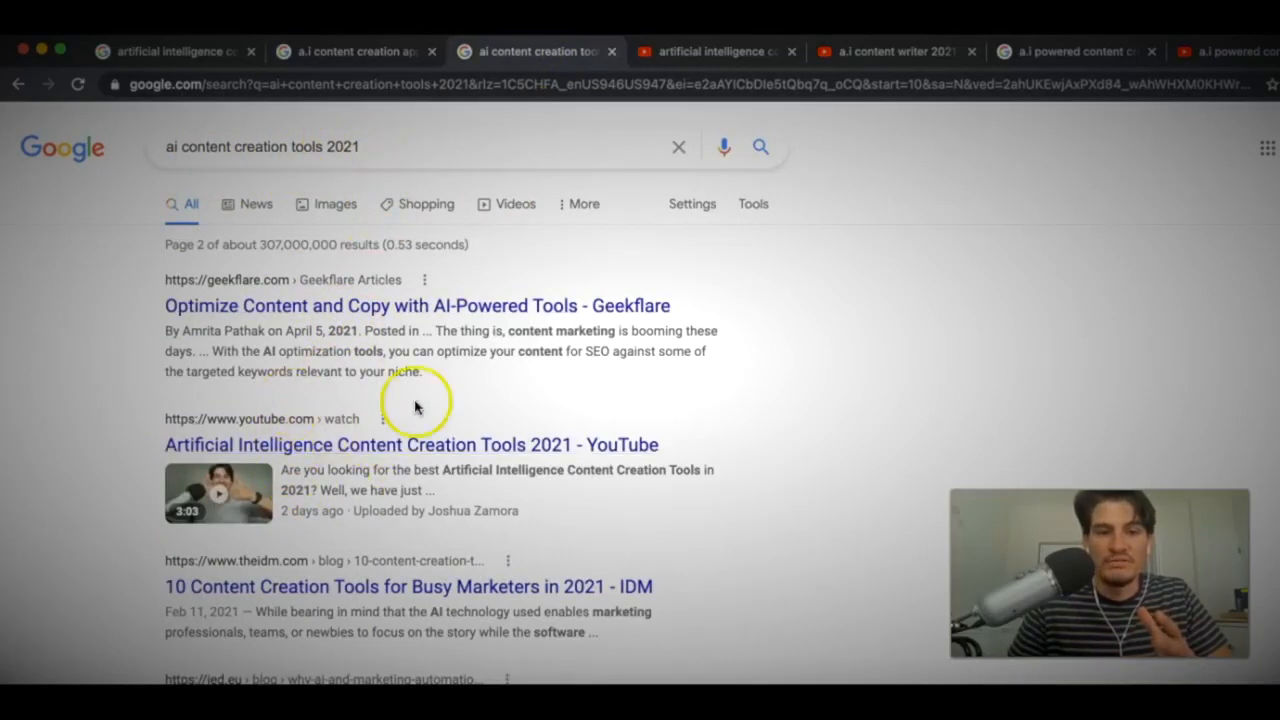
mouse_move(208, 244)
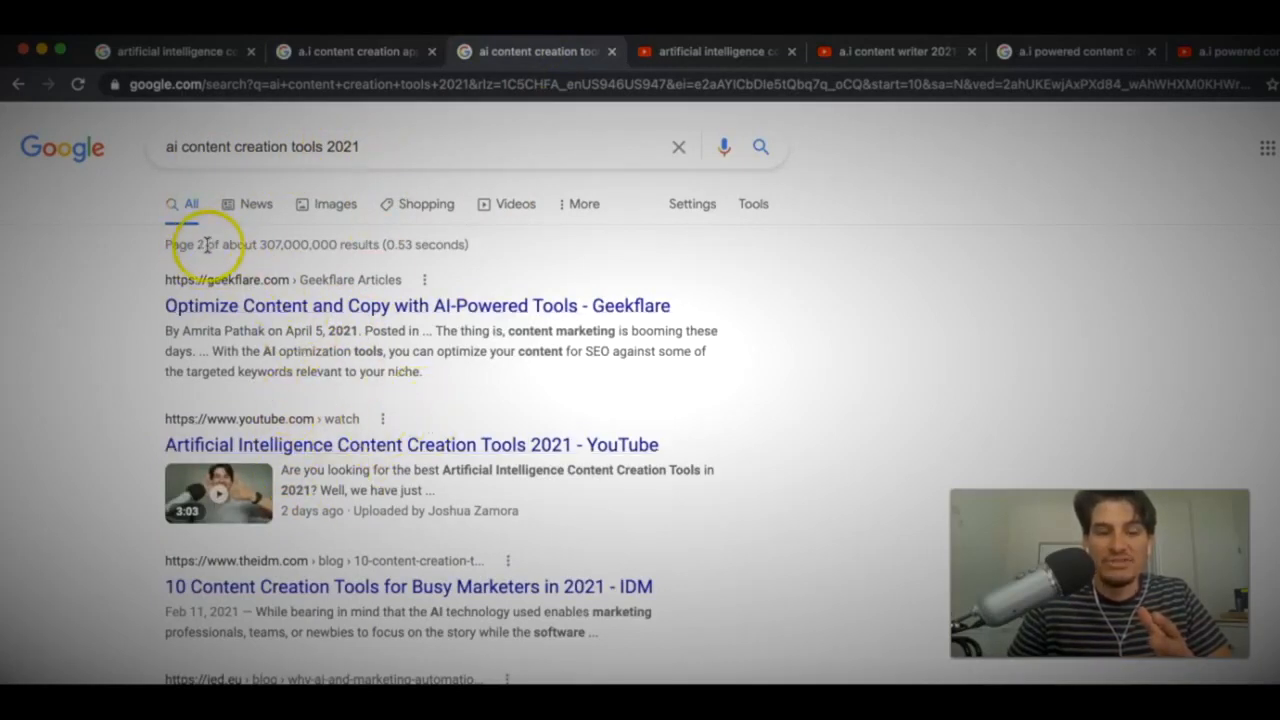
Step: Scroll down through the 'ai content creation tools 2021' results toward the related searches
scroll(down, 3)
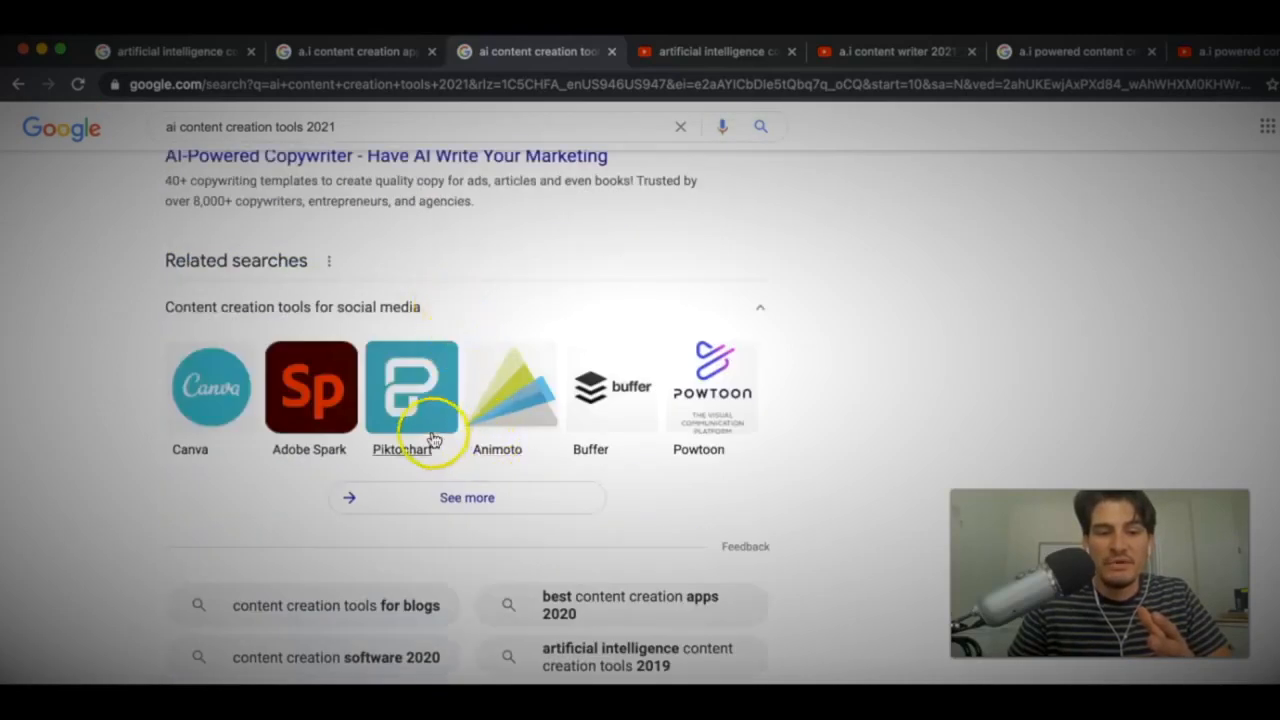
scroll(down, 3)
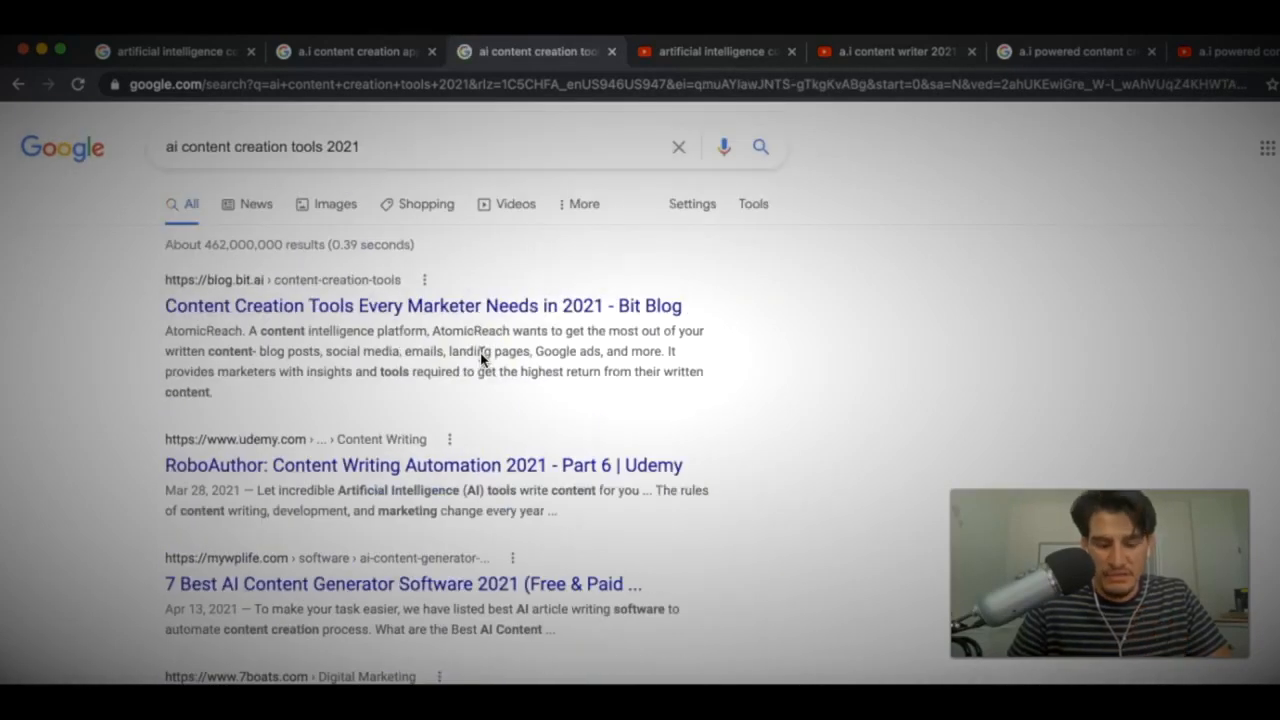
Step: Go to page 2 of the 'ai content creation tools 2021' results, where two YouTube videos lead
scroll(down, 3)
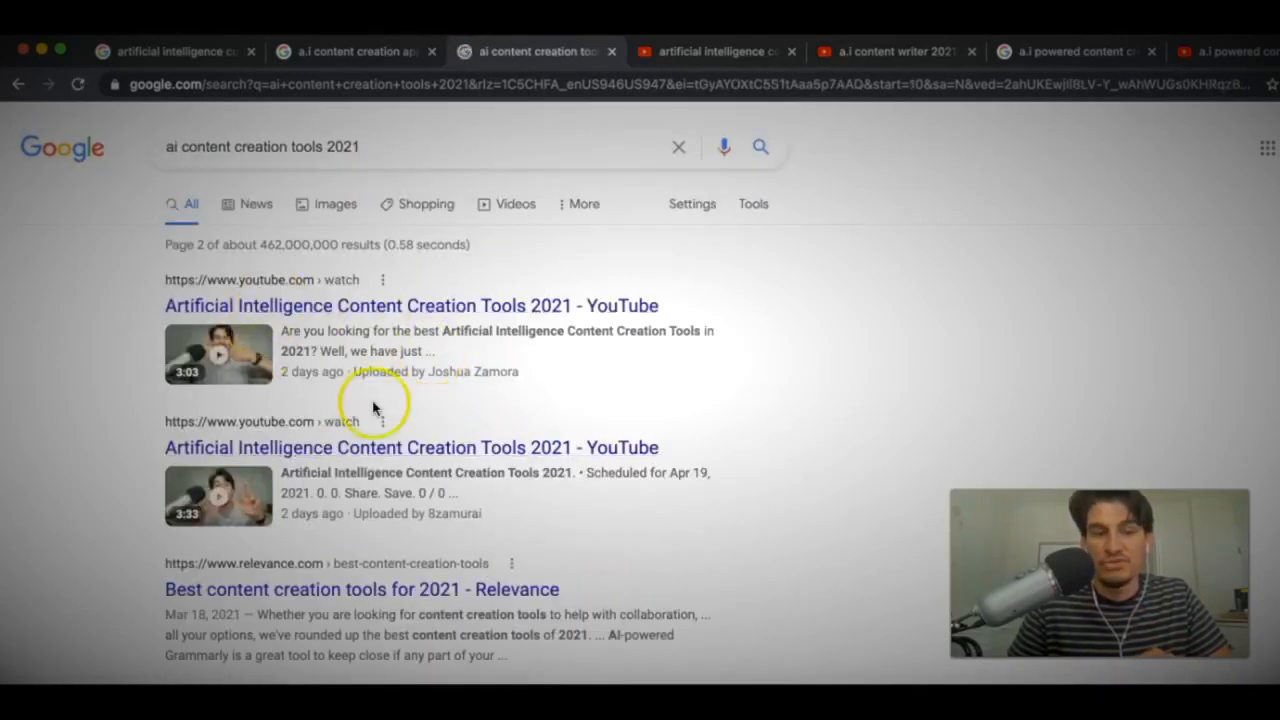
mouse_move(392, 404)
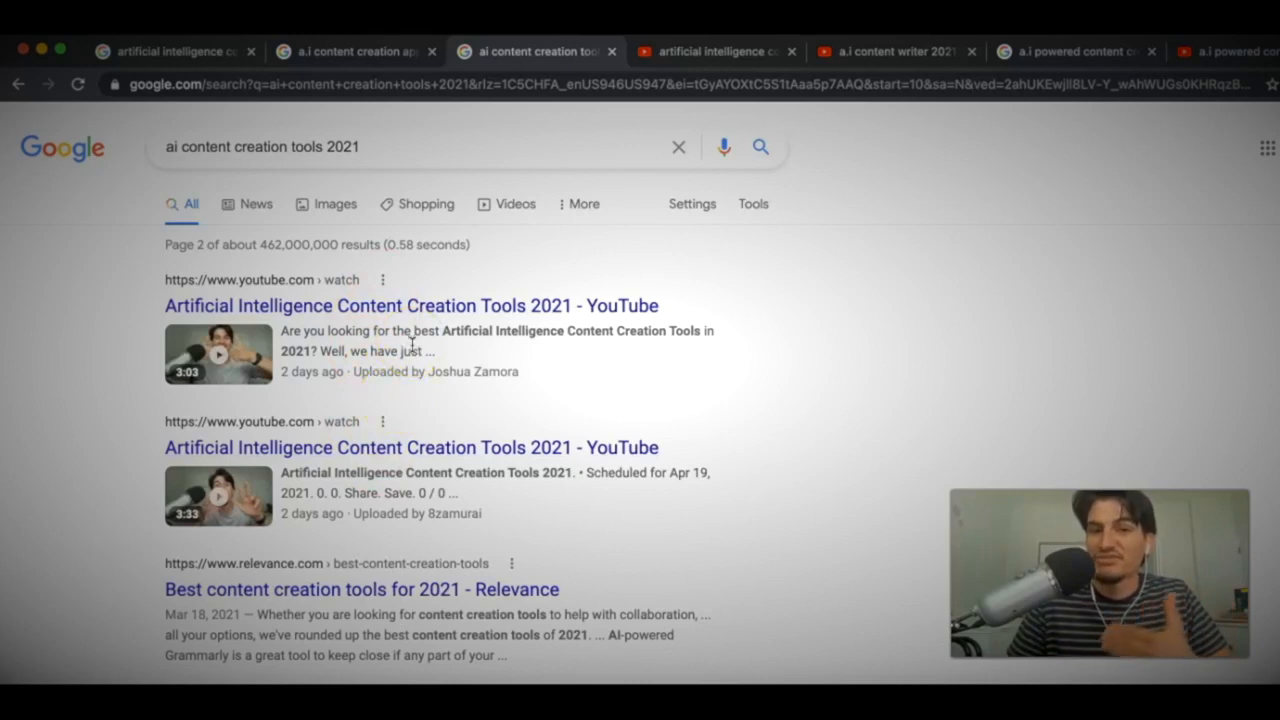
click(324, 350)
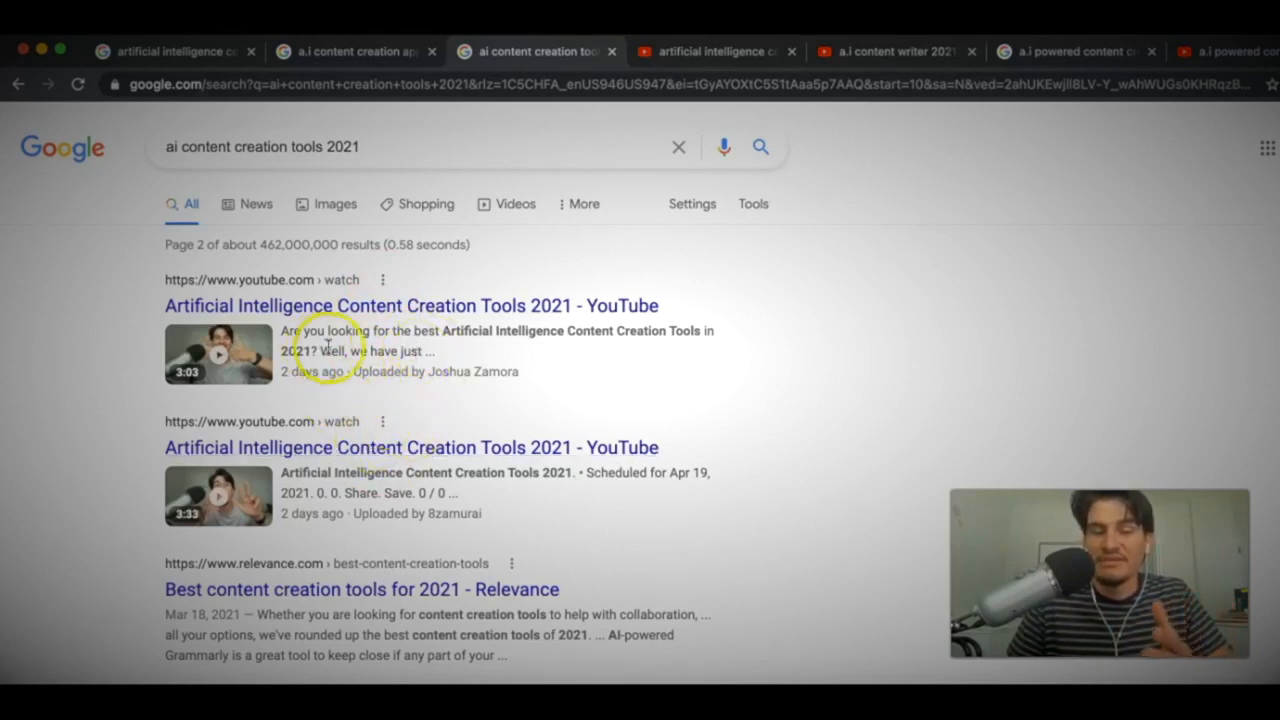
mouse_move(404, 414)
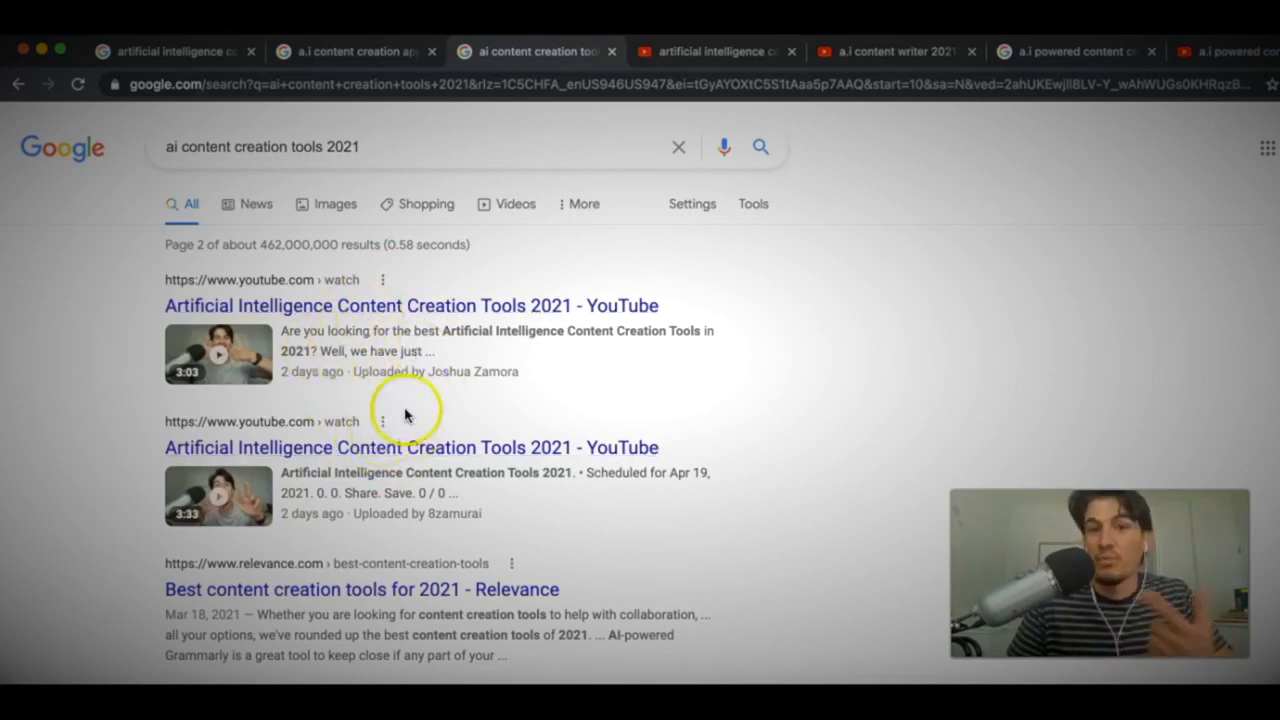
mouse_move(382, 336)
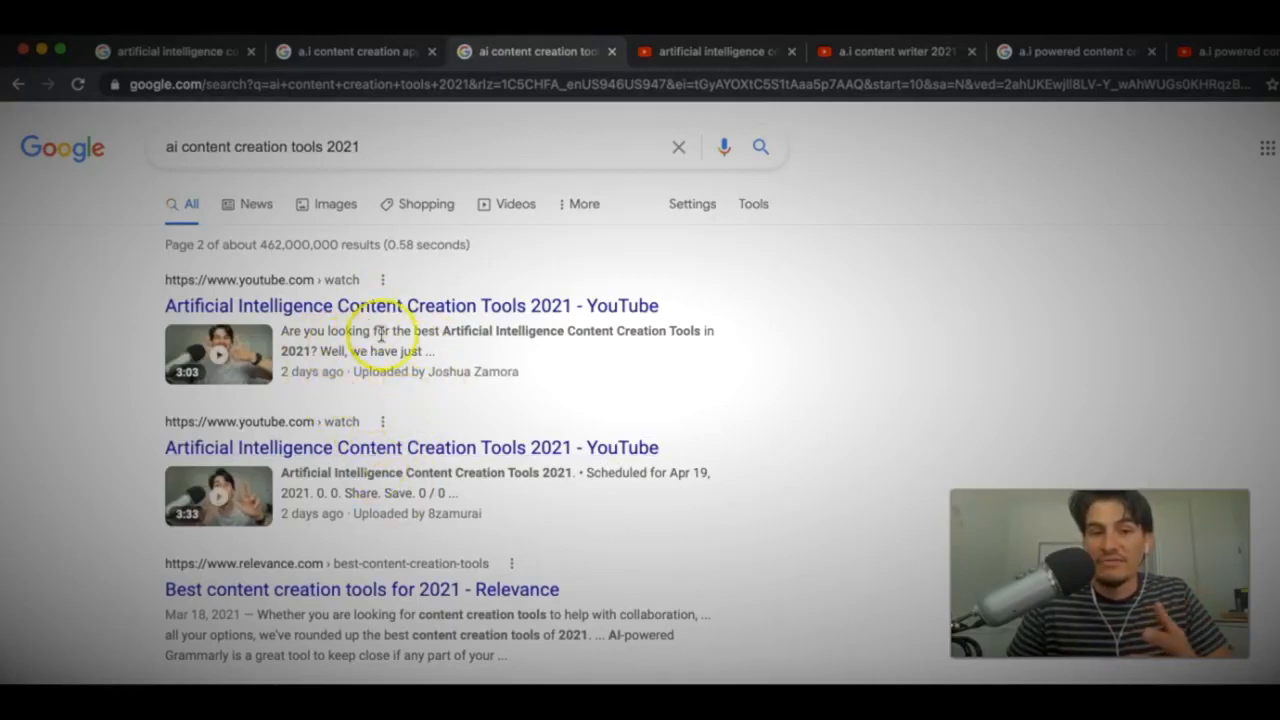
mouse_move(450, 358)
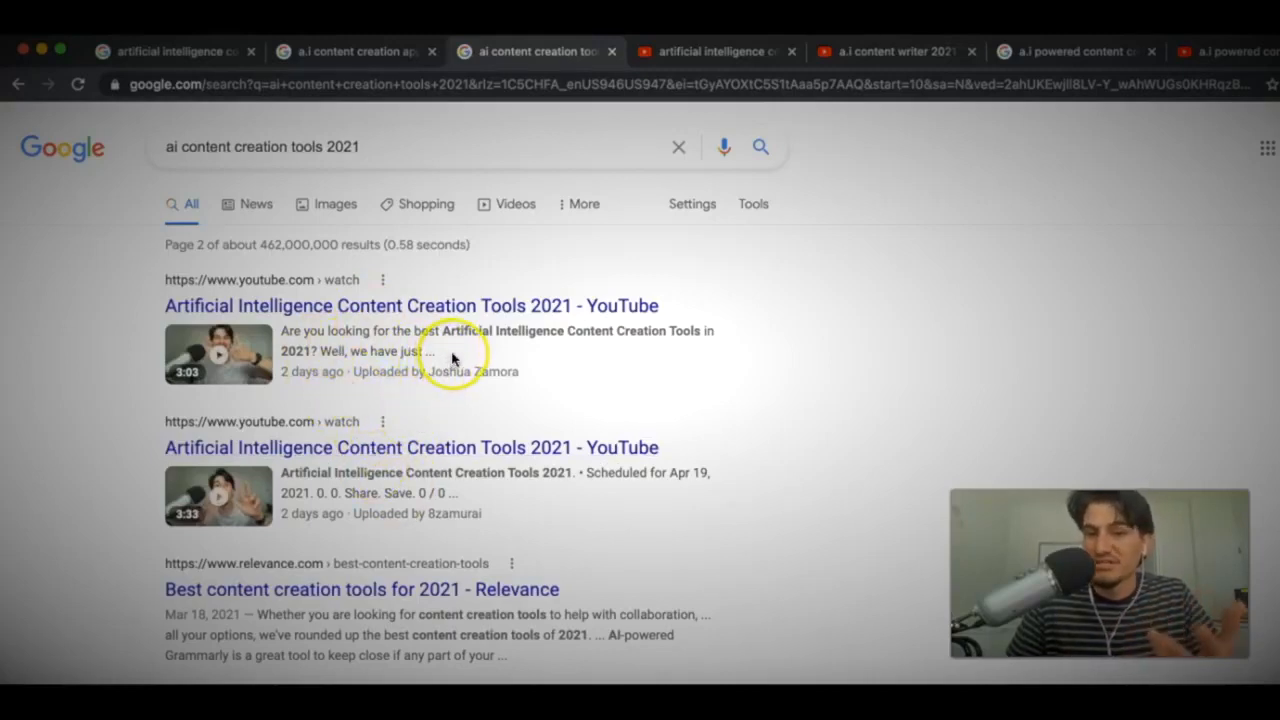
mouse_move(420, 390)
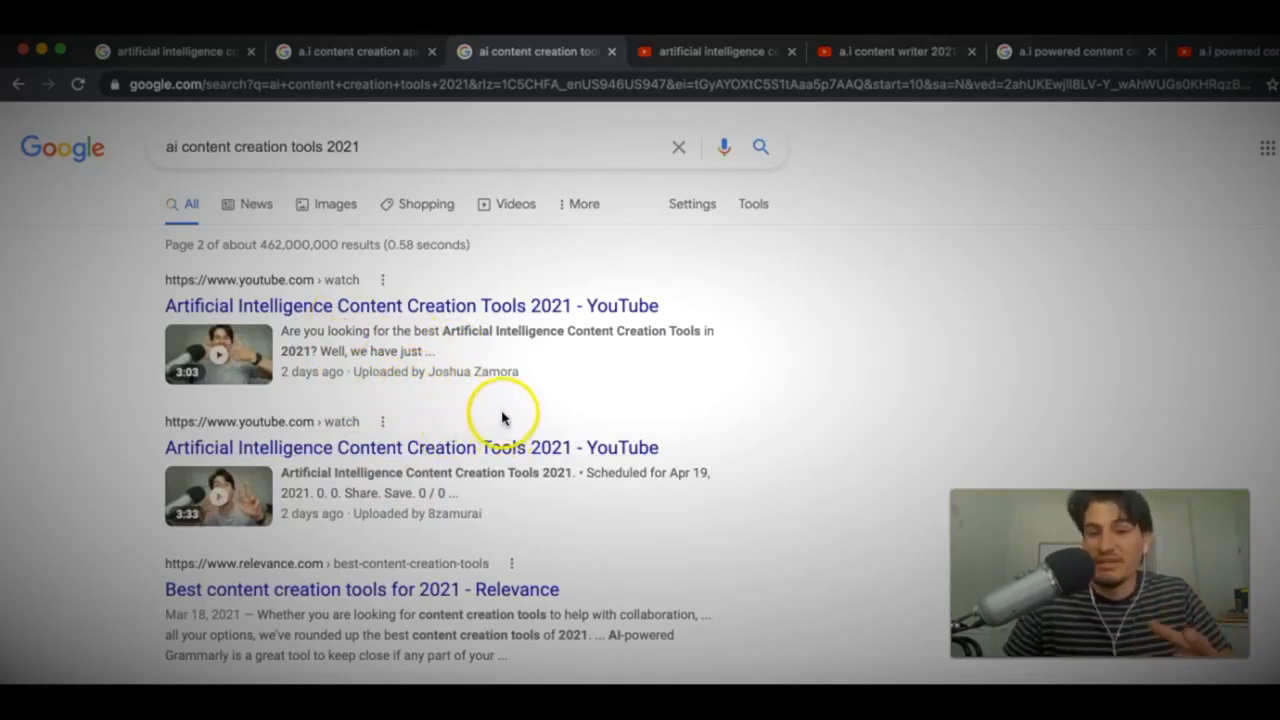
mouse_move(464, 410)
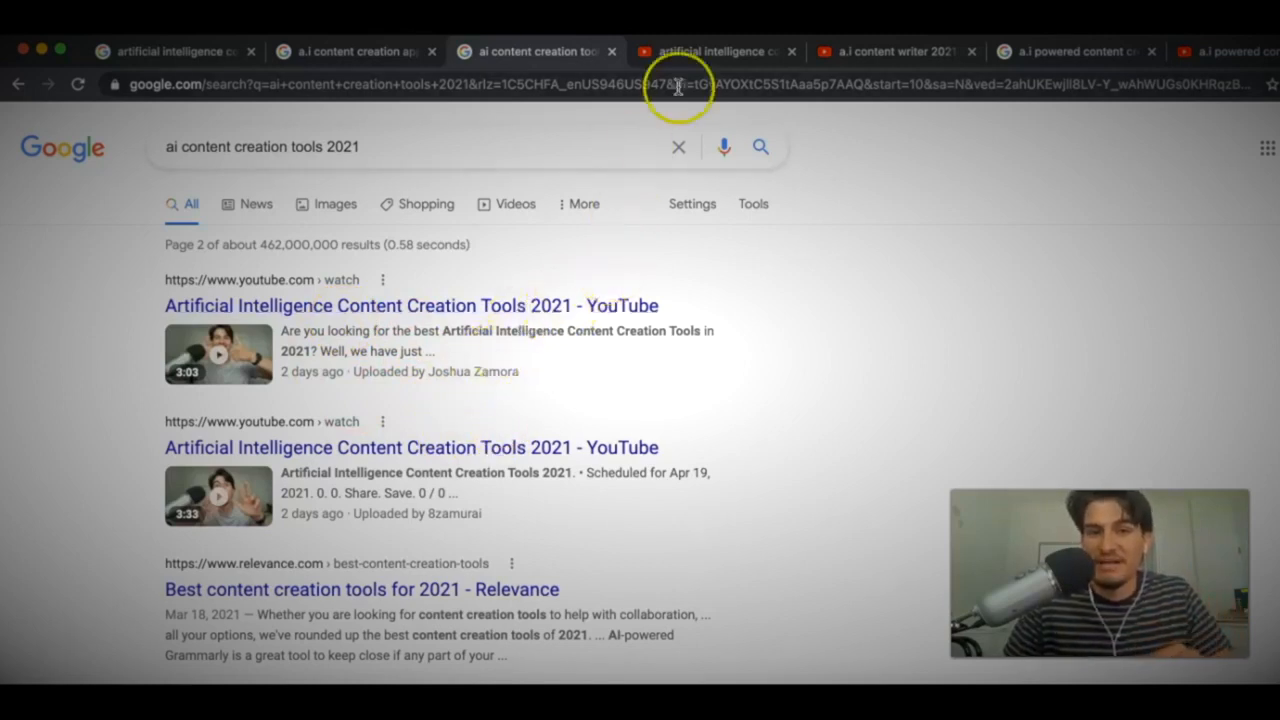
Step: Switch to the YouTube results for 'a.i content writer 2021', topped by the Best A.I Content Writer video
click(716, 52)
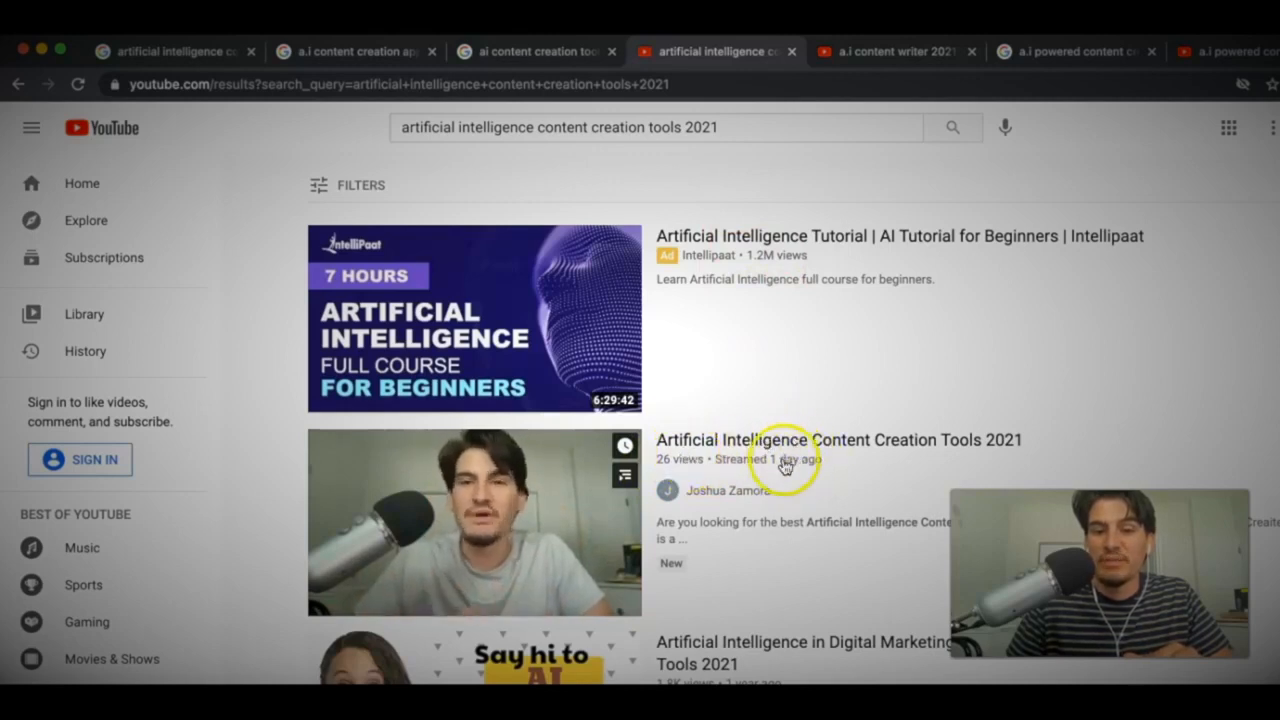
click(890, 52)
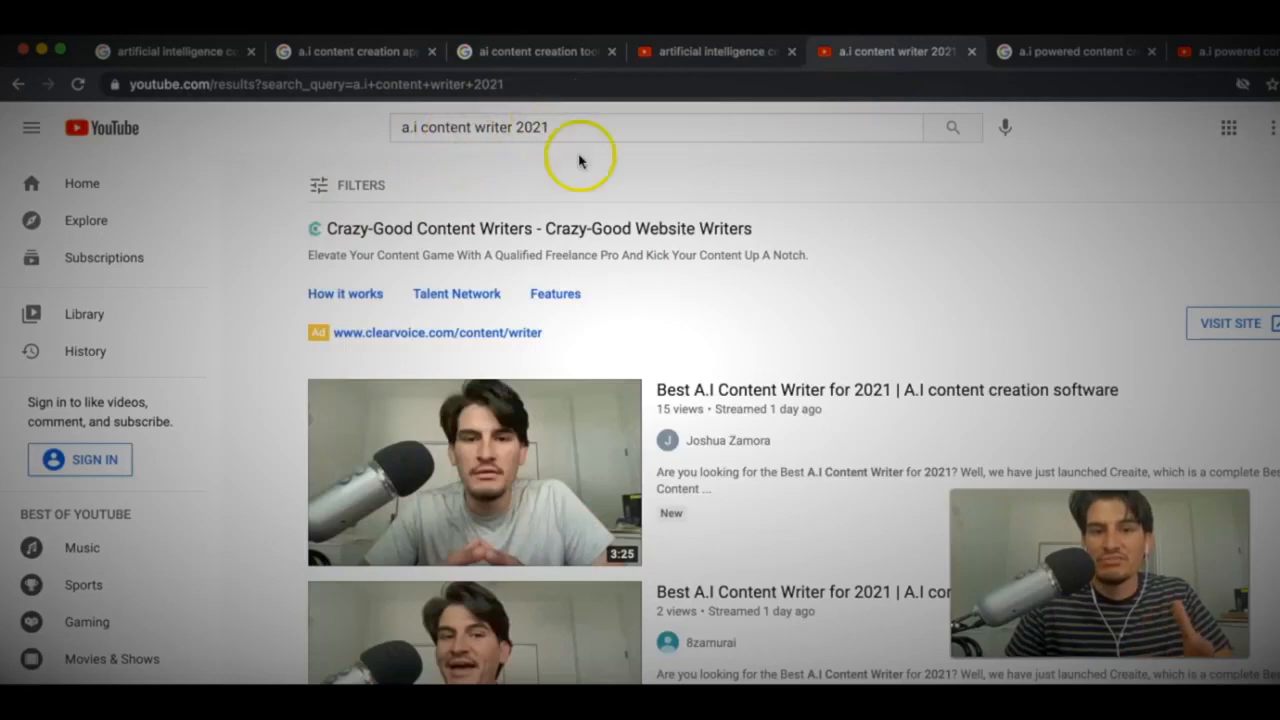
scroll(down, 3)
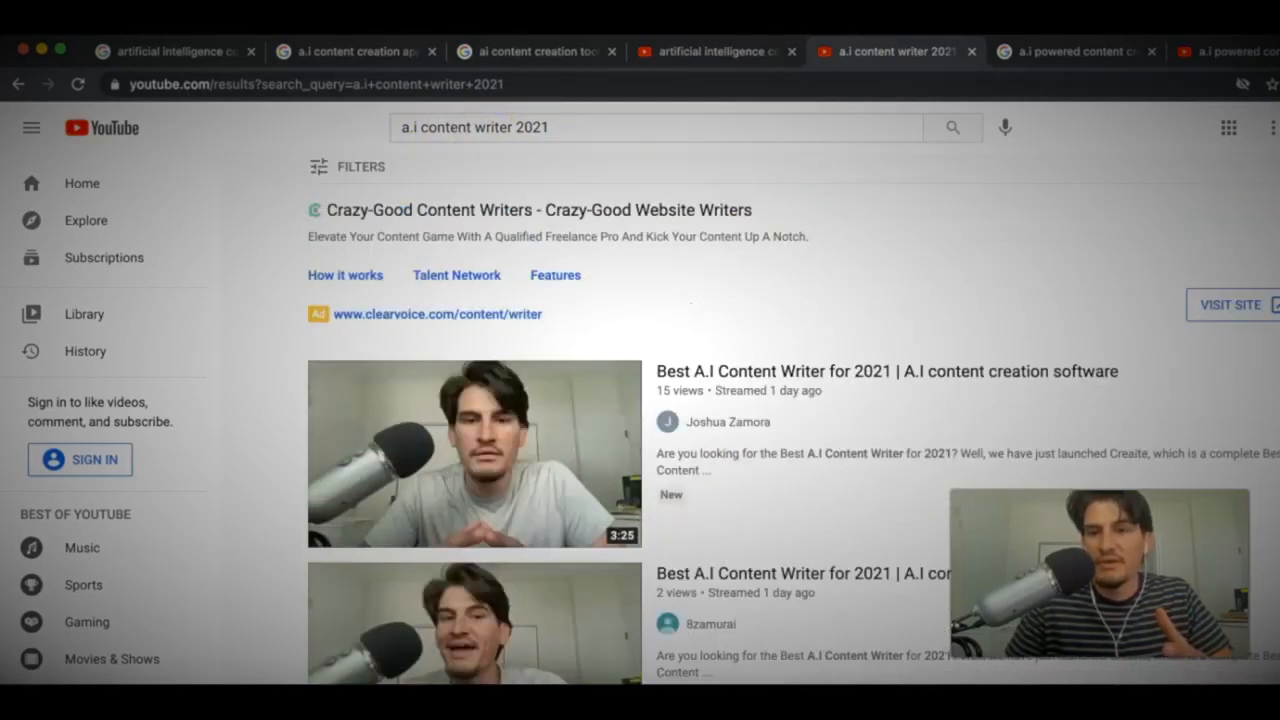
Step: Switch to the 'a.i powered content creation software 2021' results and mark the second-ranked YouTube video
click(1070, 52)
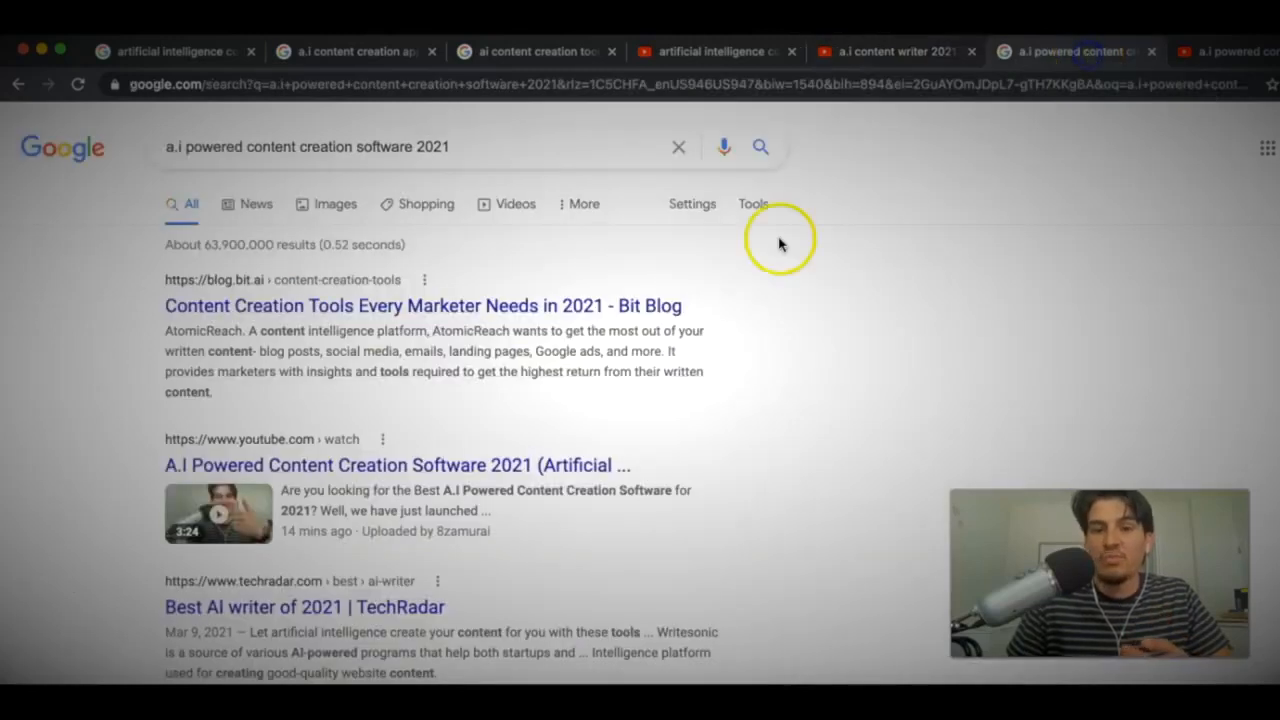
mouse_move(572, 272)
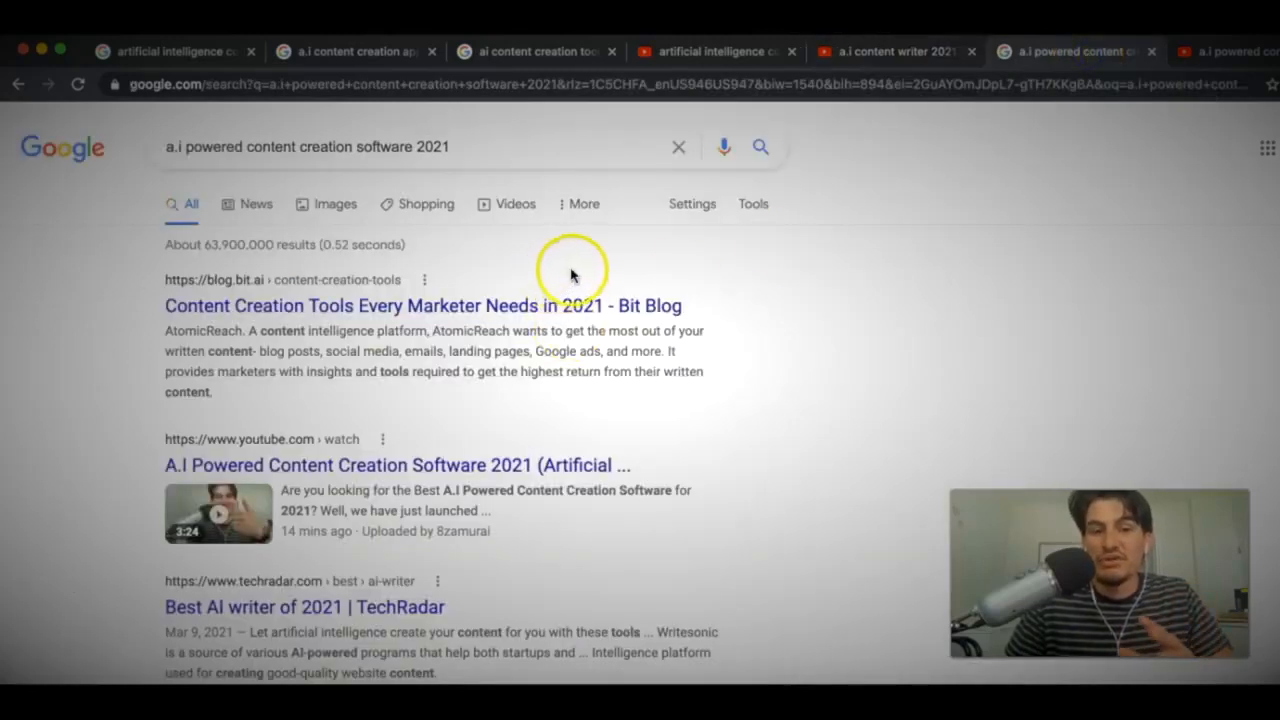
mouse_move(340, 530)
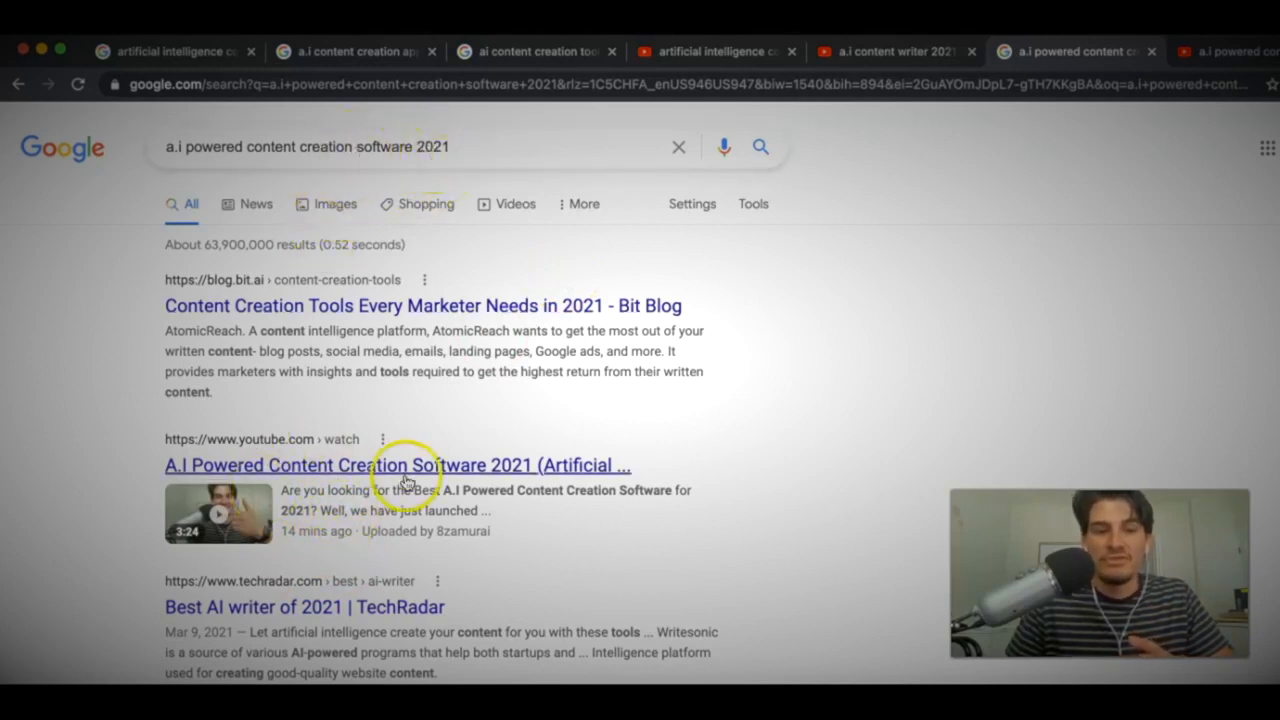
right_click(398, 464)
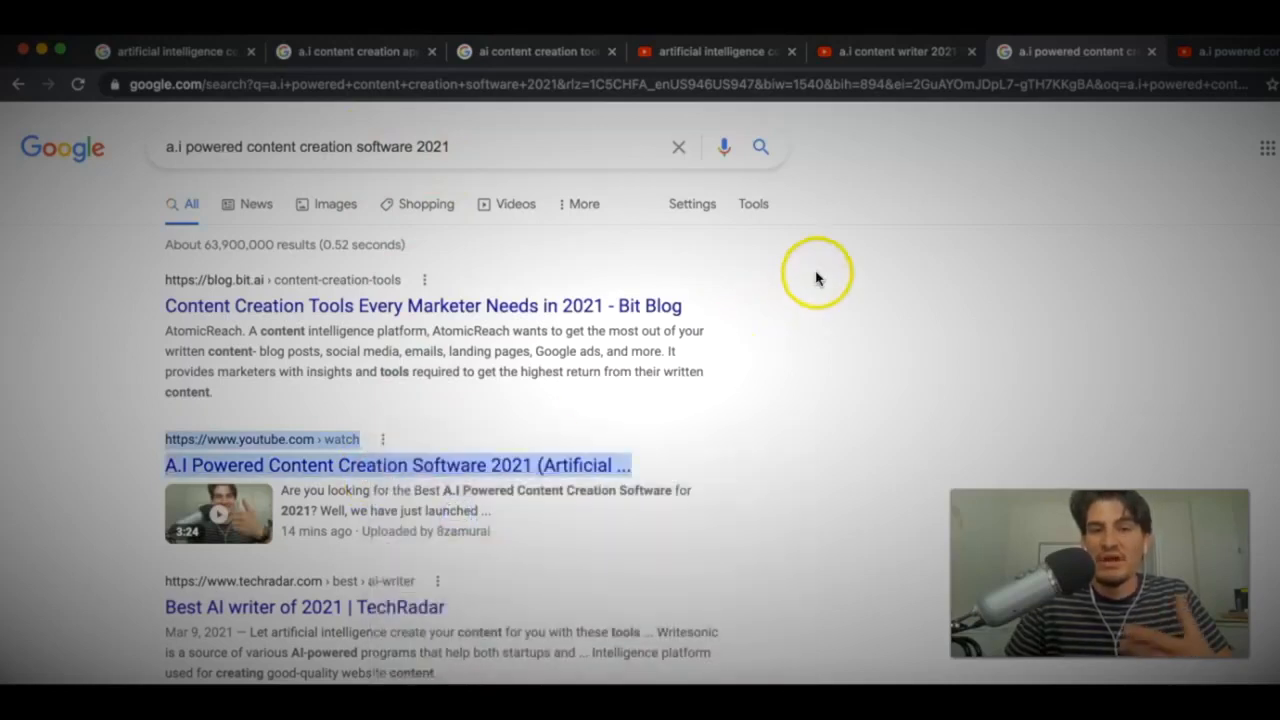
mouse_move(364, 450)
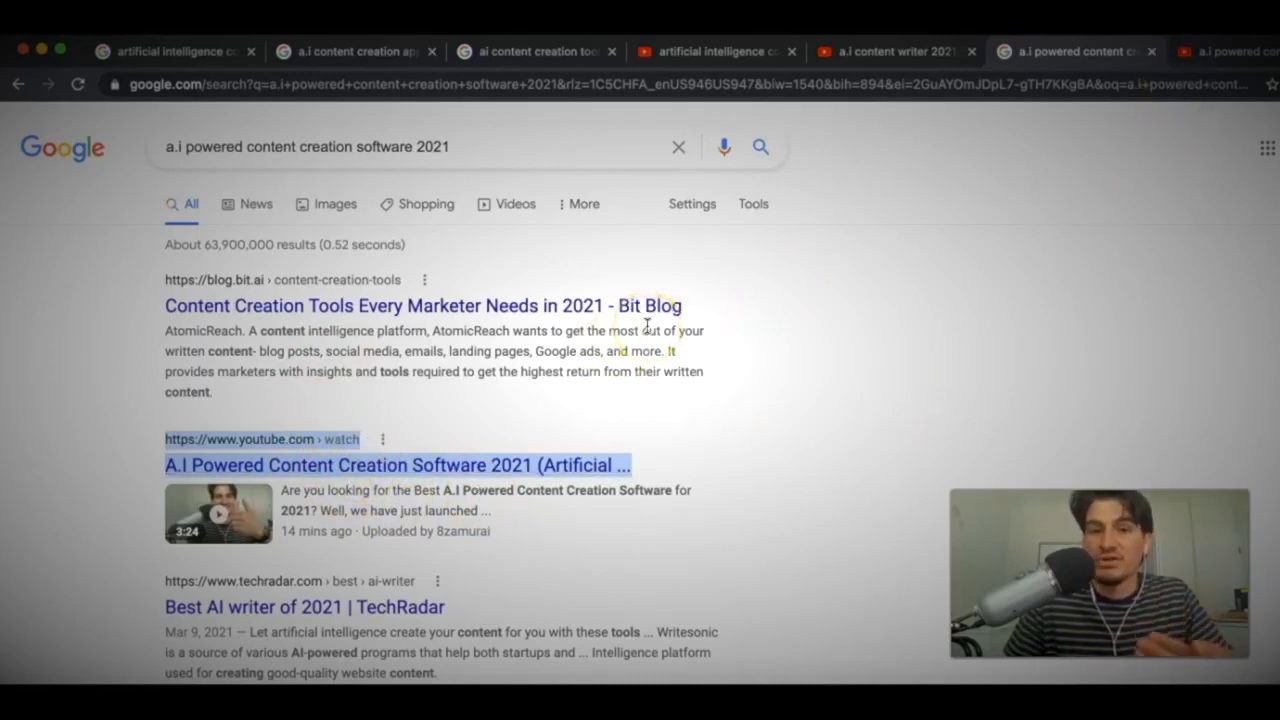
mouse_move(728, 408)
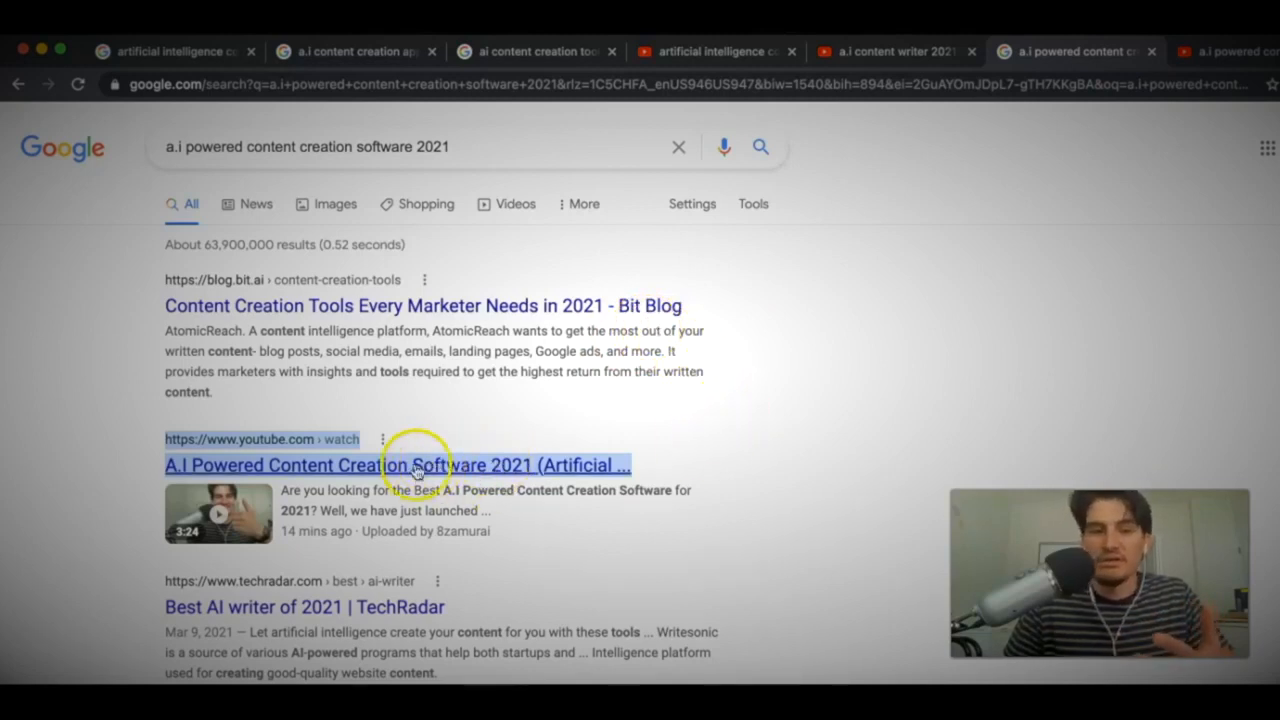
mouse_move(678, 408)
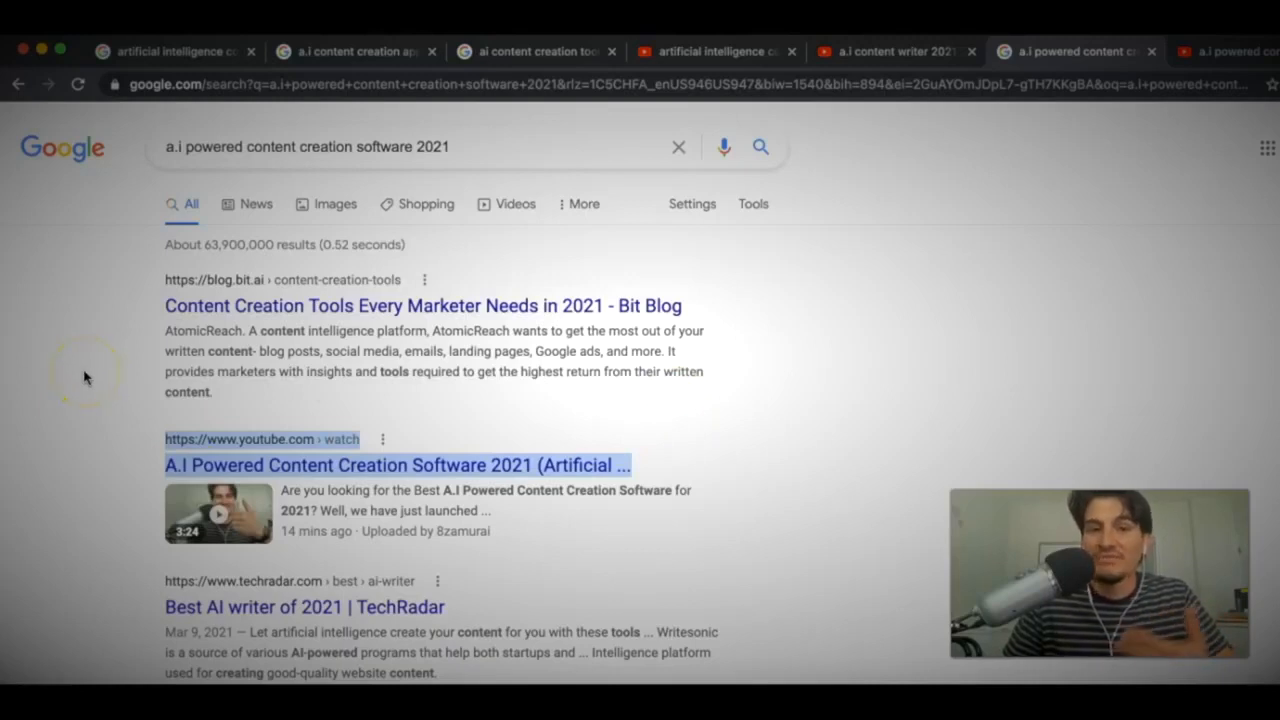
mouse_move(212, 396)
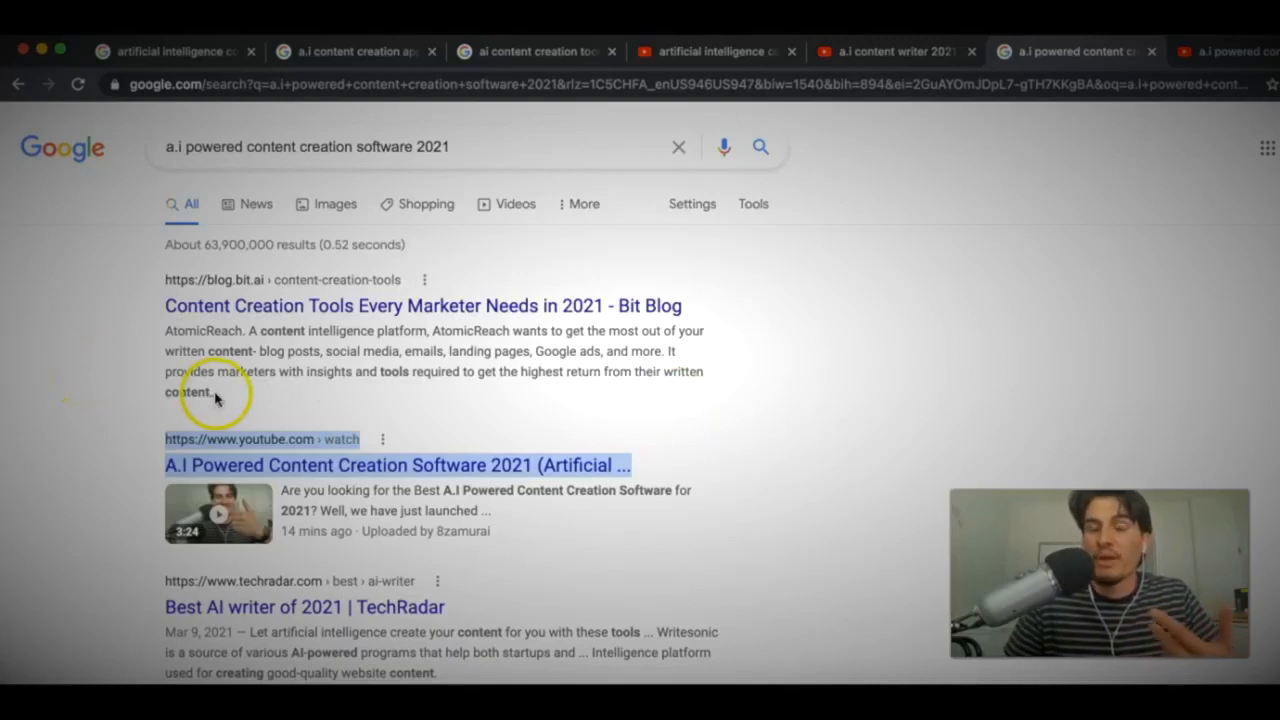
mouse_move(300, 414)
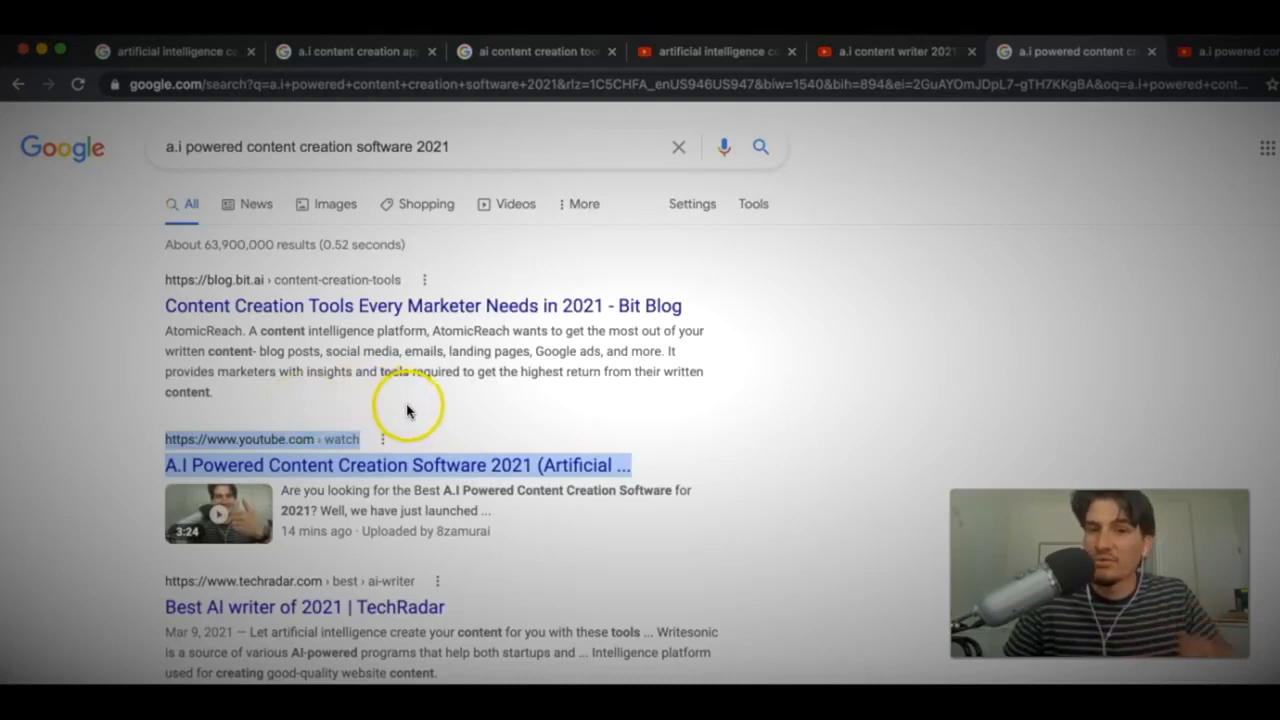
mouse_move(738, 388)
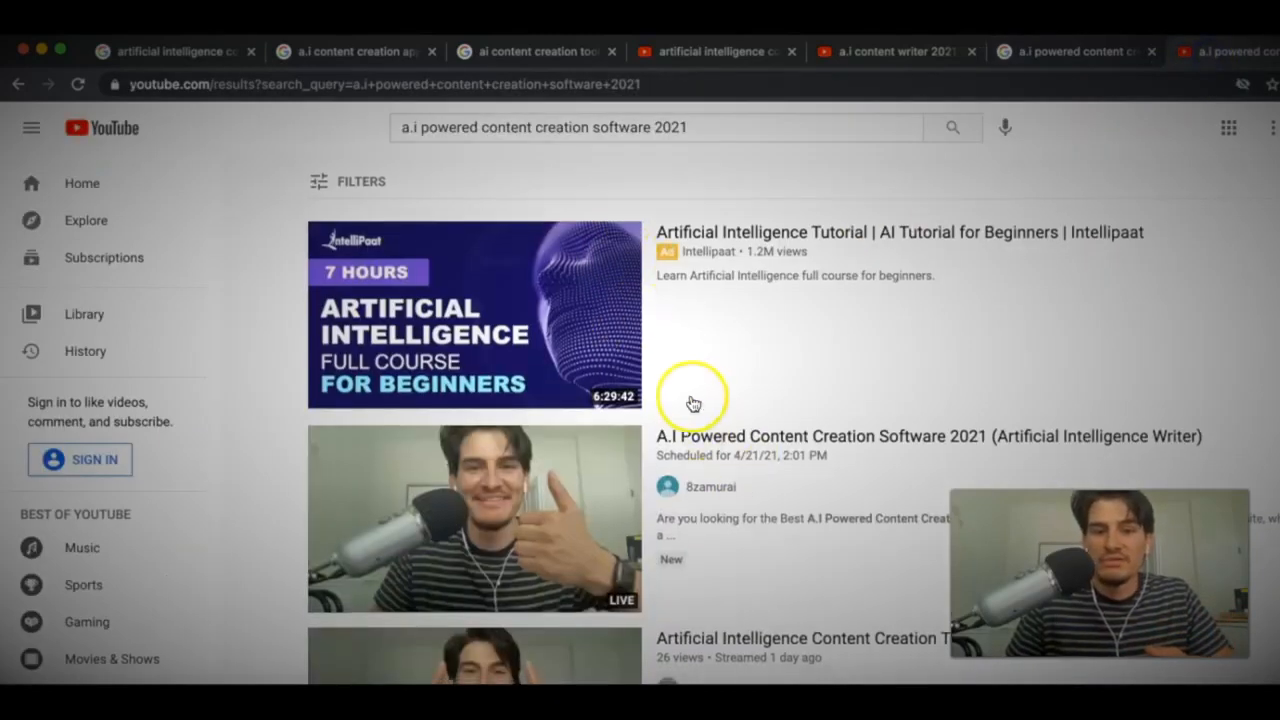
Step: Scroll the YouTube results for 'a.i powered content creation software 2021' past the ad to the matching video
scroll(down, 3)
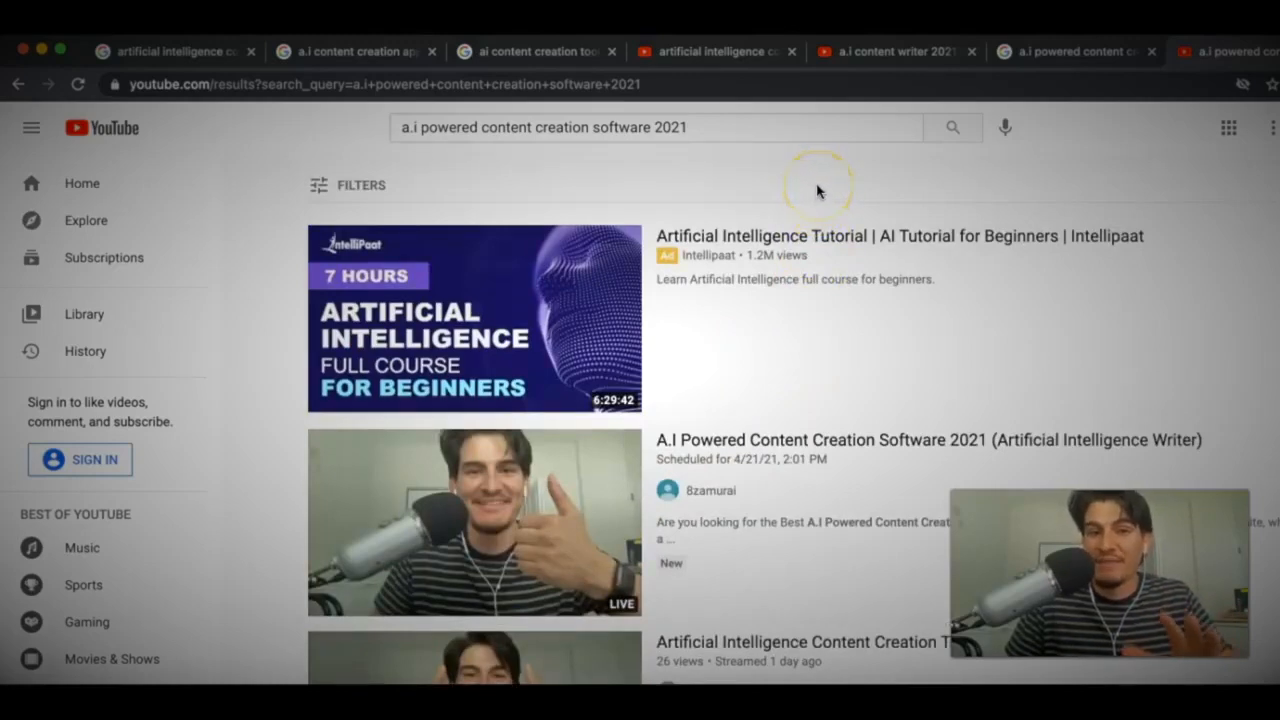
Step: Switch to the 'artificial intelligence content creation tools 2021' results and scroll down the ranked articles
click(170, 52)
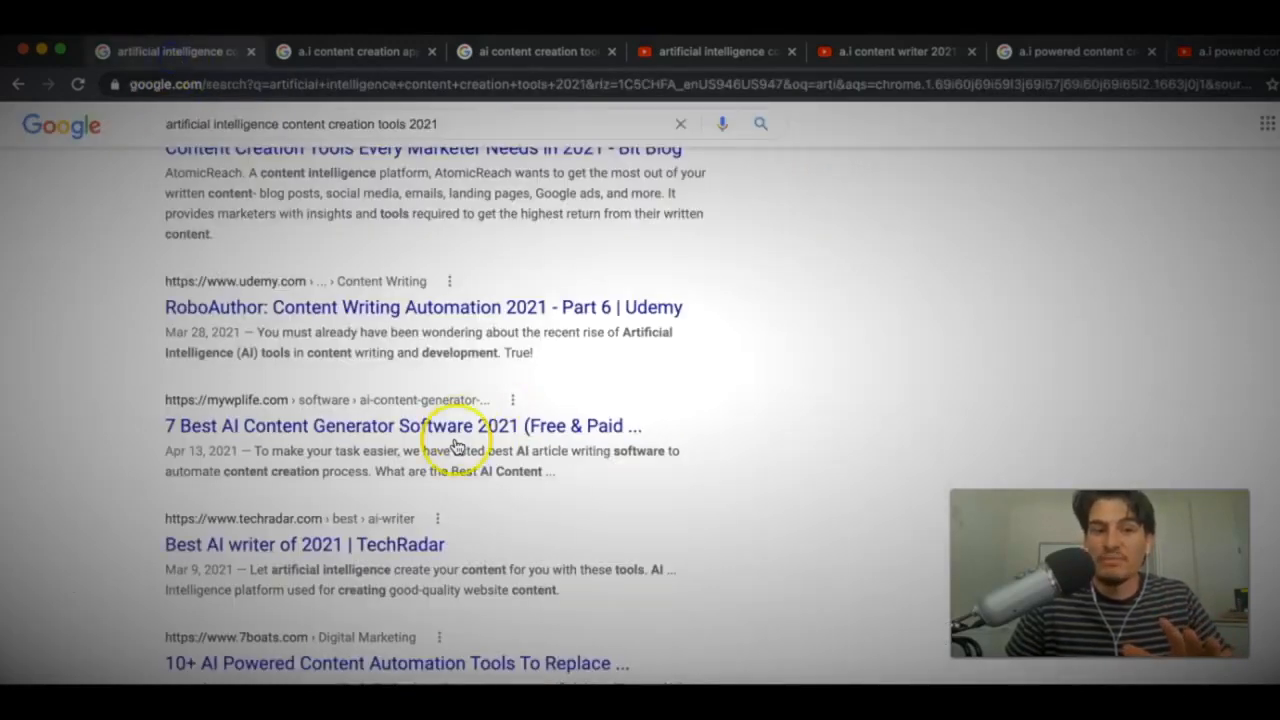
scroll(down, 3)
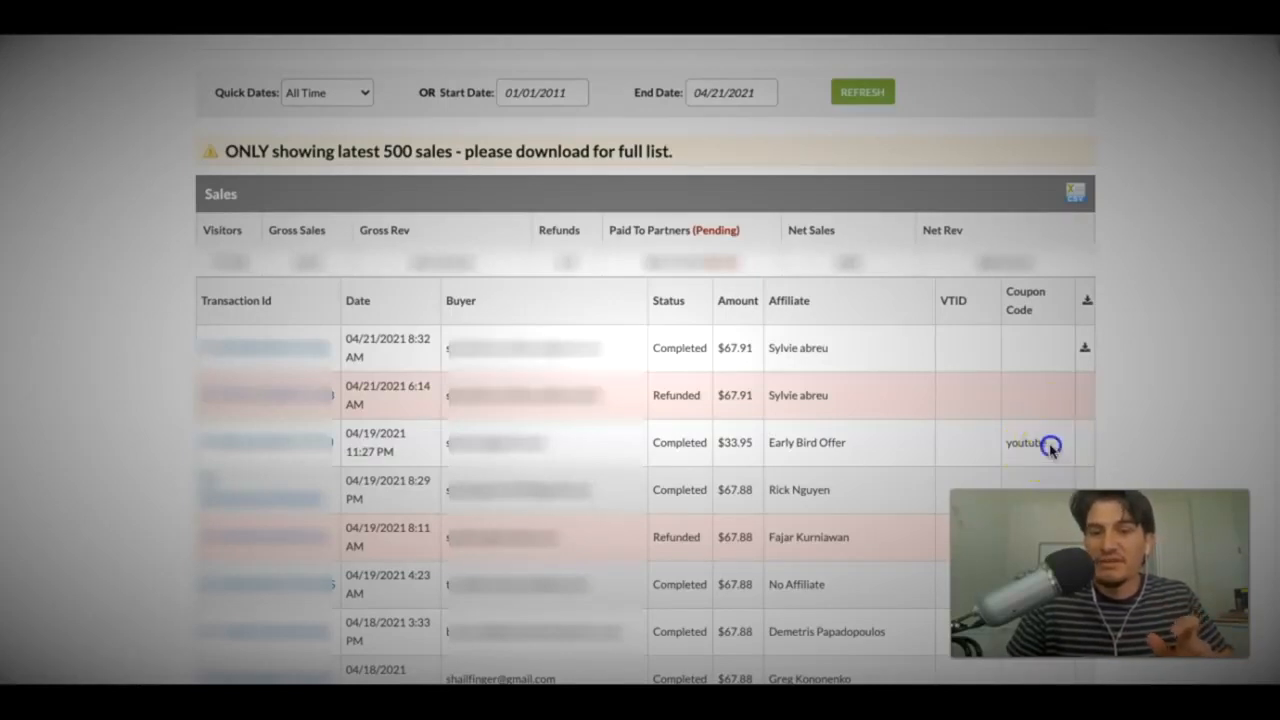
Step: Select the coupon code on the $33.95 Early Bird Offer sale in the JVZoo sales report
double_click(1024, 444)
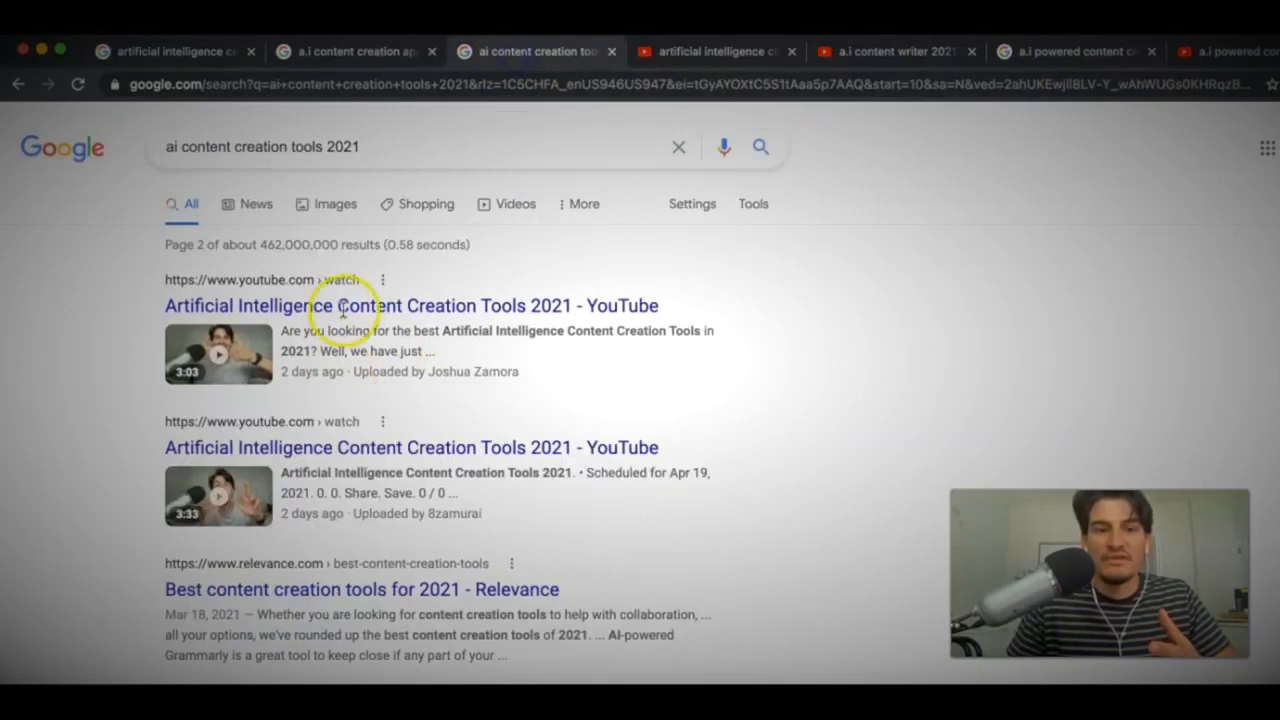
mouse_move(424, 344)
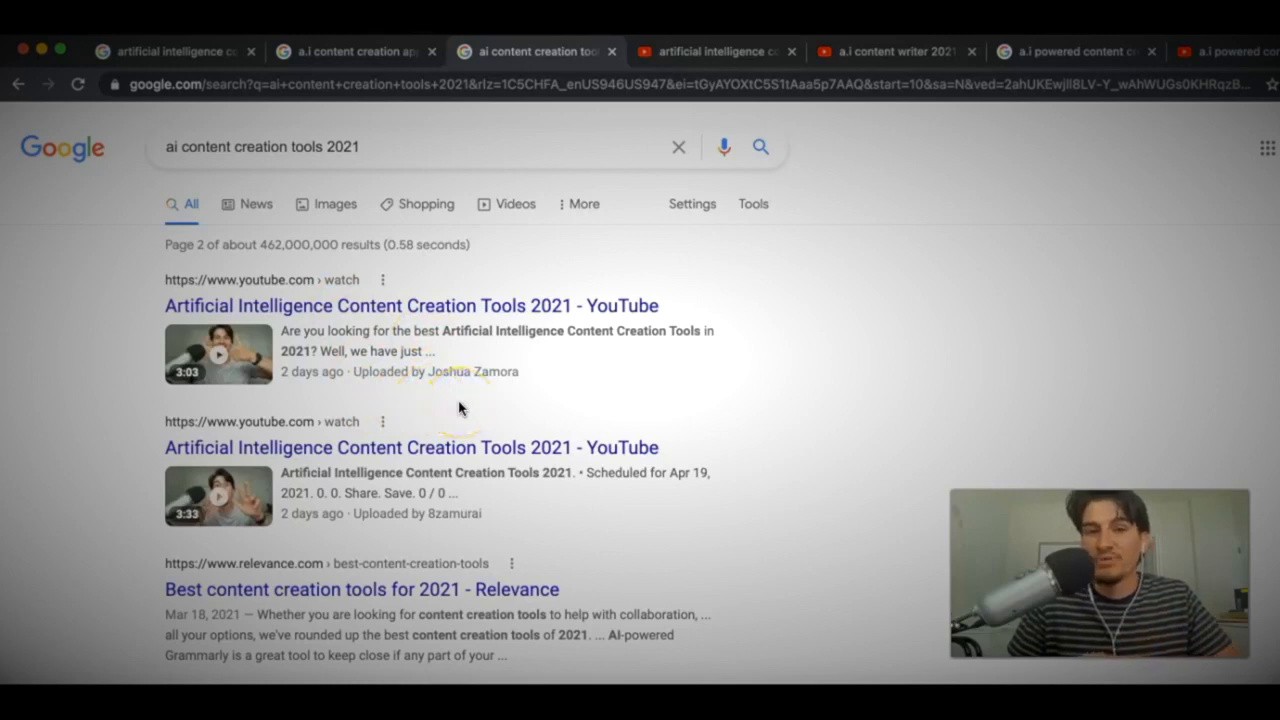
mouse_move(468, 410)
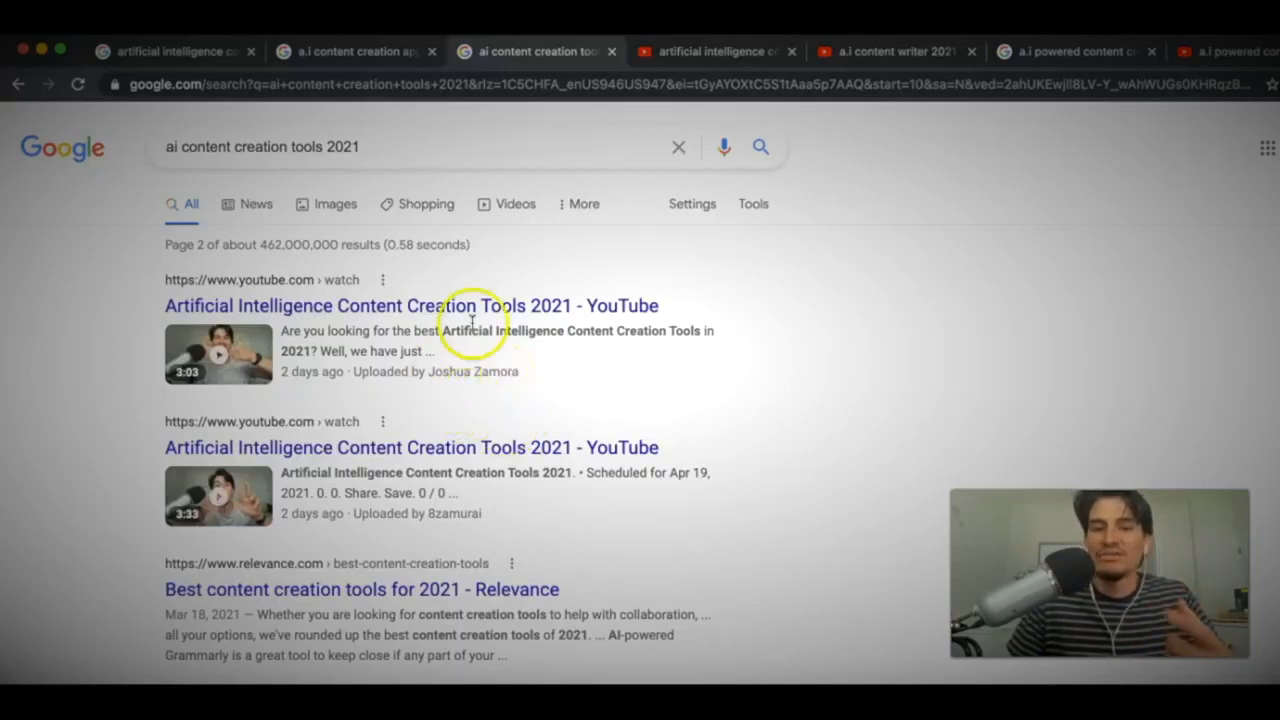
mouse_move(544, 368)
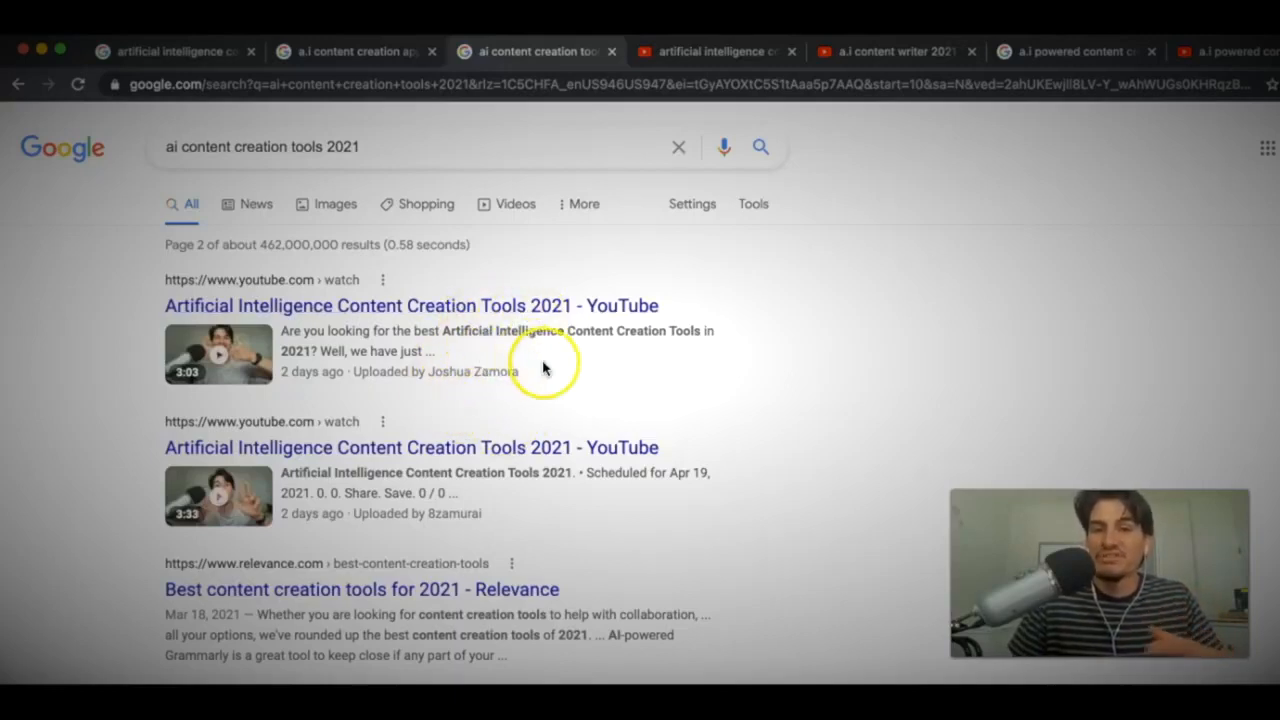
mouse_move(824, 224)
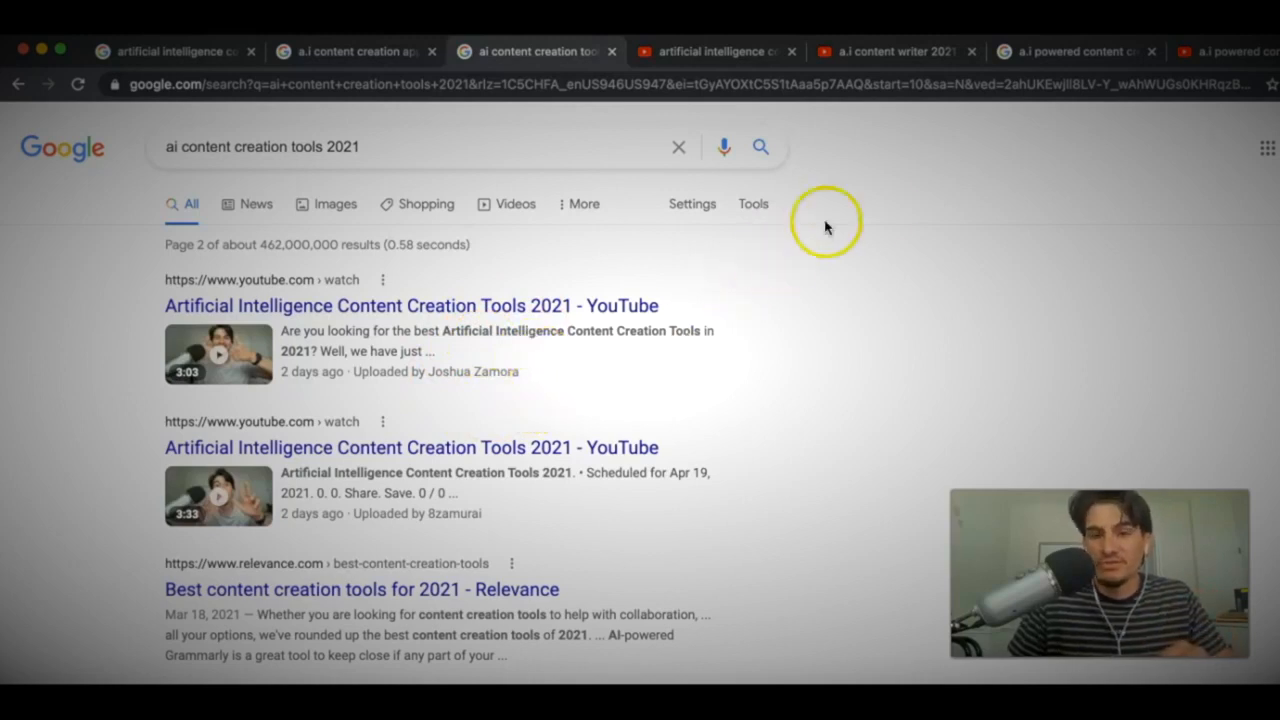
mouse_move(864, 178)
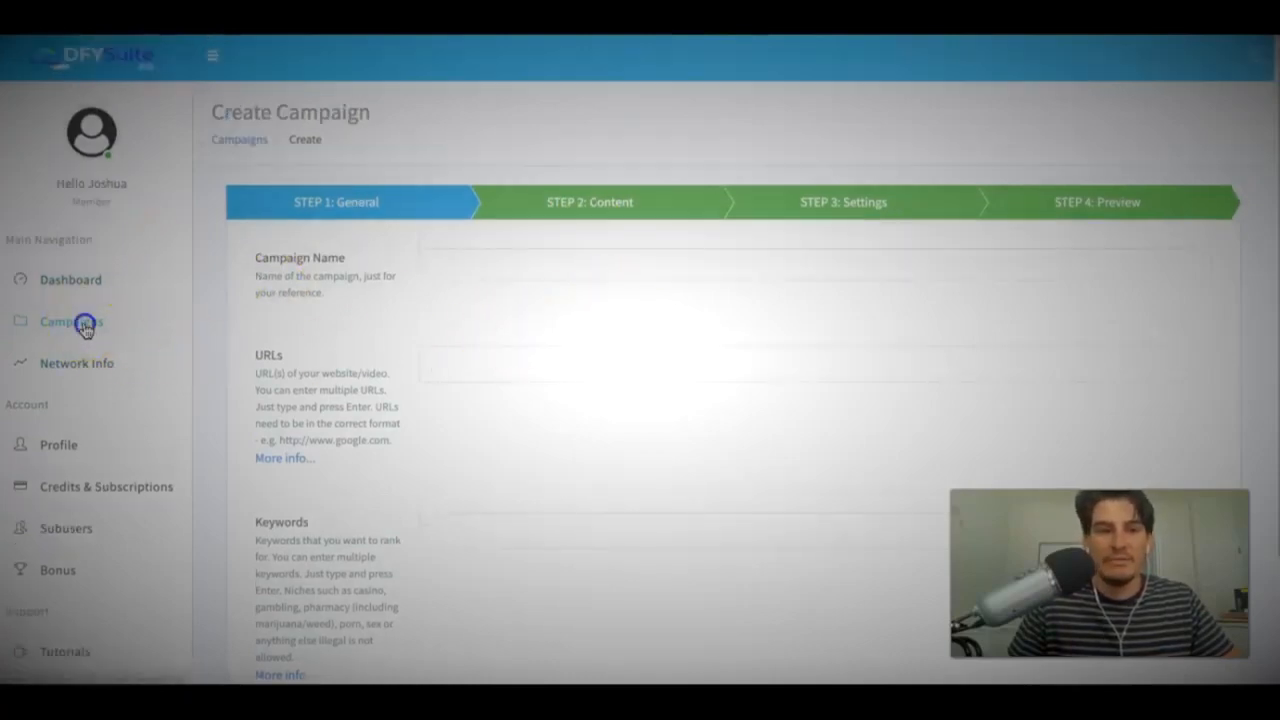
Step: Show the Campaigns list with the three recent campaigns still posting 200 links each
click(72, 320)
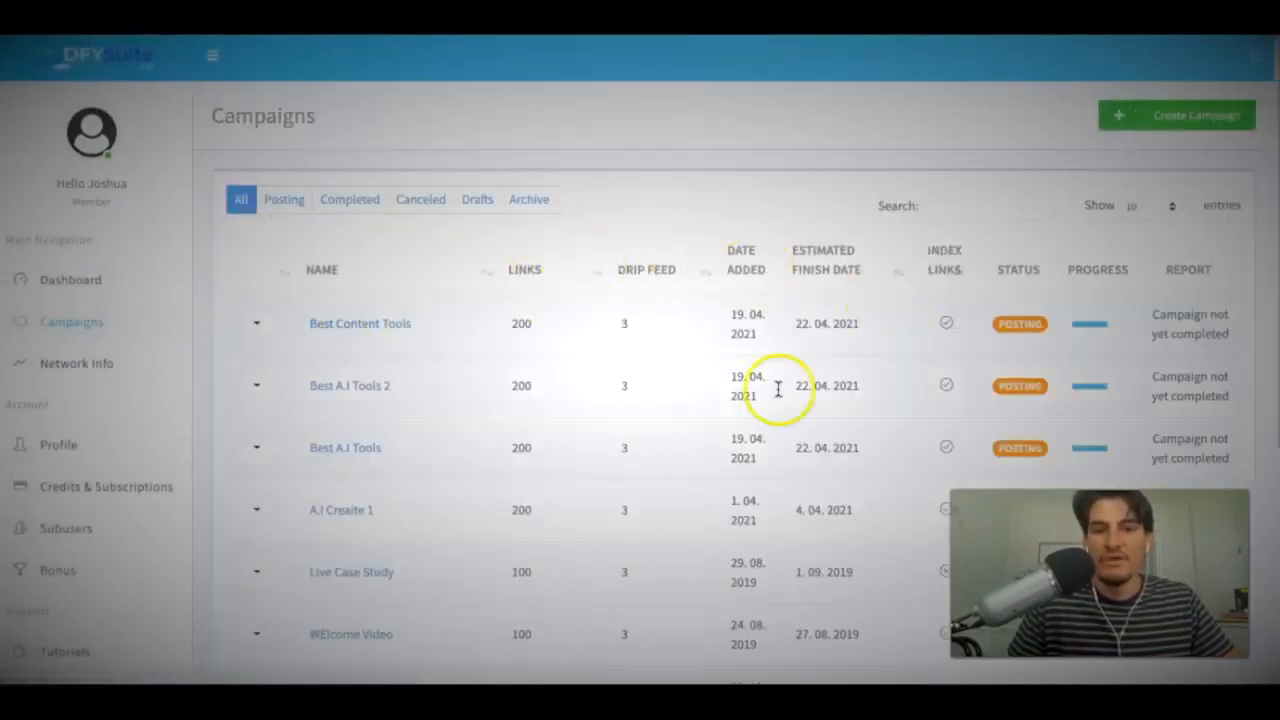
mouse_move(656, 374)
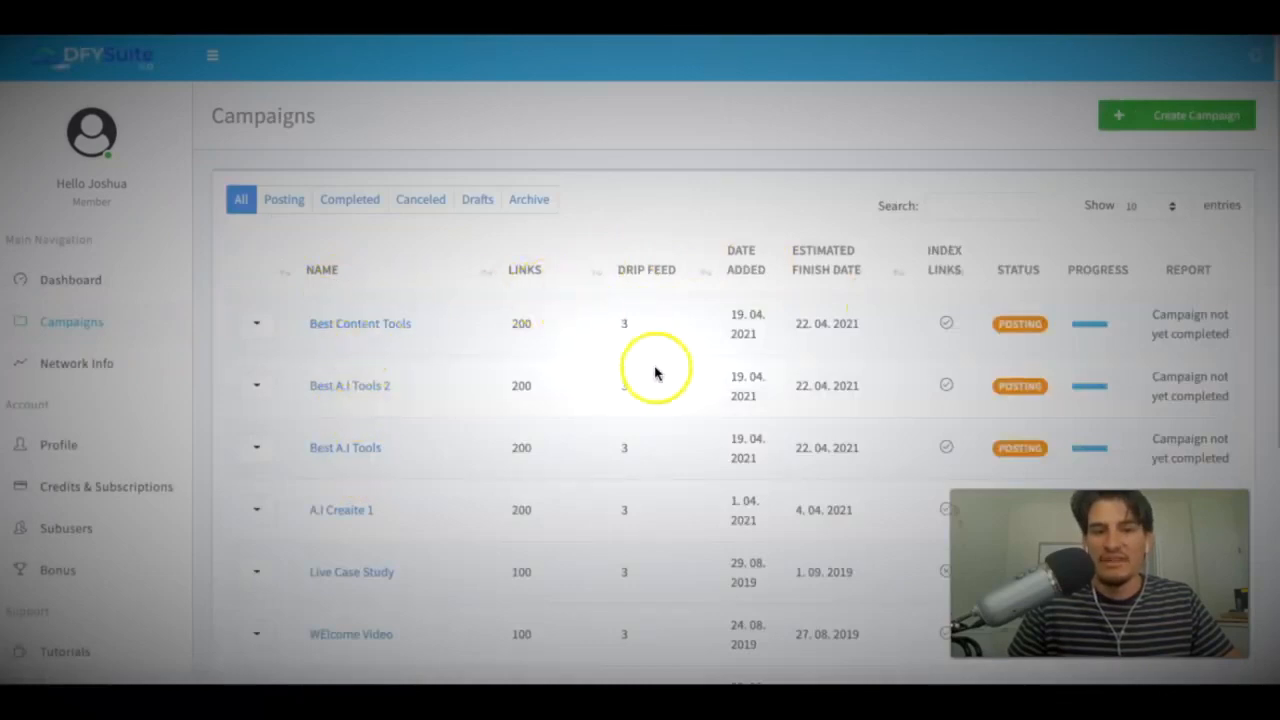
mouse_move(1100, 404)
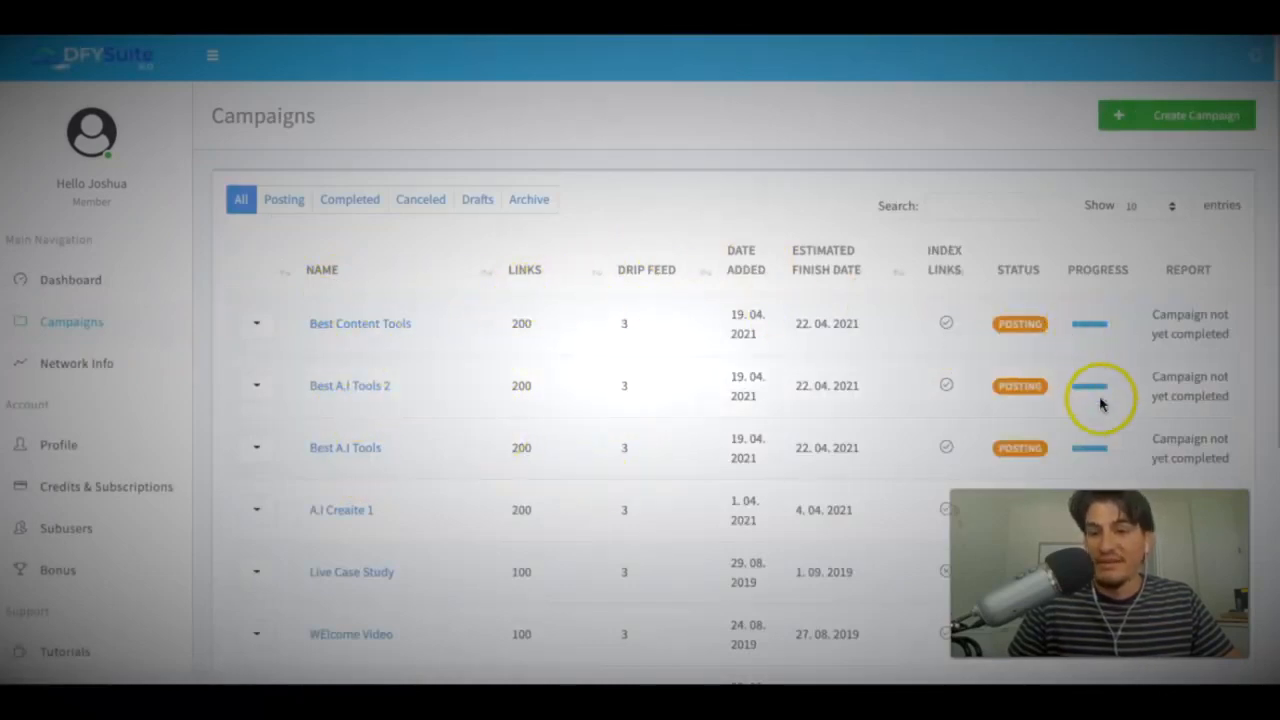
mouse_move(1064, 450)
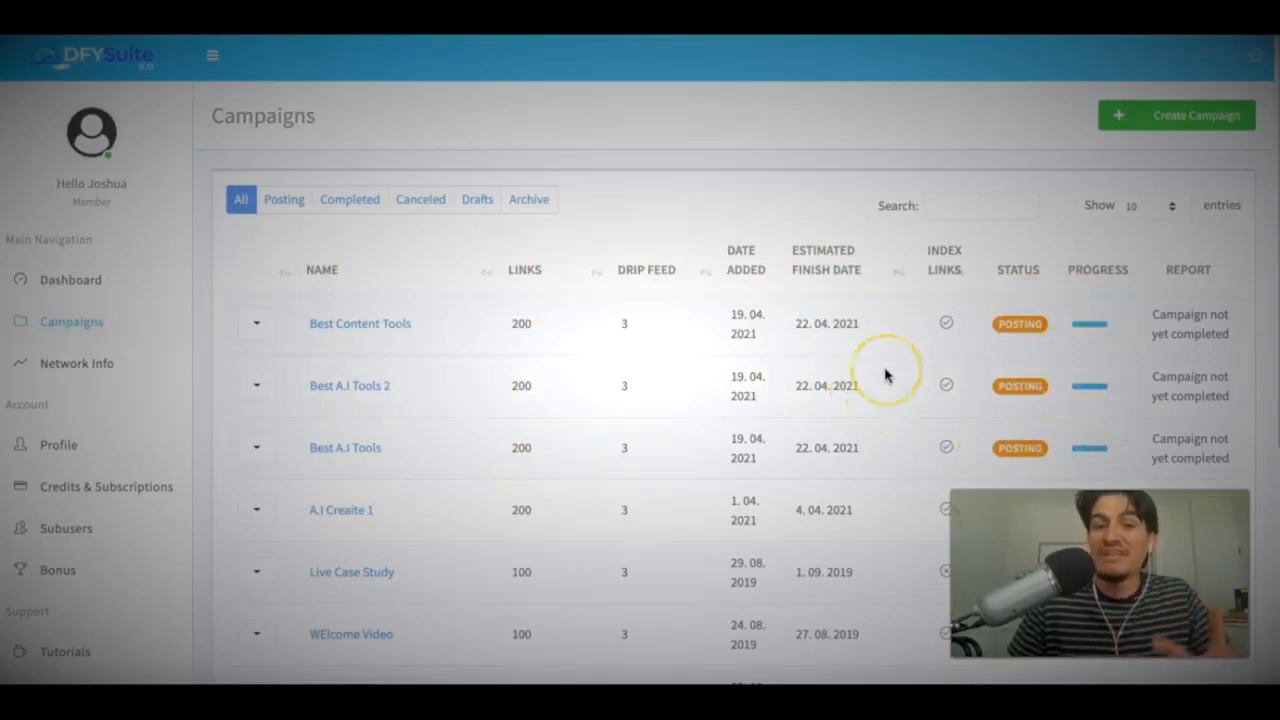
mouse_move(910, 140)
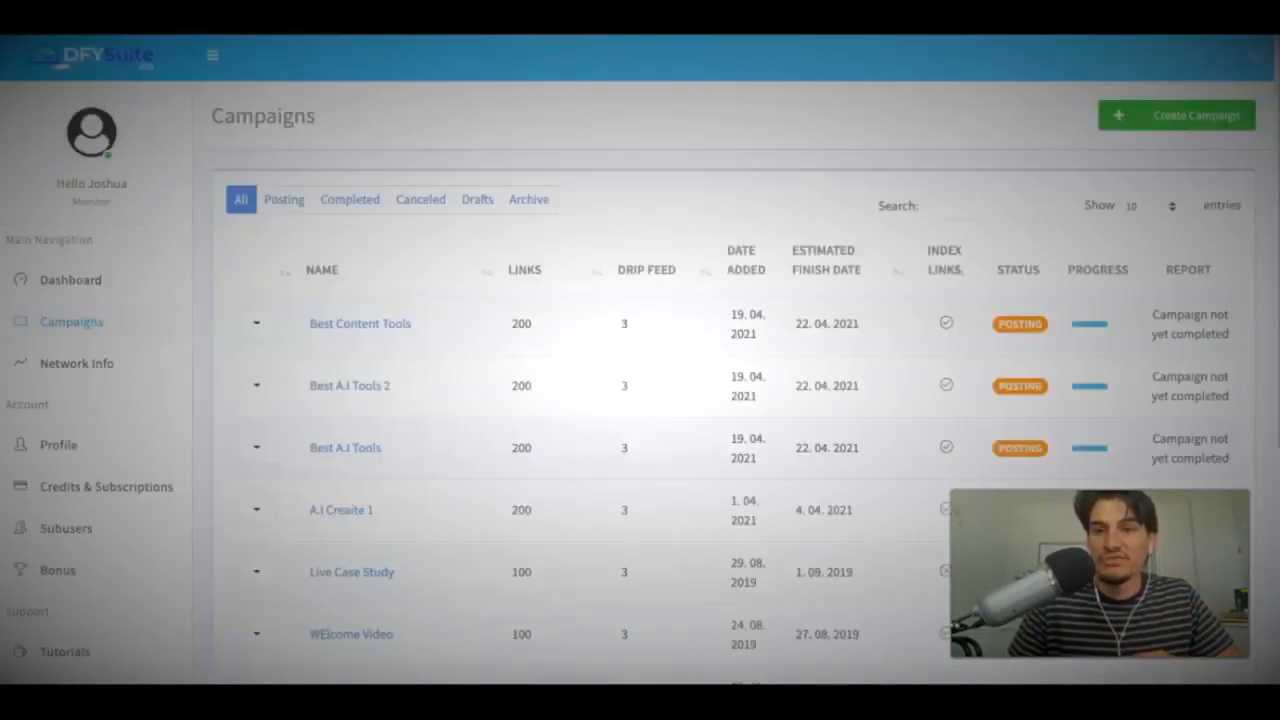
mouse_move(1044, 318)
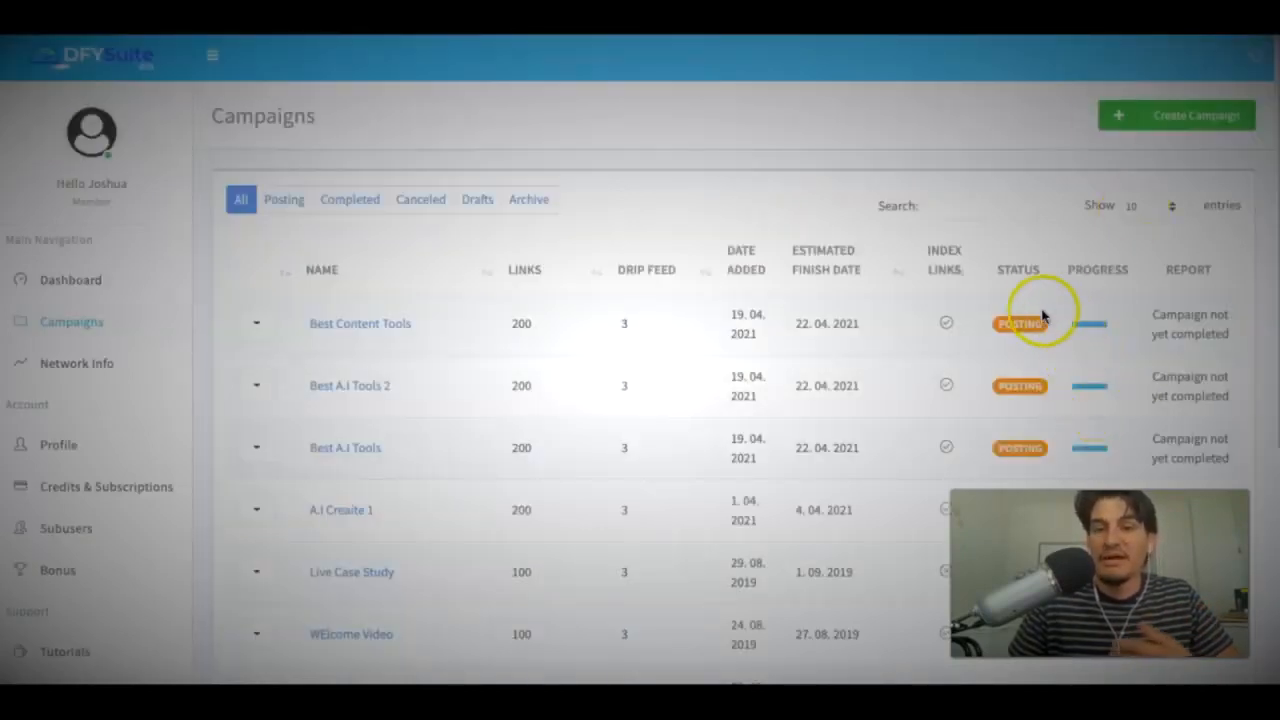
mouse_move(1000, 184)
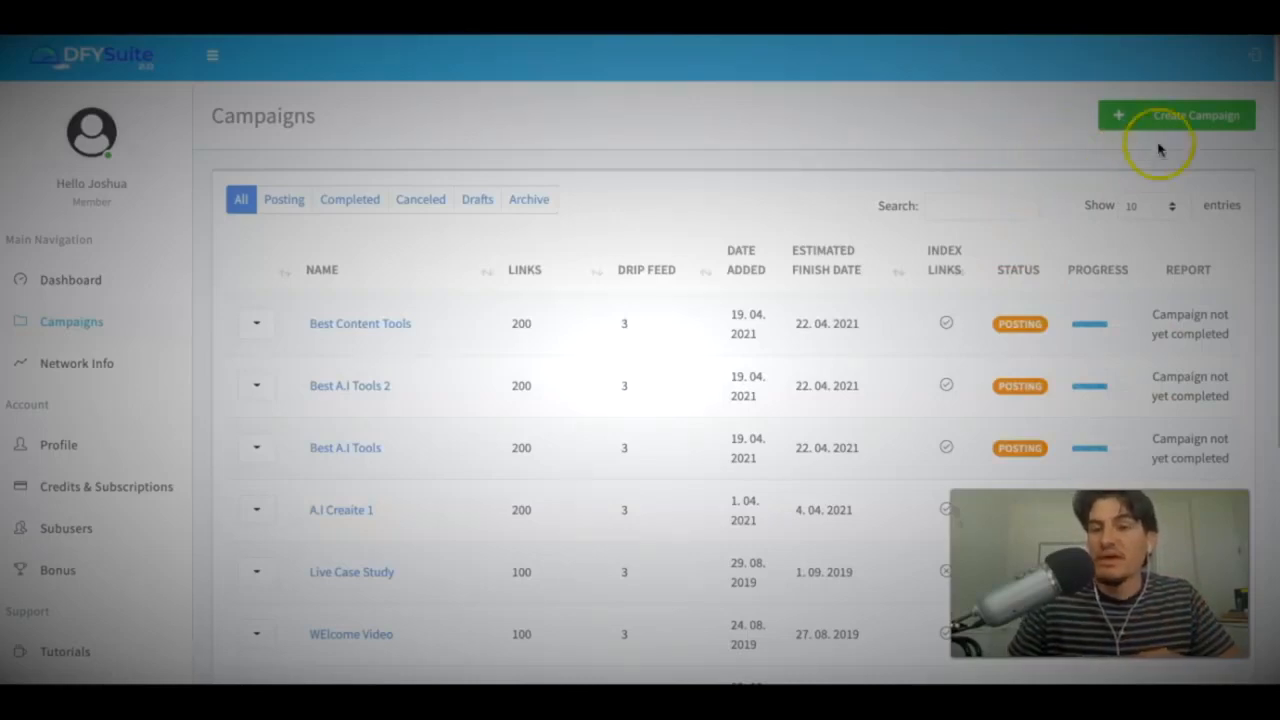
Step: Create a campaign named 'Best A.I Tools 3' and add the YouTube video URL to its URLs list
click(1176, 114)
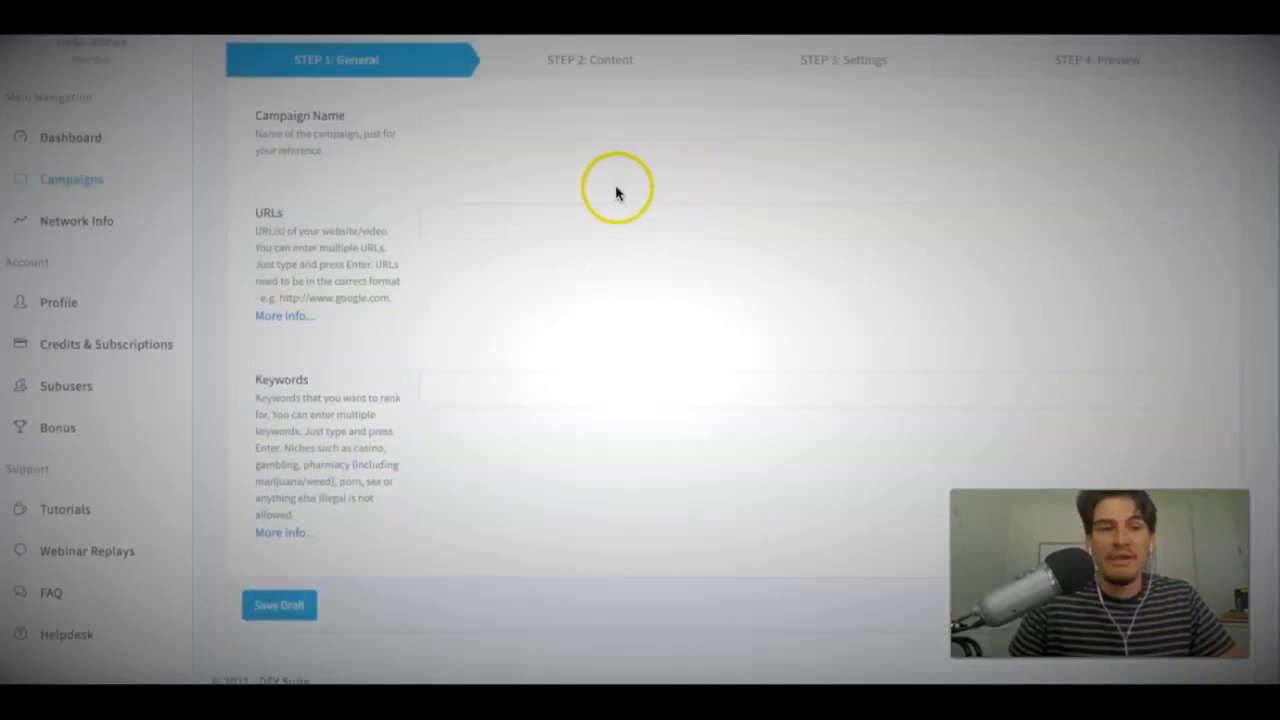
text(B)
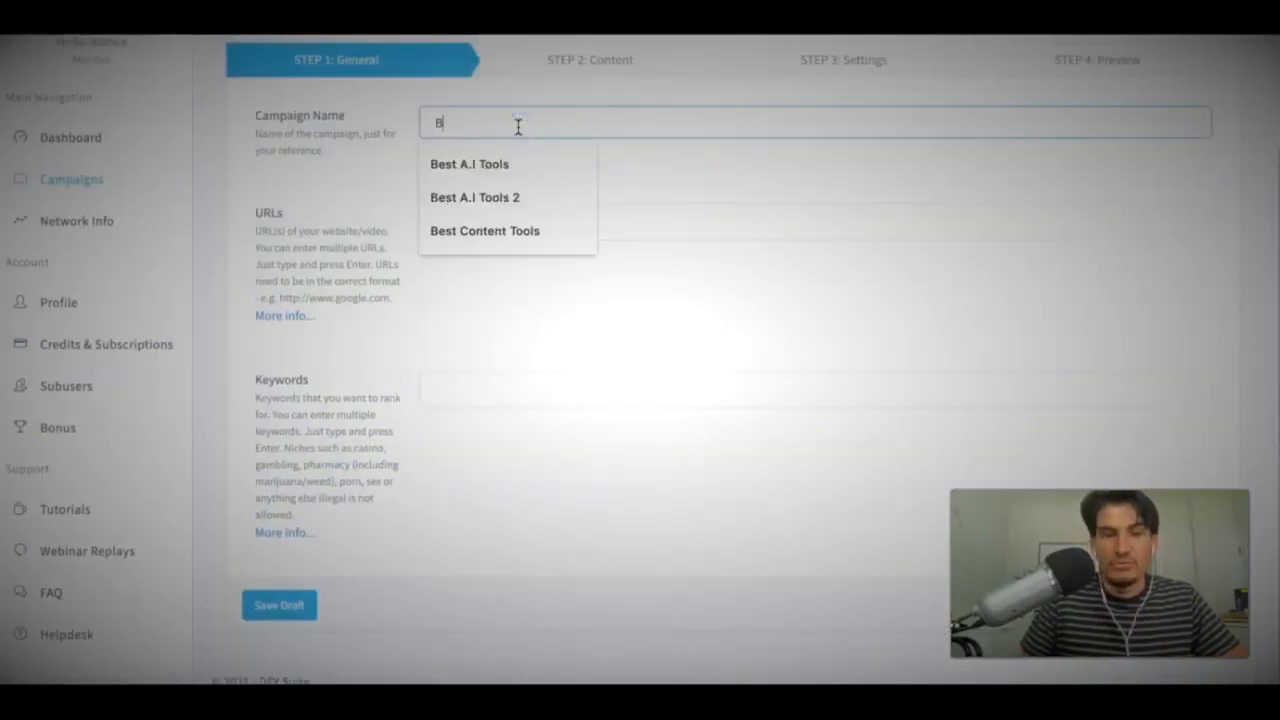
text(est A.I T)
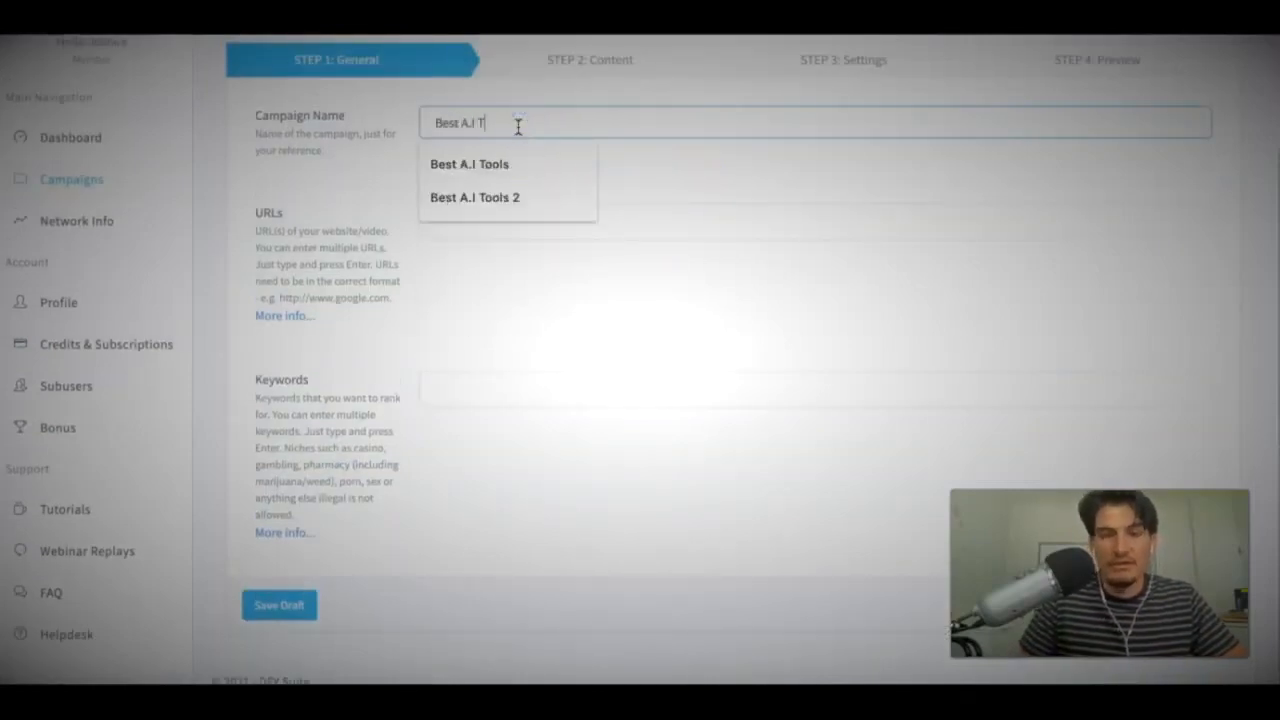
click(468, 164)
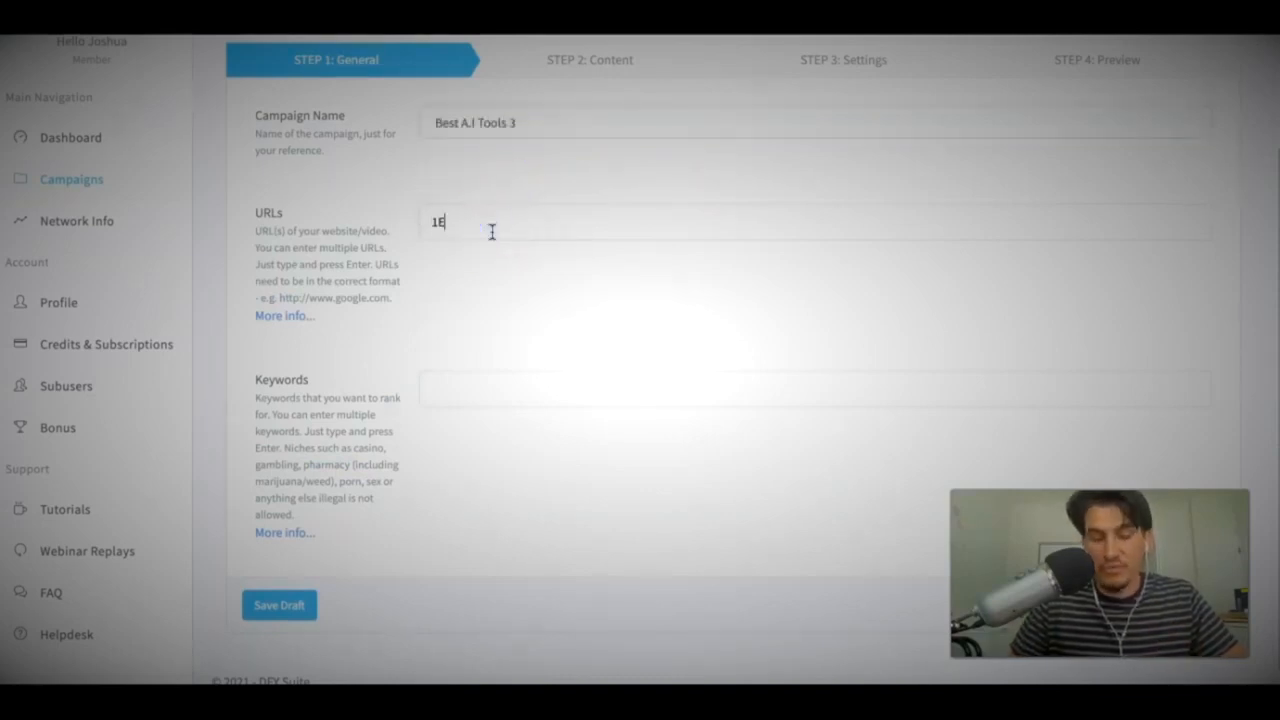
key(enter)
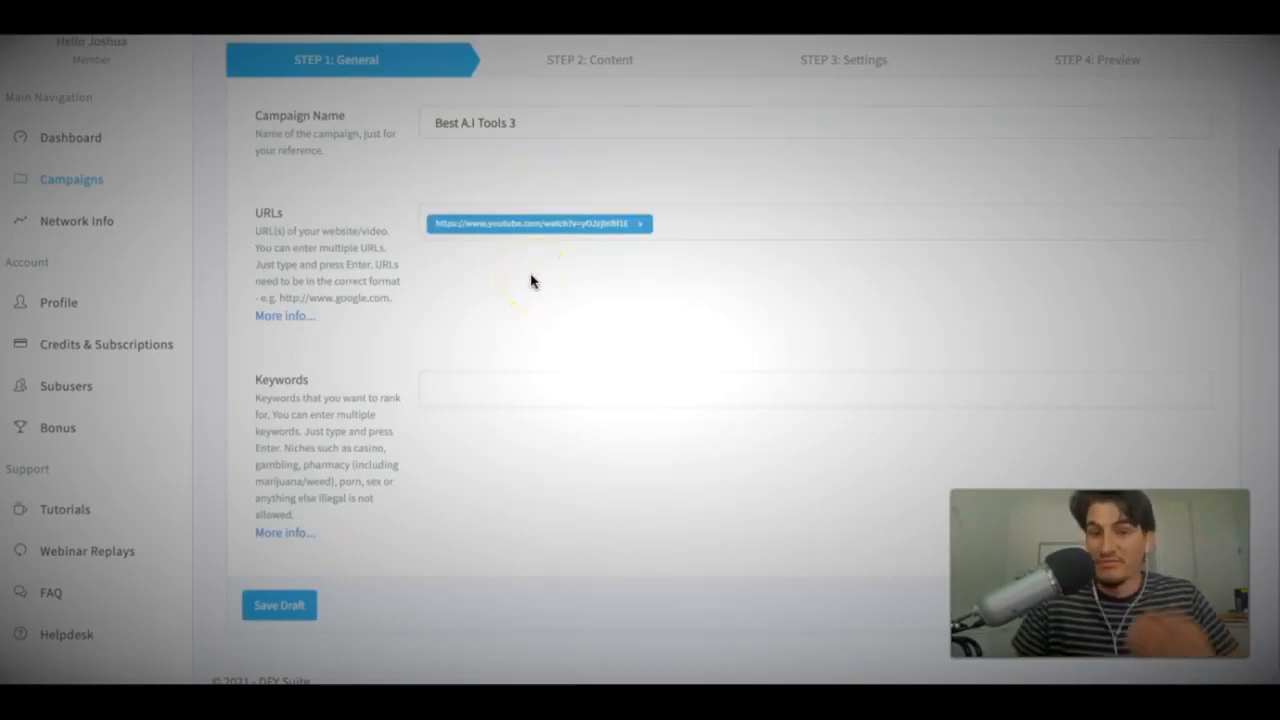
mouse_move(840, 168)
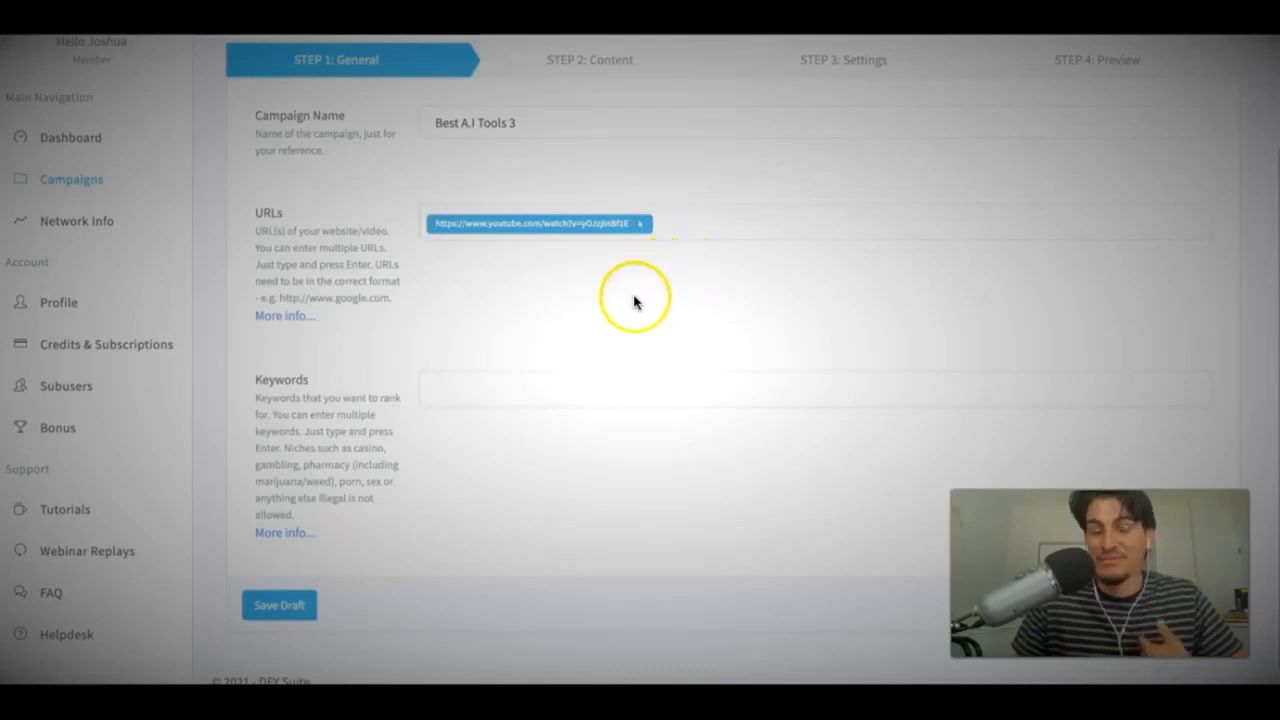
mouse_move(638, 298)
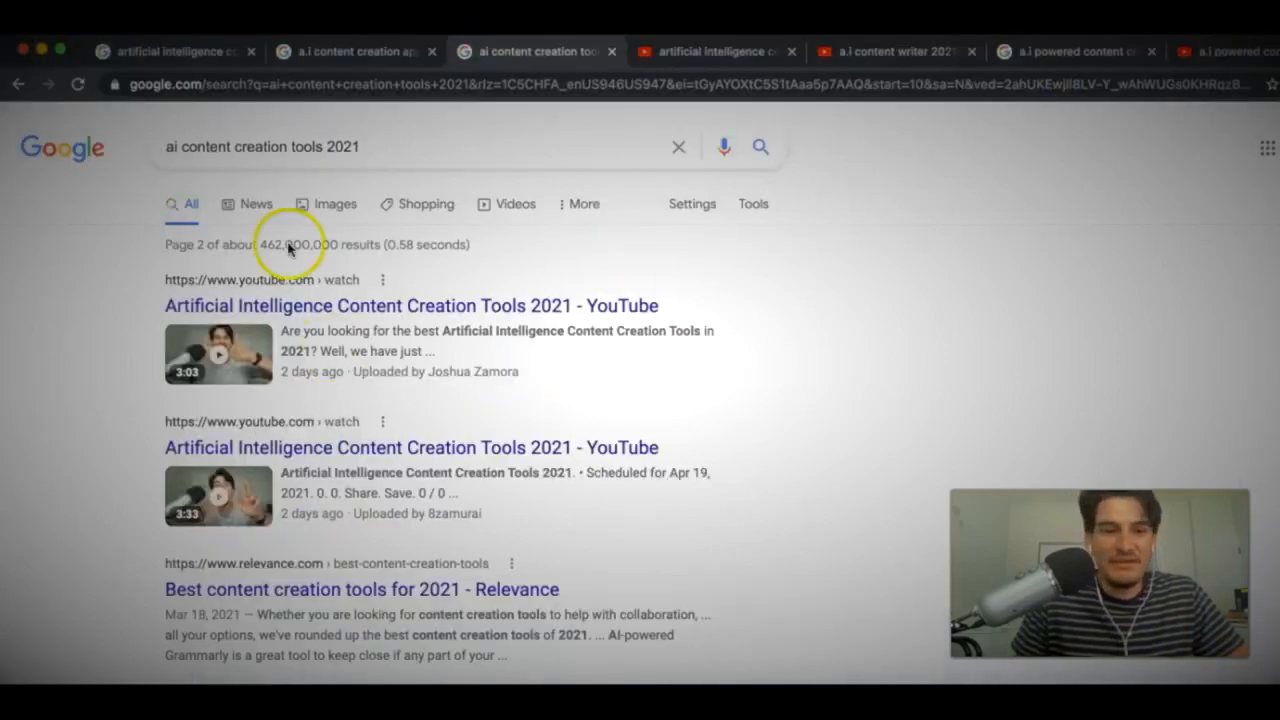
Step: Enter three keywords: 'ai content creation tools 2023' and two 'a.i powered content creation software' variants
click(262, 148)
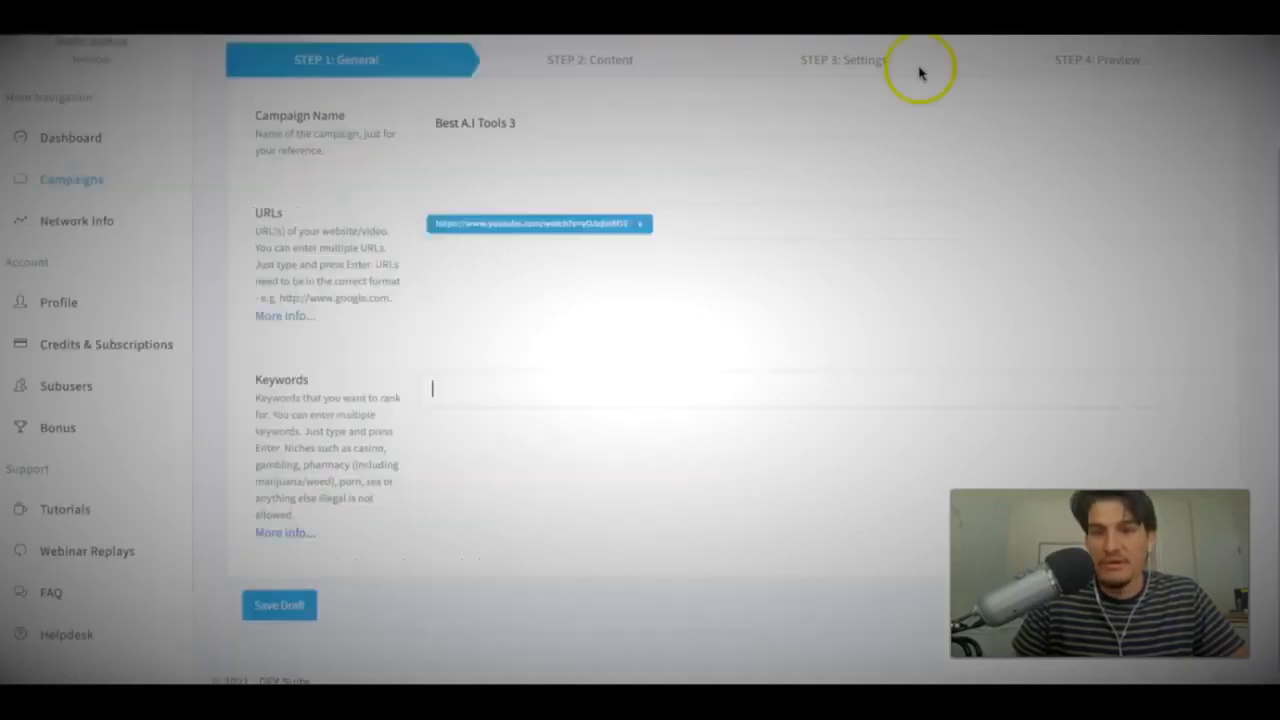
text(ai content creation tools 2023)
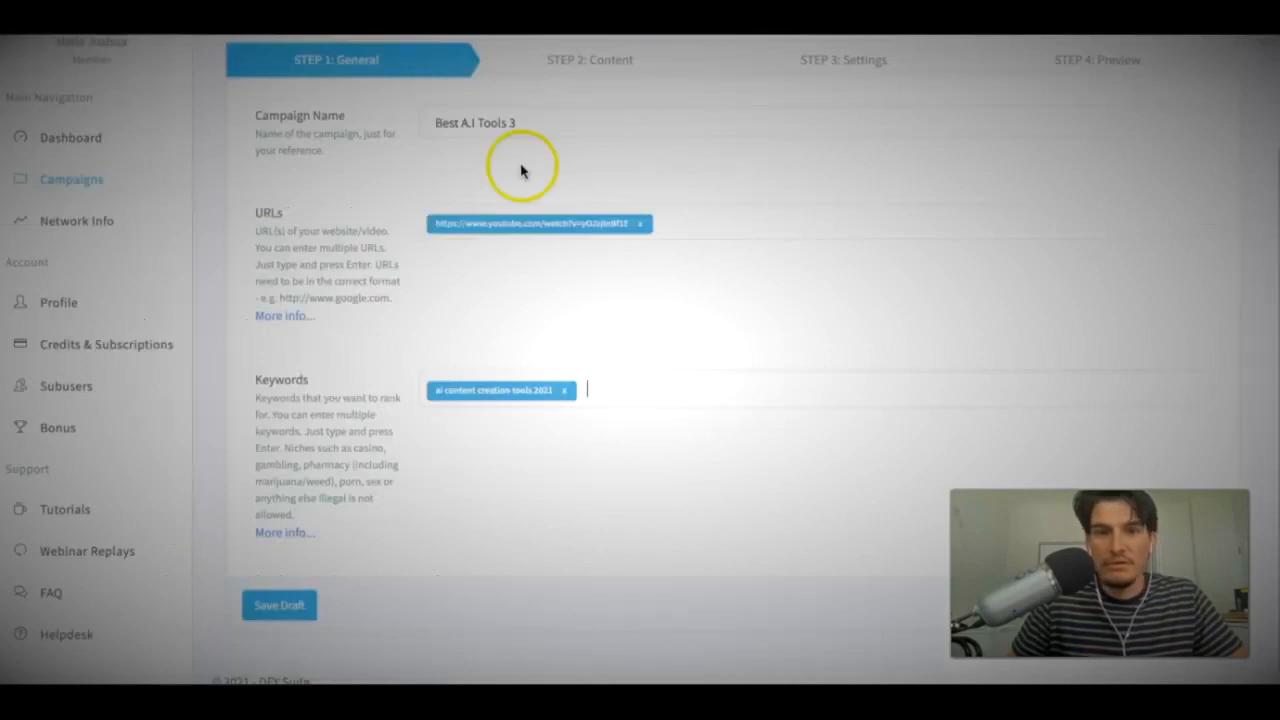
text(ai powered content creation software 2021)
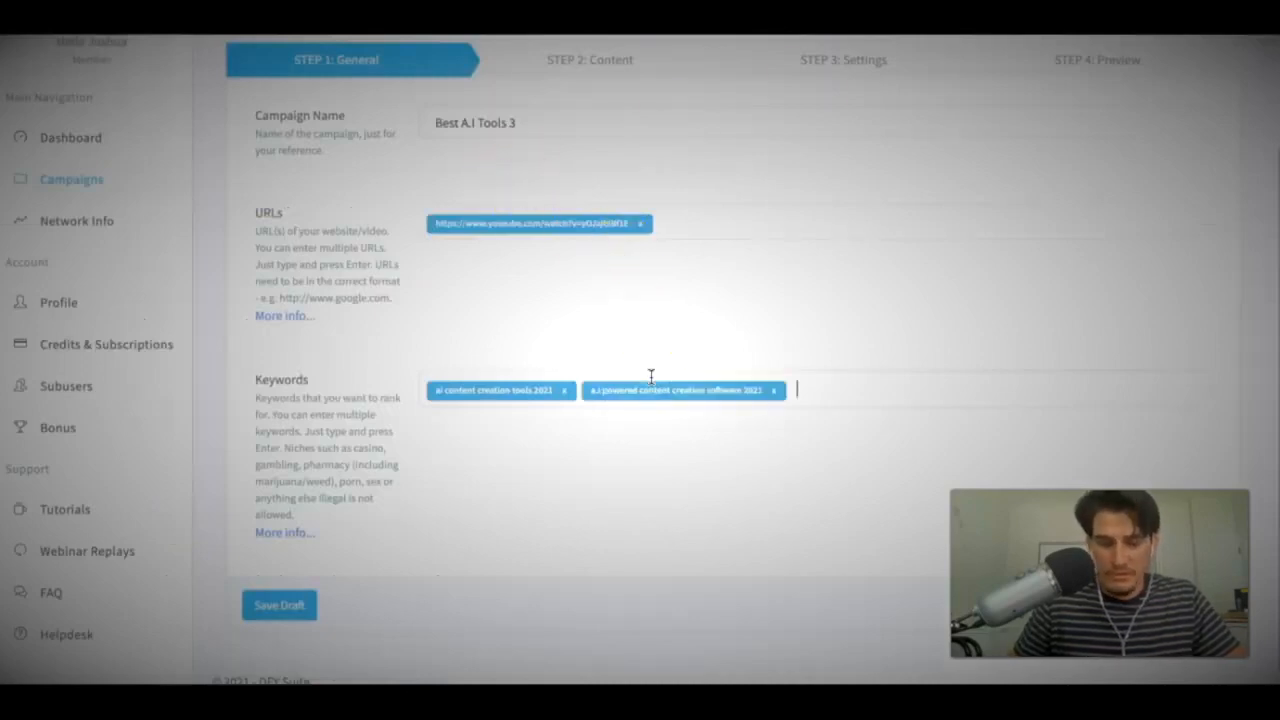
text(a.i powered content creation software 20)
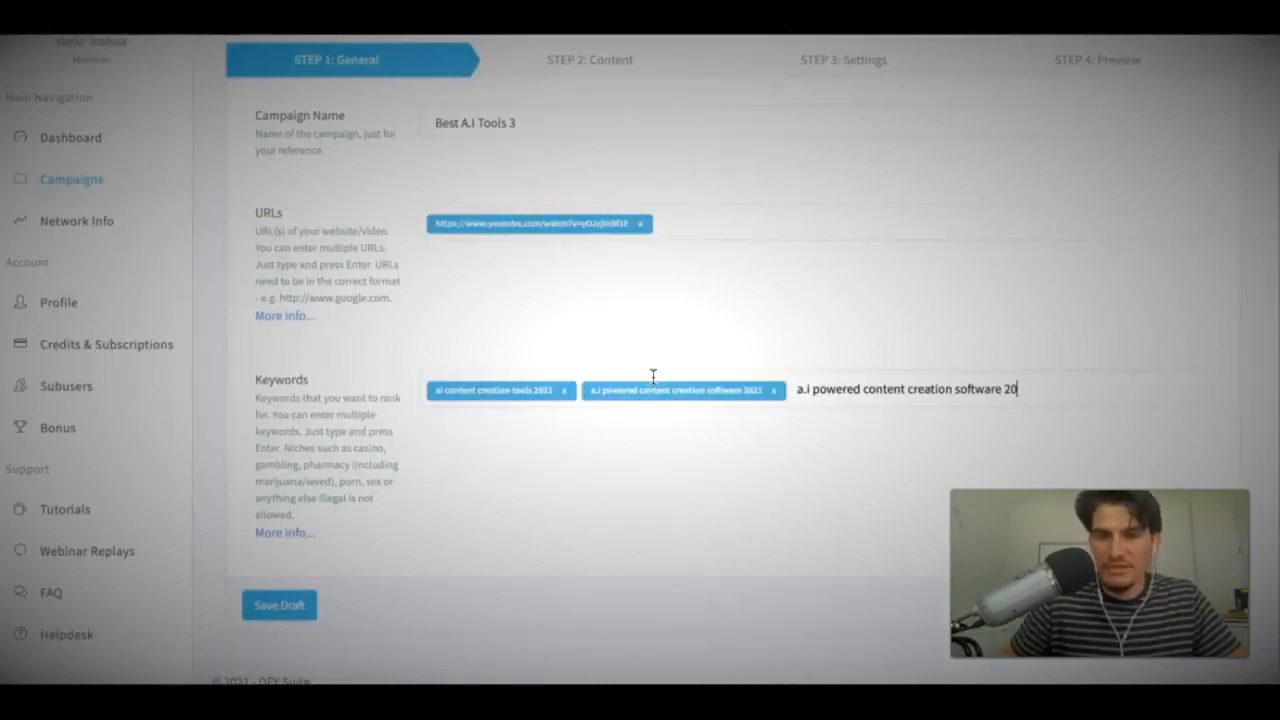
key(Enter)
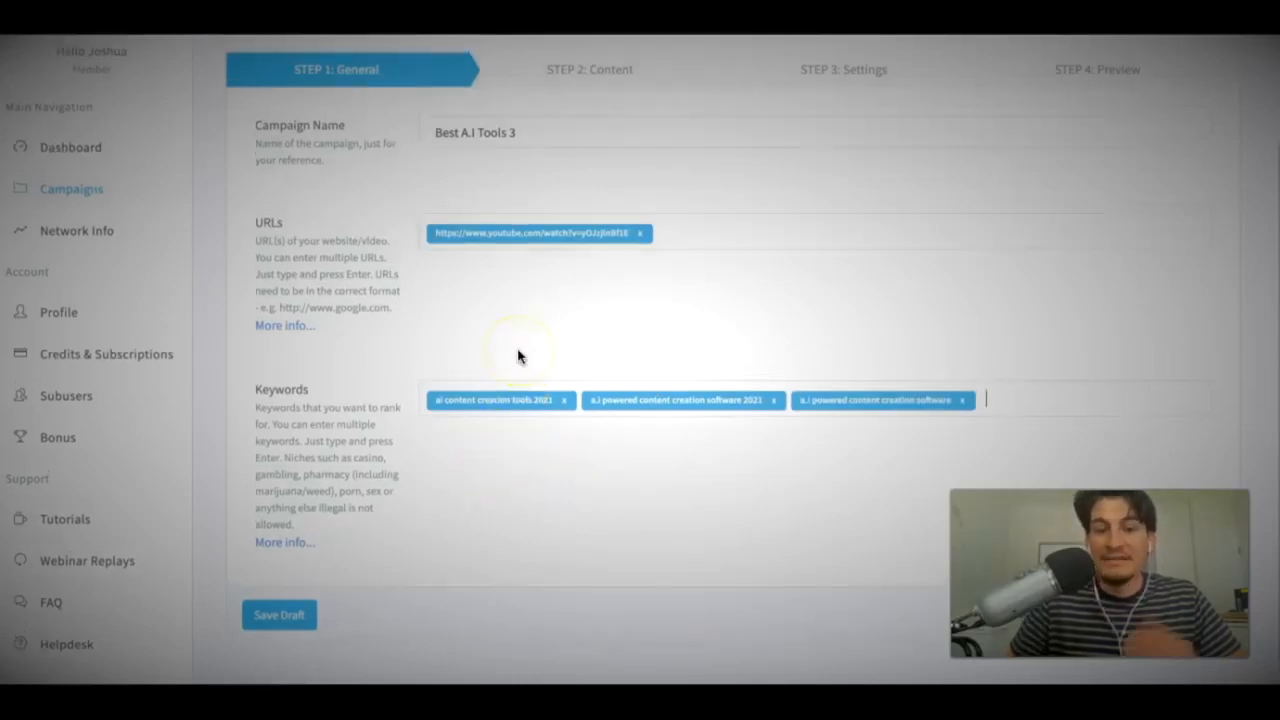
scroll(down, 3)
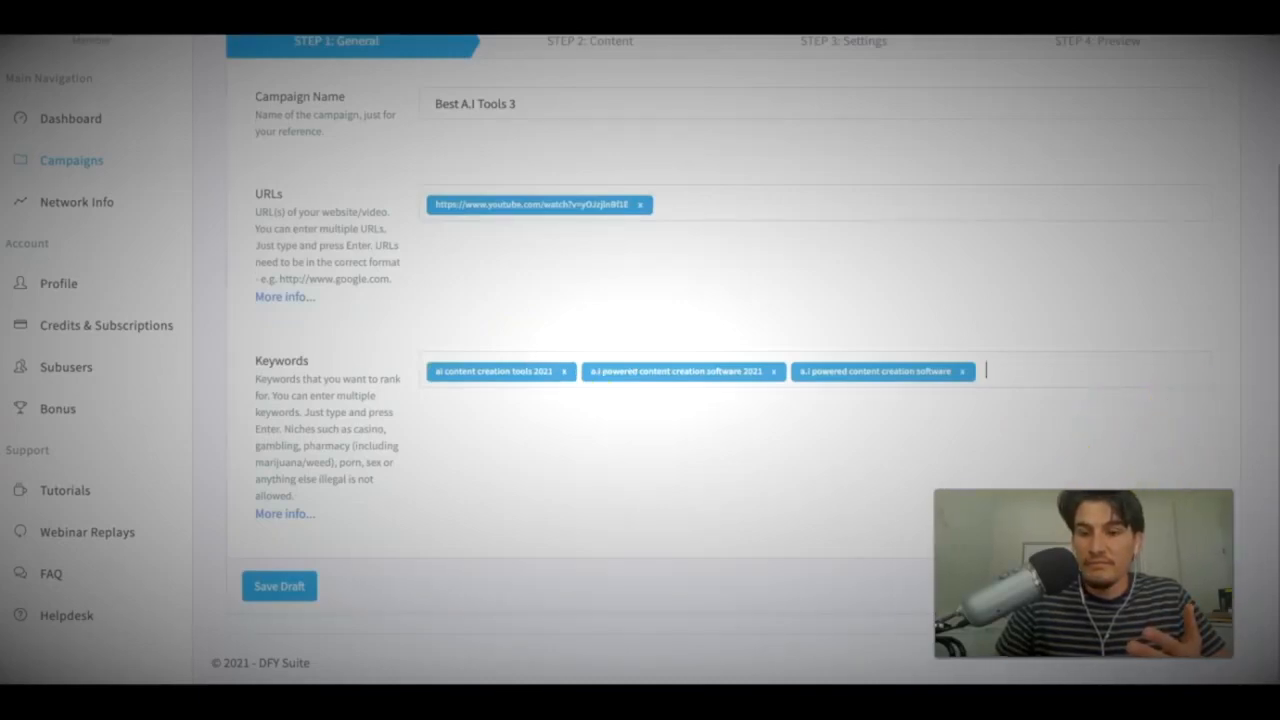
Step: Advance the campaign wizard to Step 2: Content
click(1214, 584)
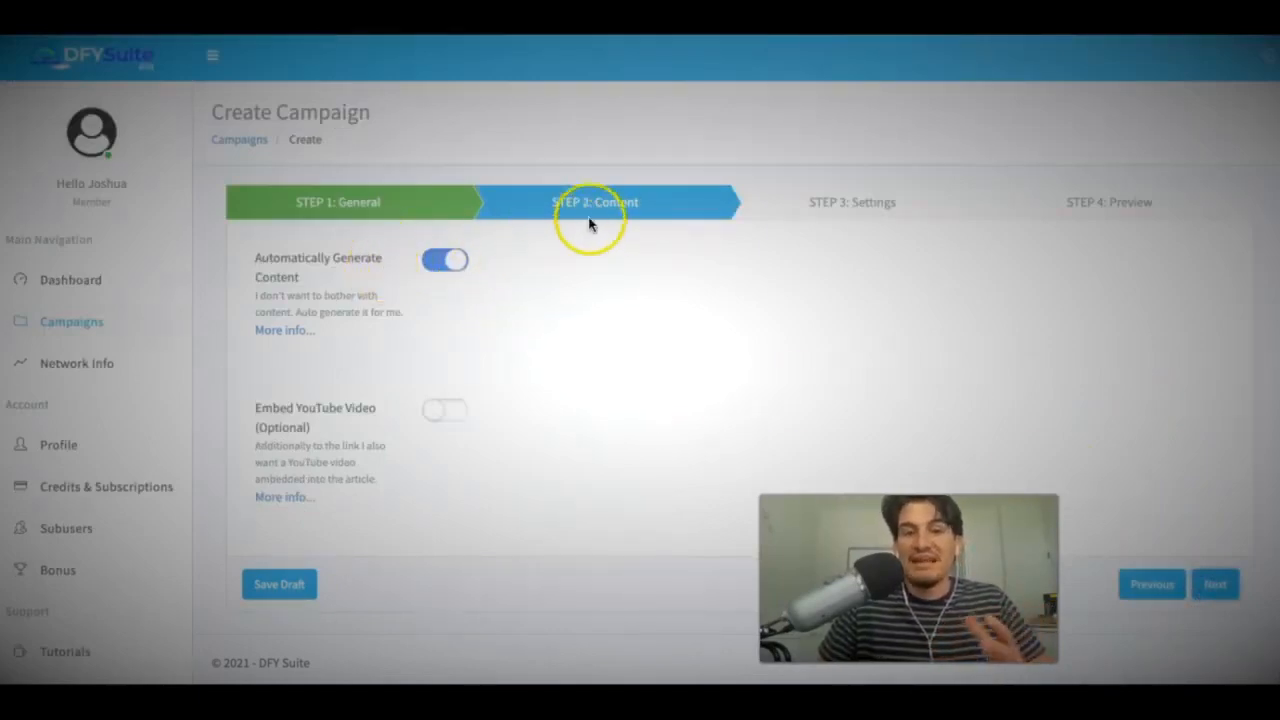
mouse_move(504, 300)
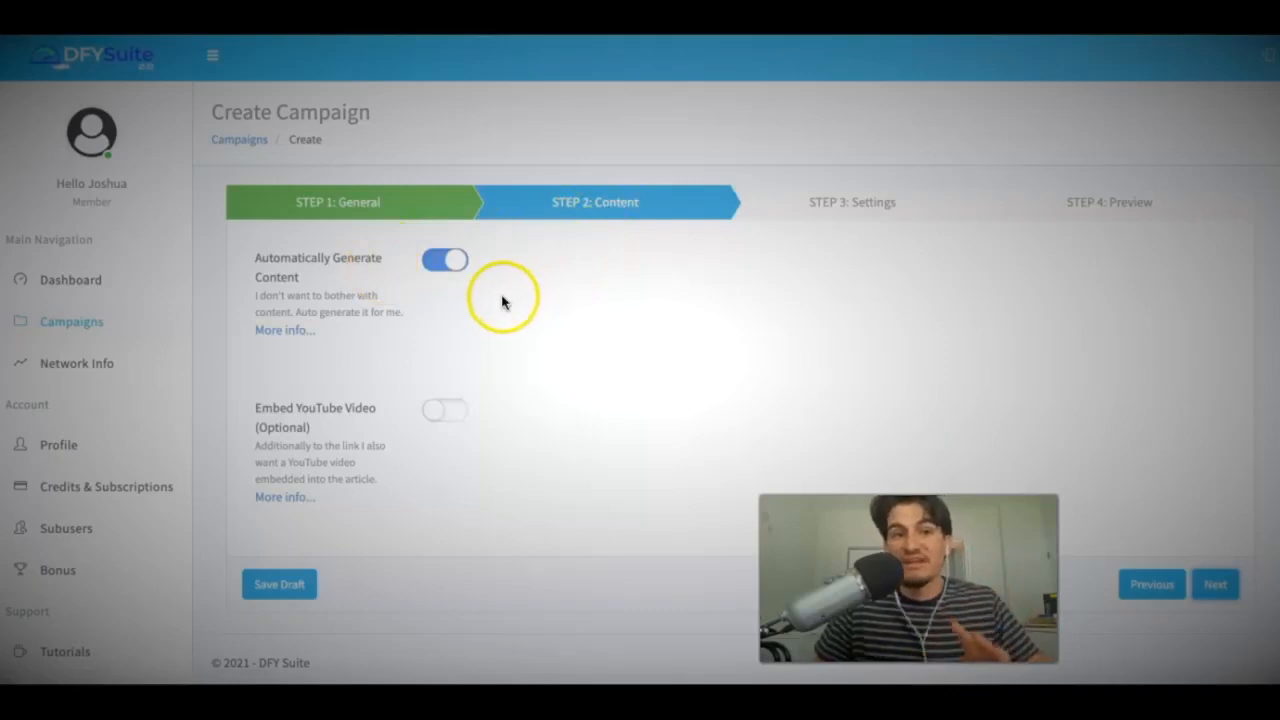
mouse_move(784, 278)
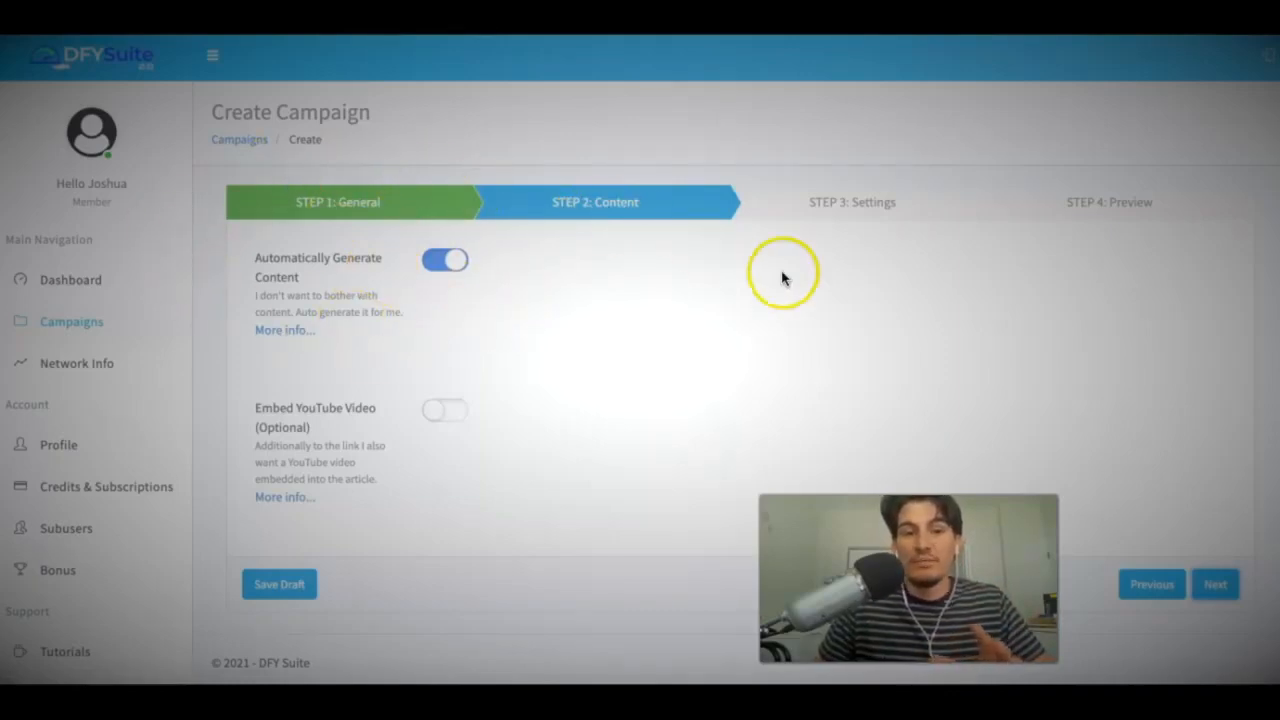
mouse_move(684, 272)
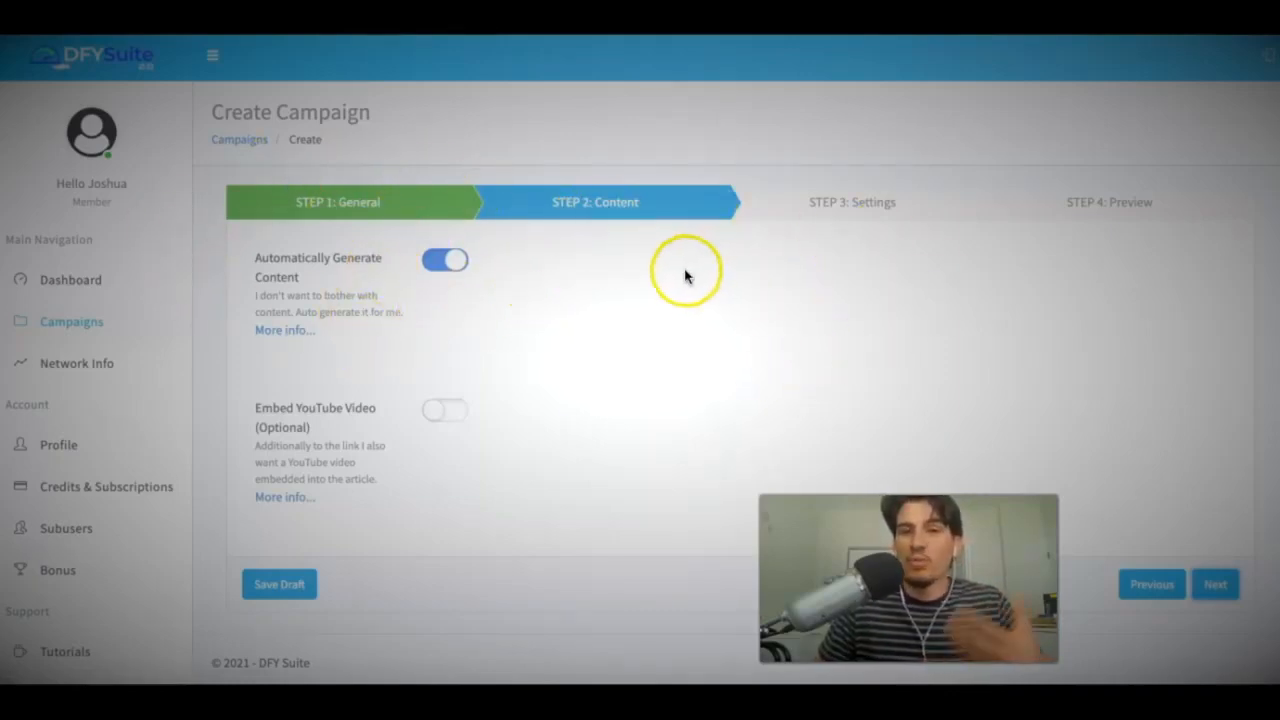
mouse_move(664, 268)
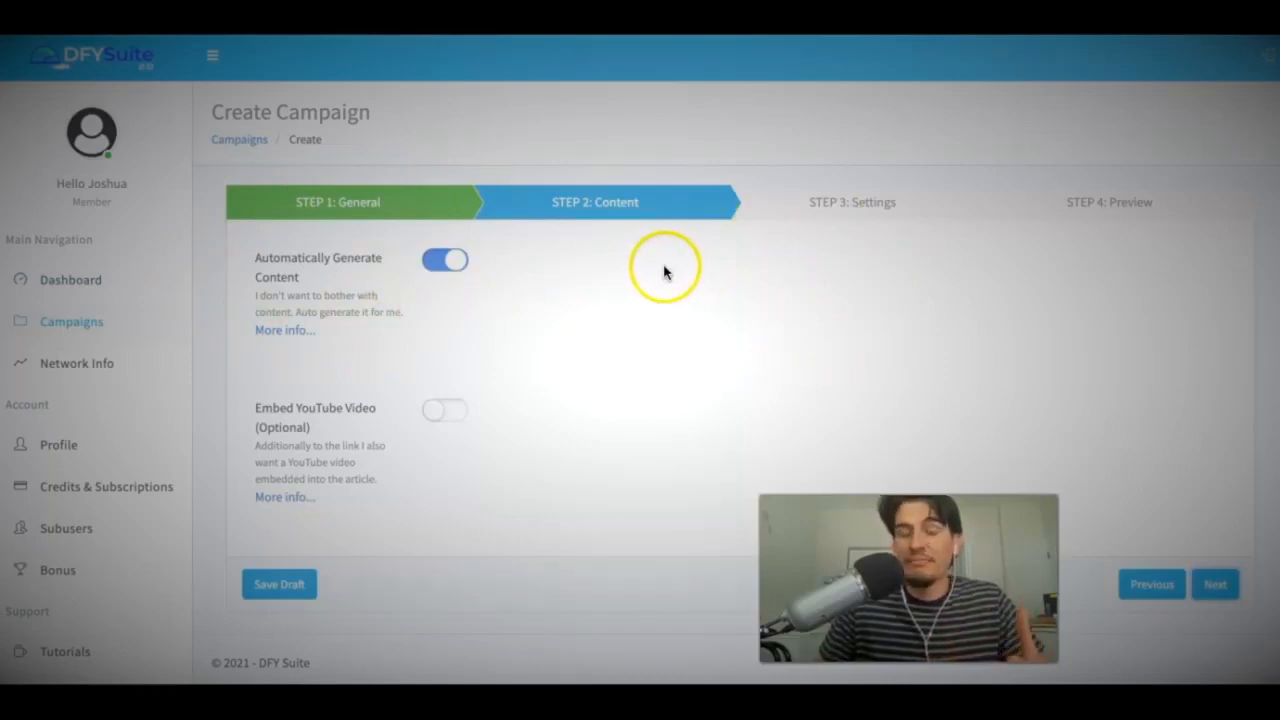
mouse_move(362, 230)
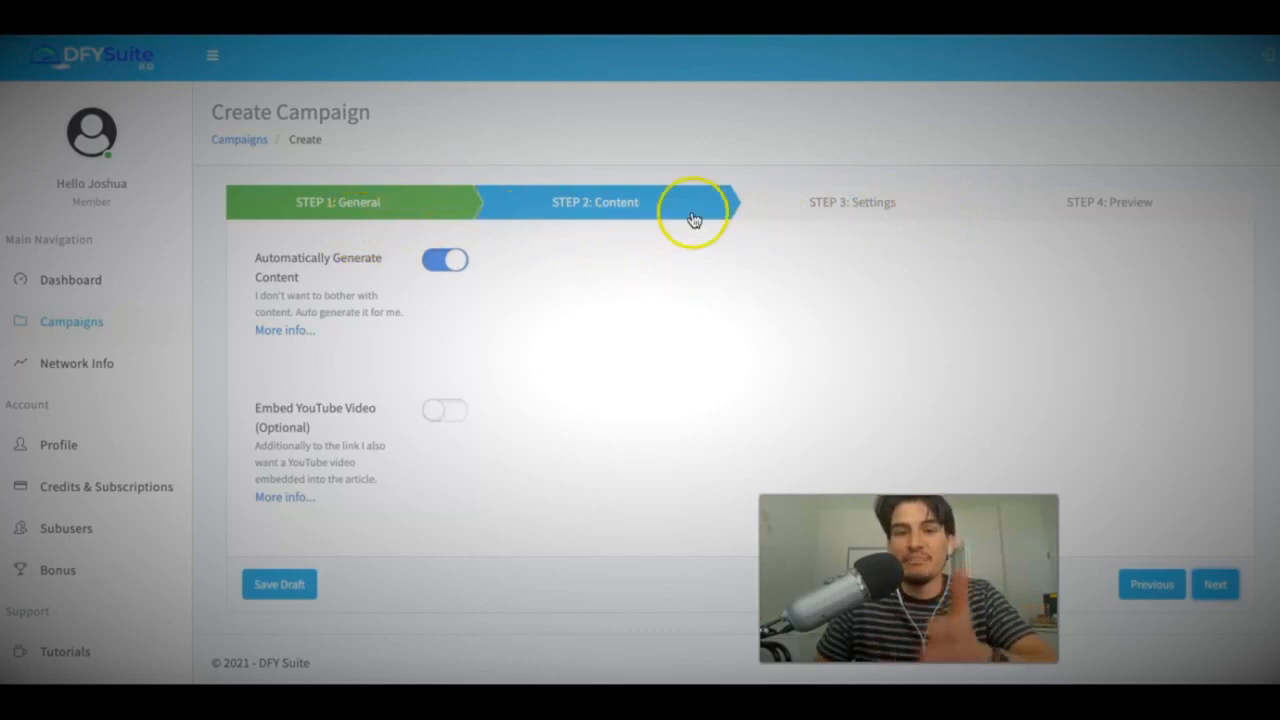
mouse_move(940, 218)
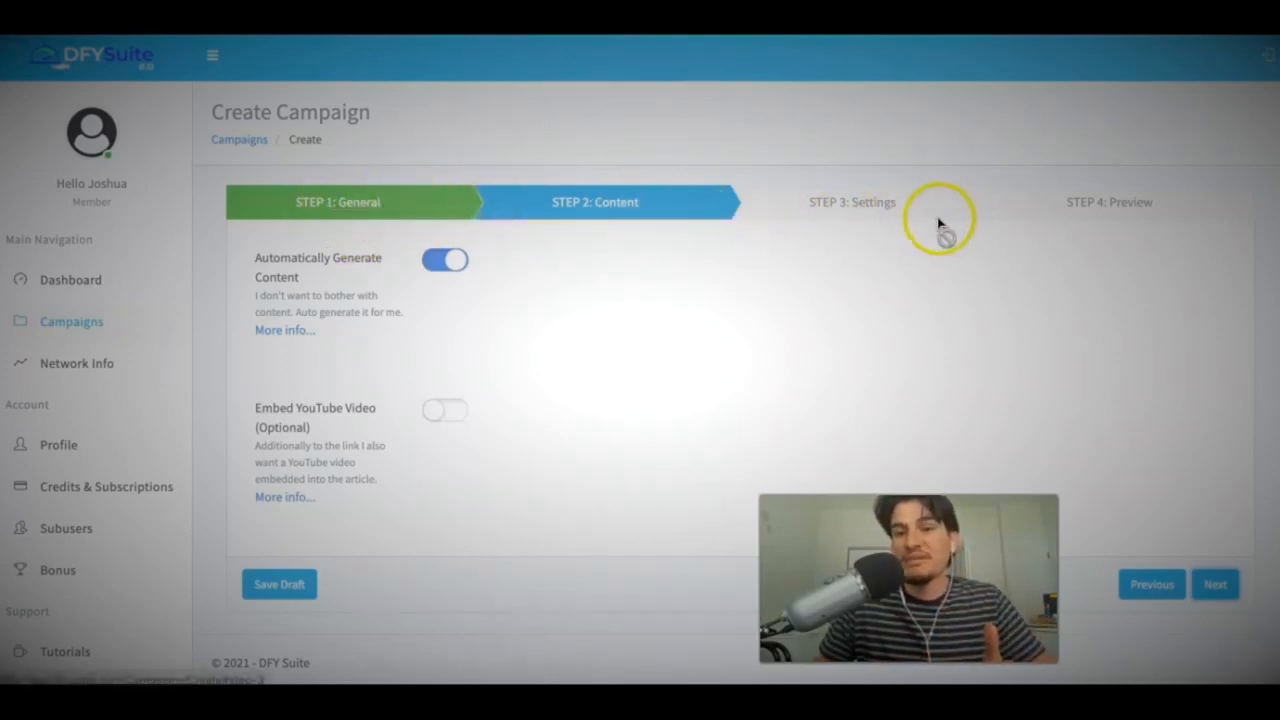
mouse_move(1140, 232)
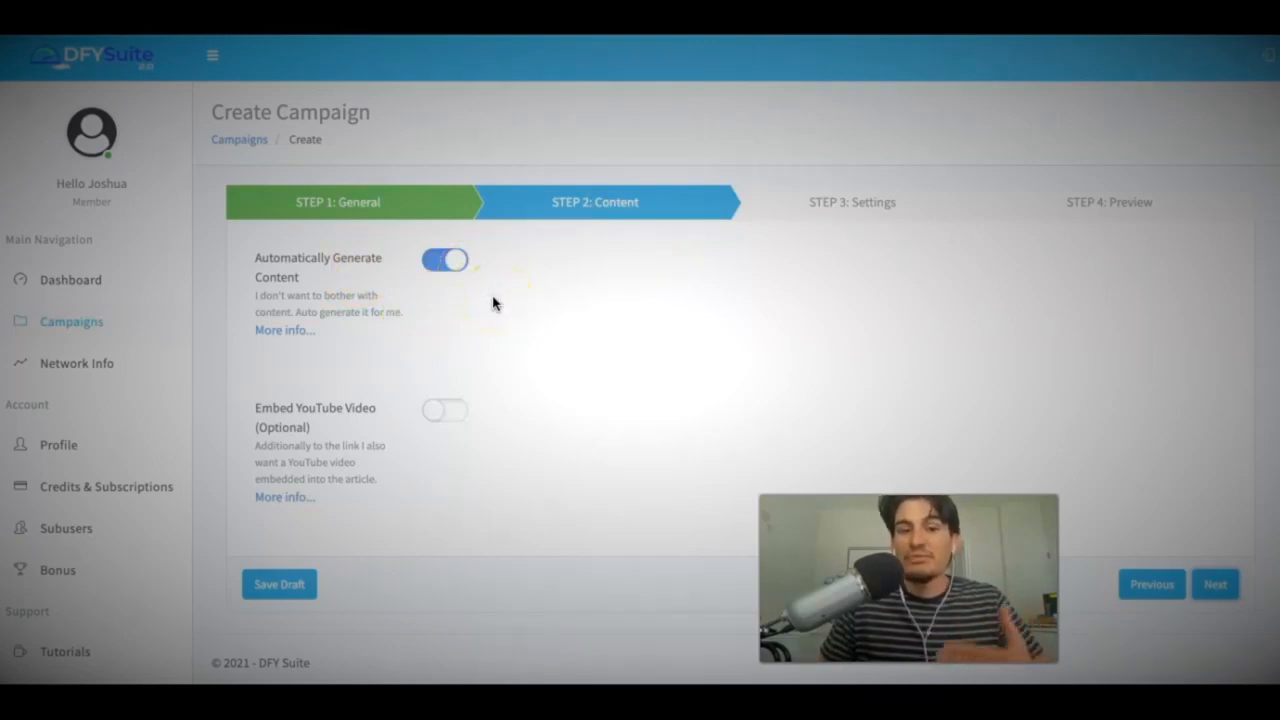
mouse_move(564, 296)
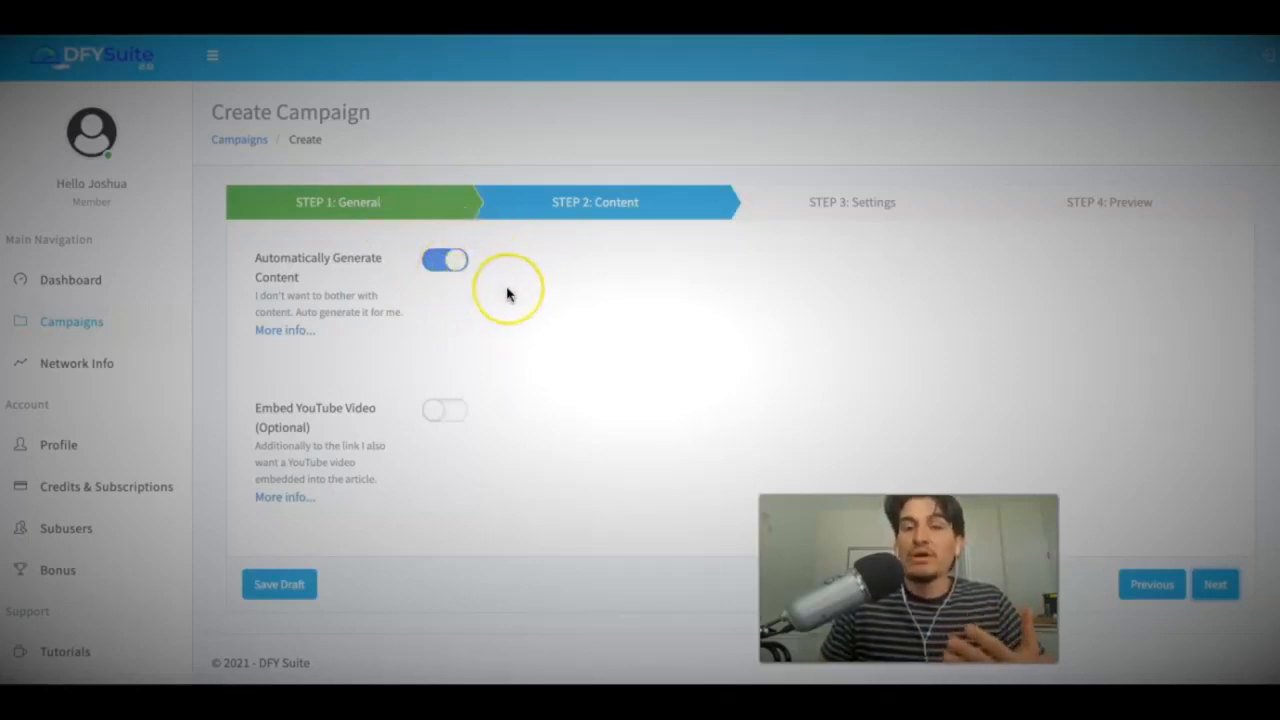
mouse_move(478, 312)
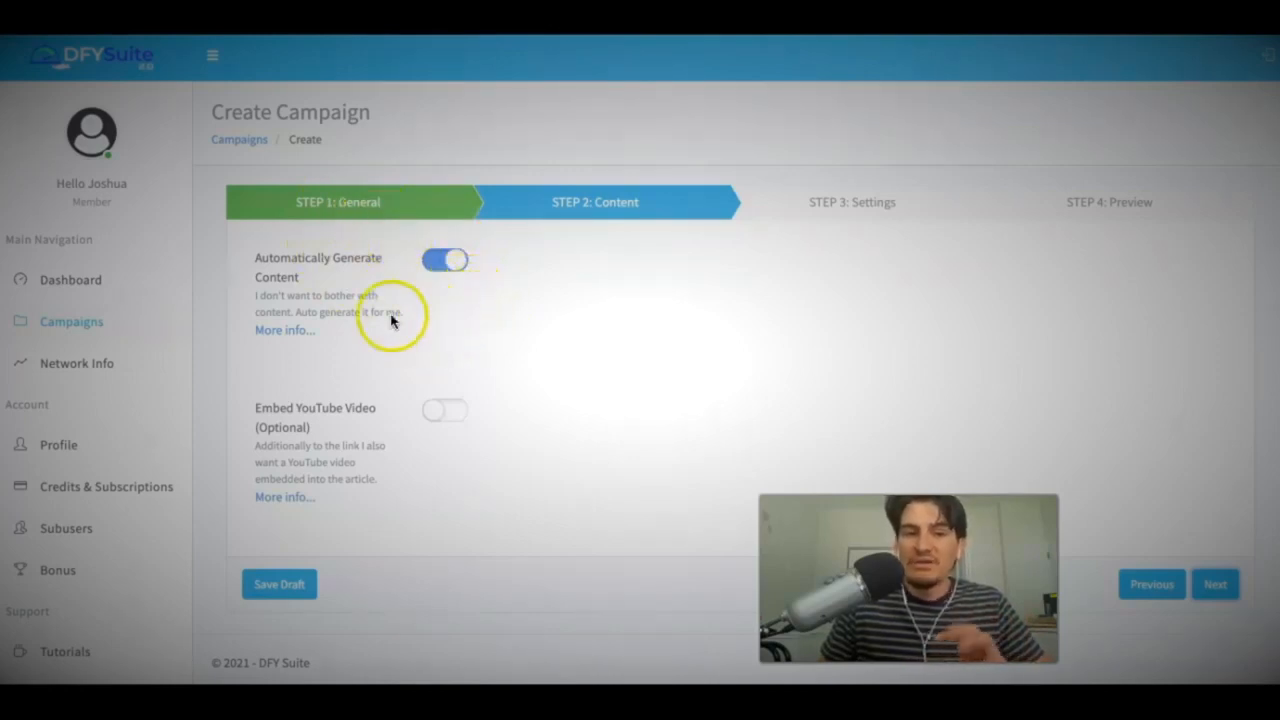
mouse_move(400, 276)
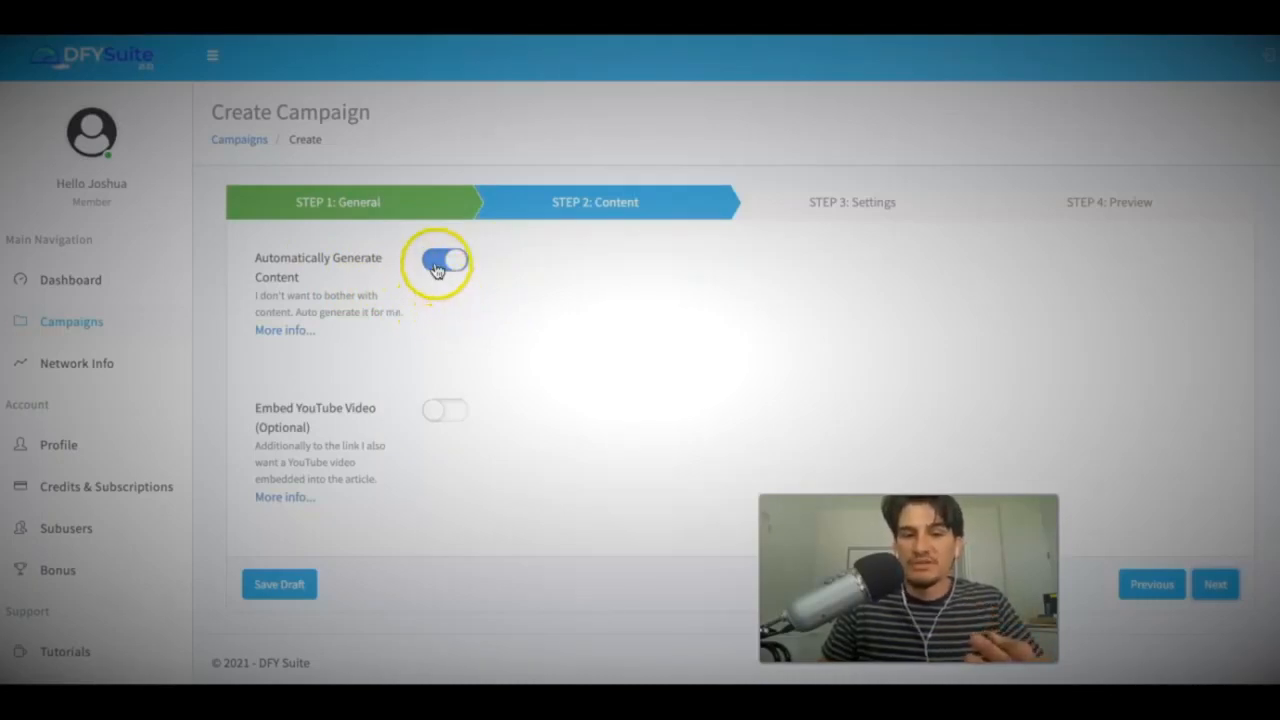
Step: Toggle 'Automatically Generate Content' off to view manual fields, then switch it back on
click(442, 262)
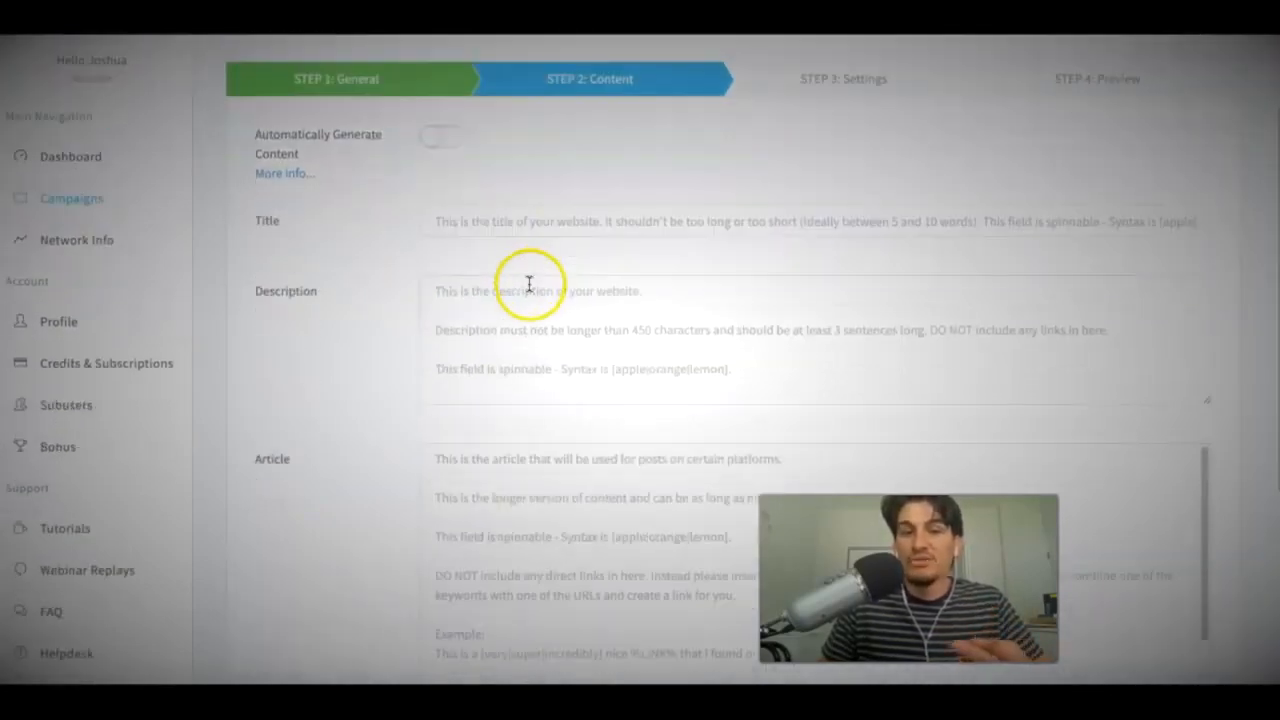
scroll(down, 3)
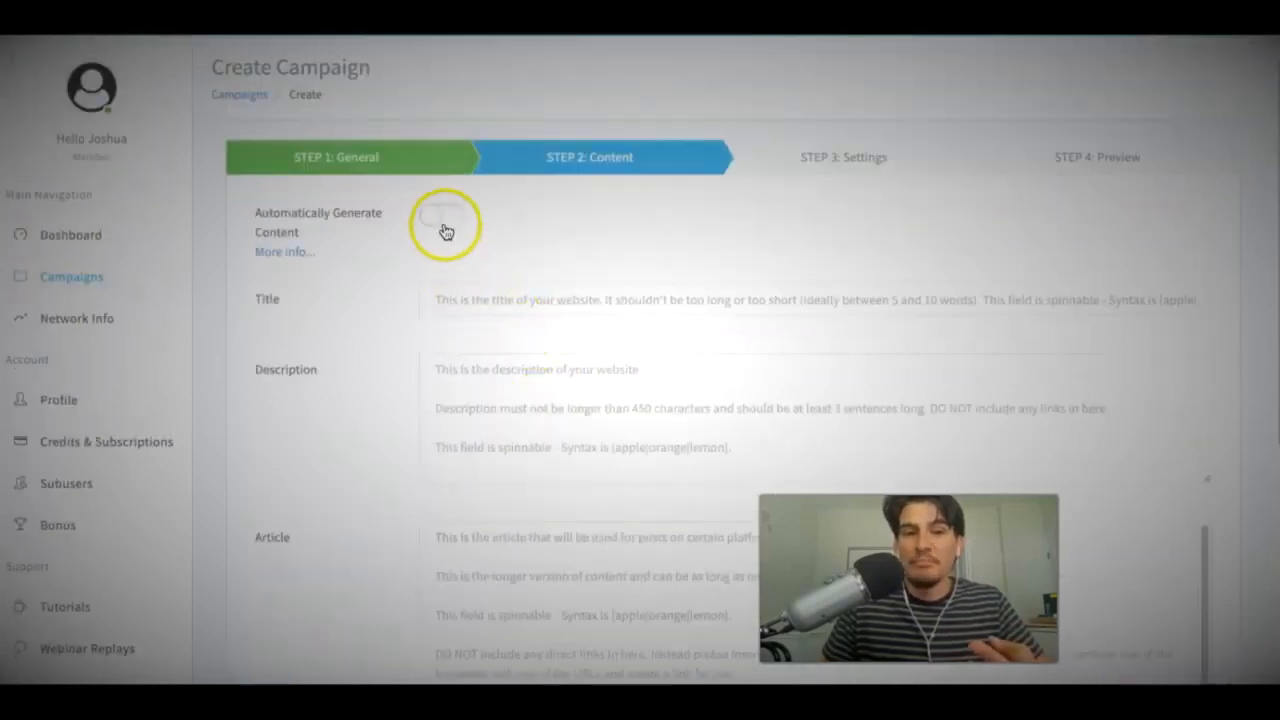
scroll(down, 3)
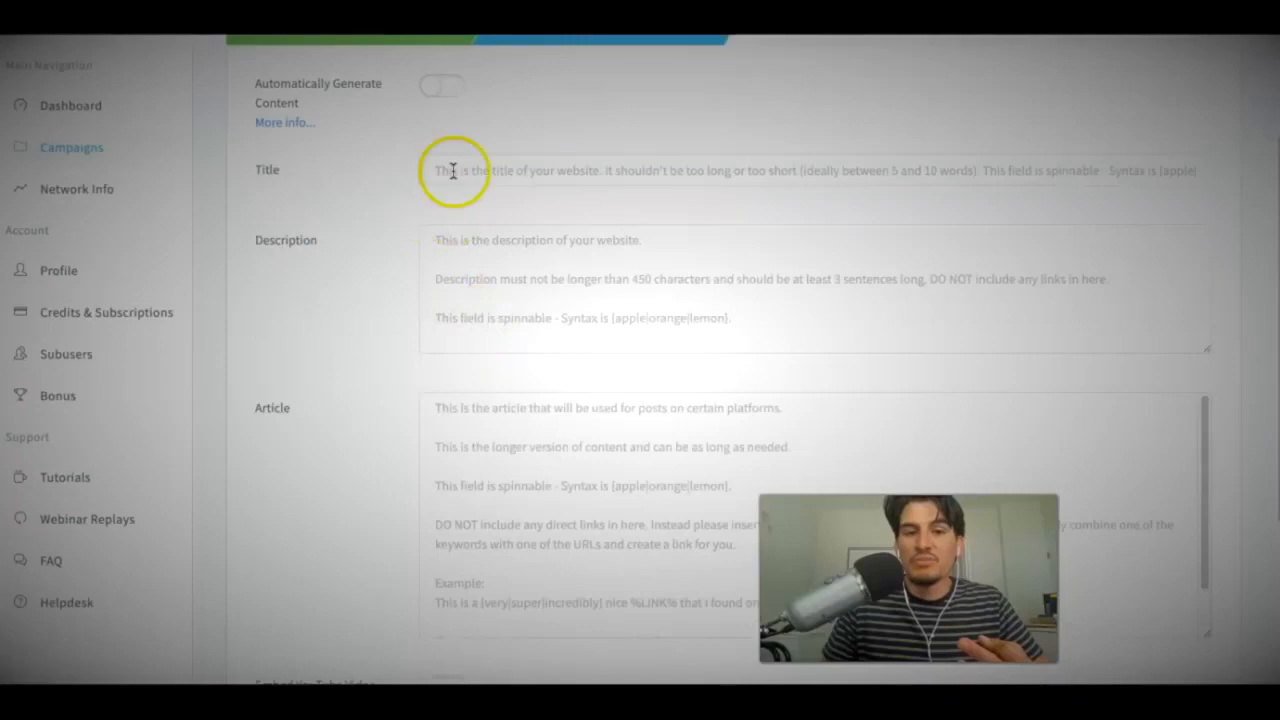
scroll(down, 3)
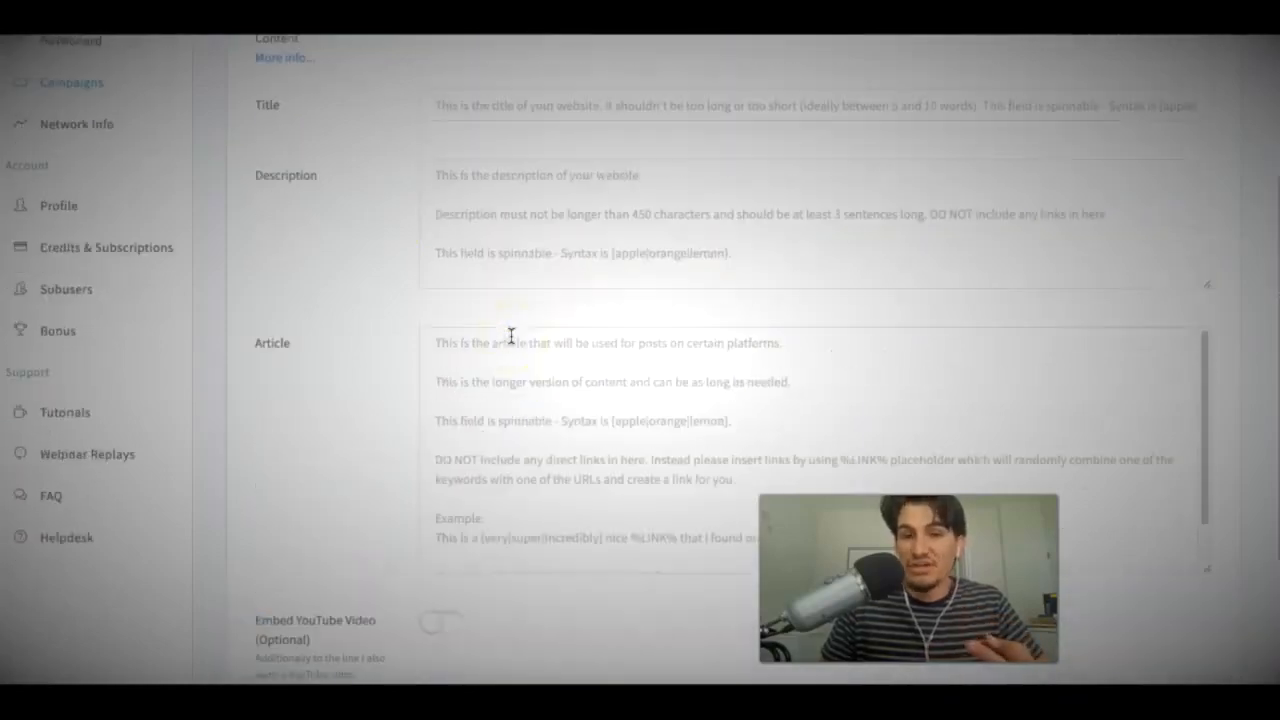
click(444, 260)
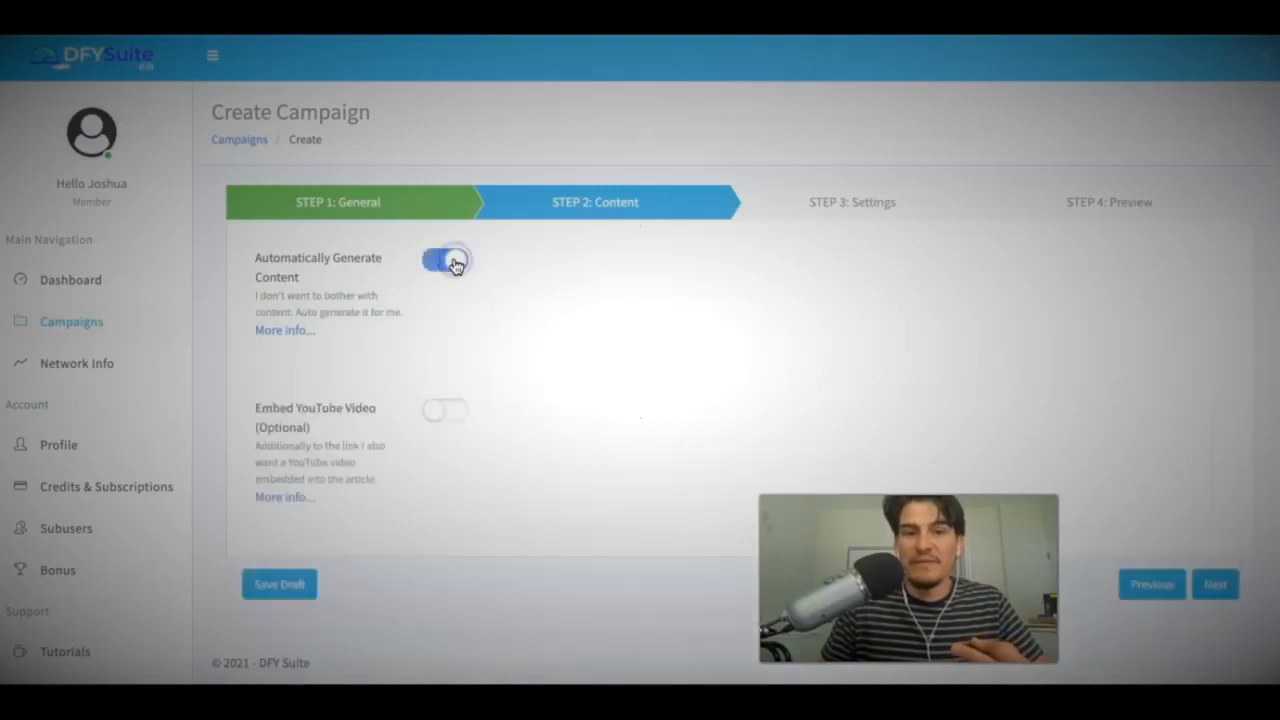
click(444, 260)
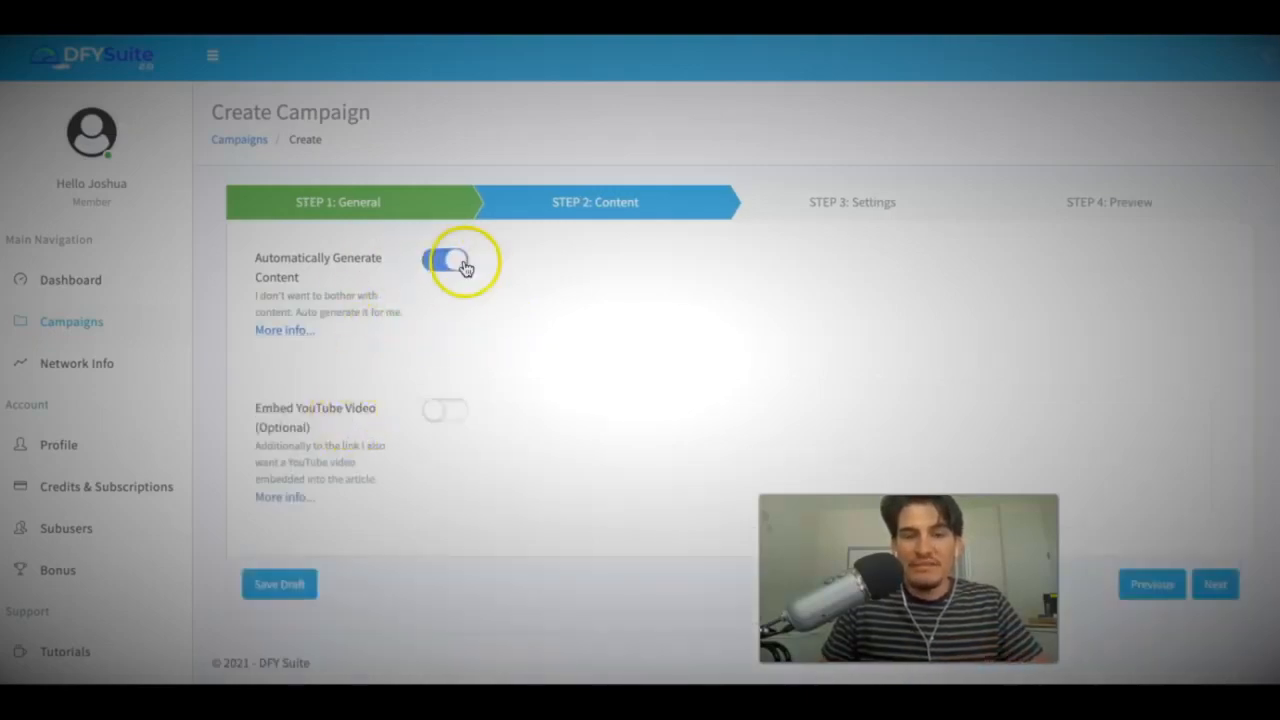
click(446, 260)
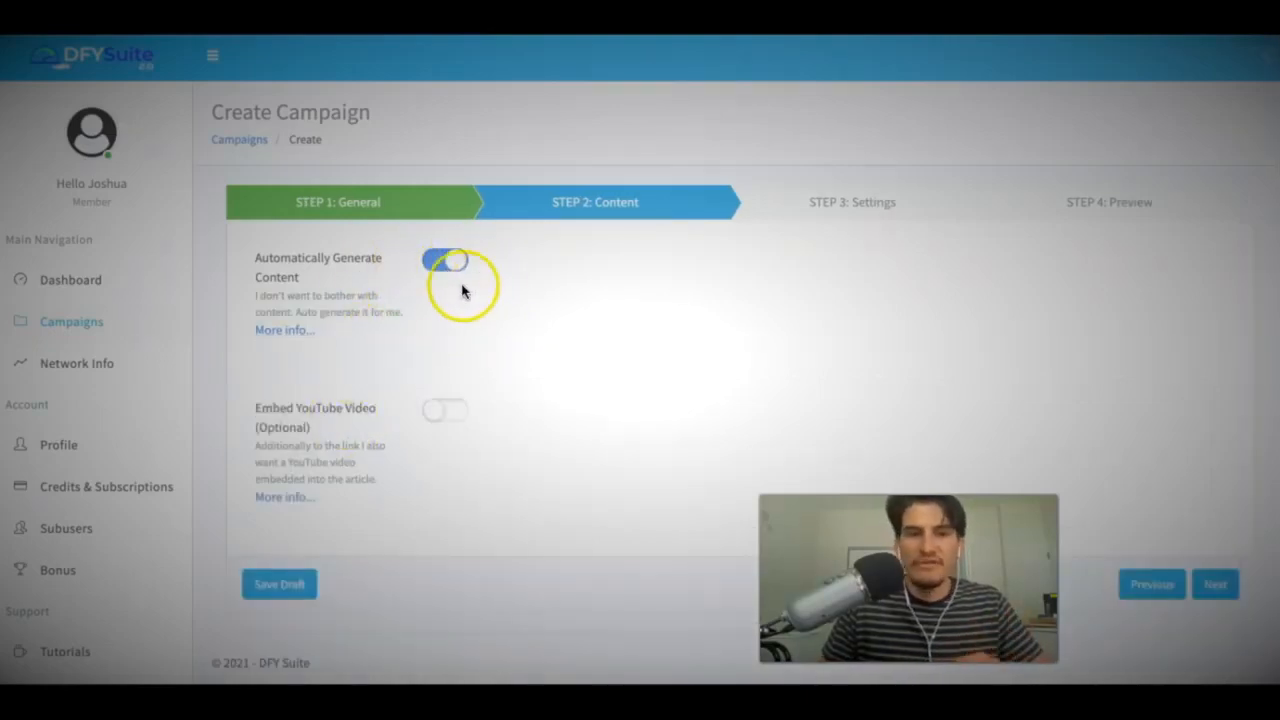
click(444, 260)
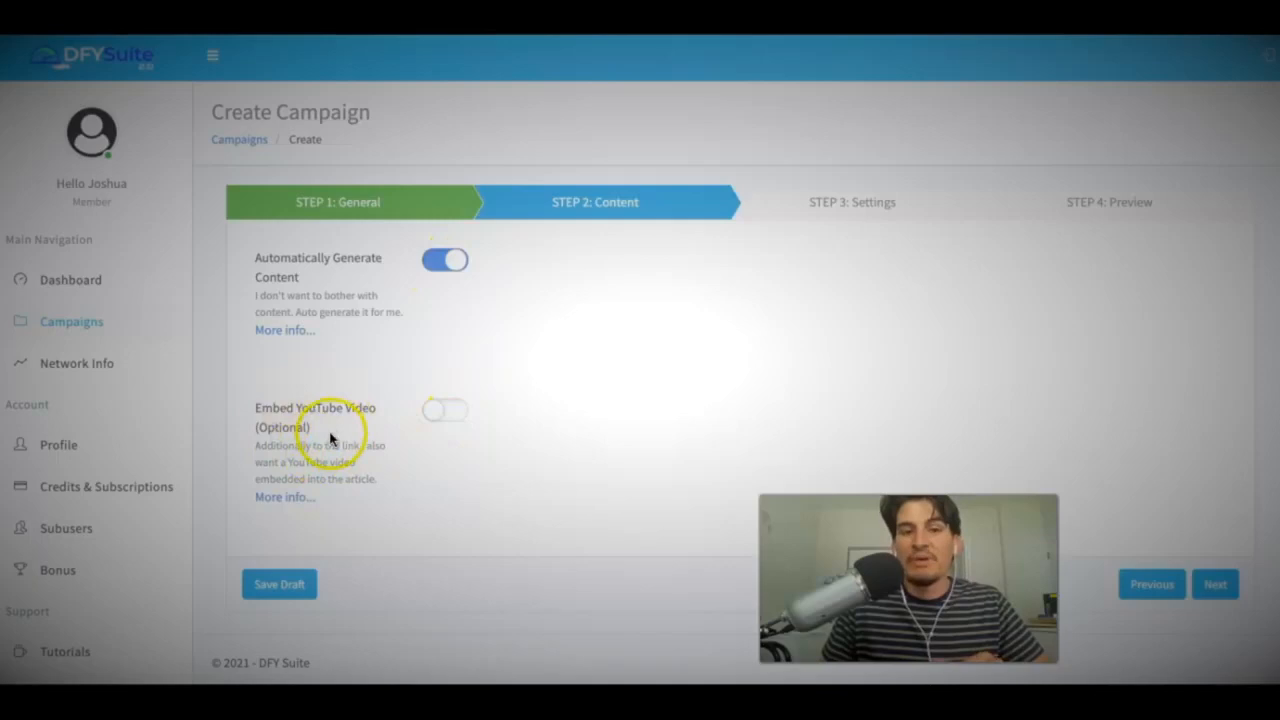
mouse_move(348, 436)
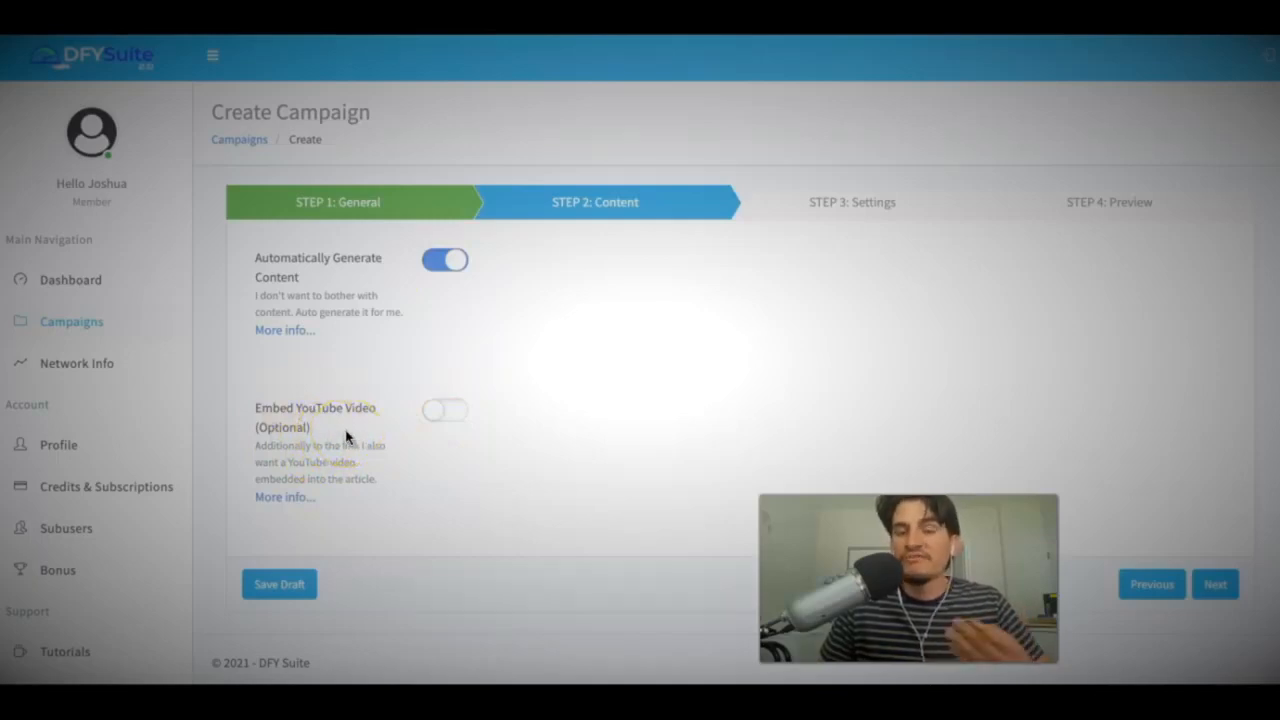
Step: Enable 'Embed YouTube Video' and fill in the video's watch URL from the YouTube tab
click(444, 410)
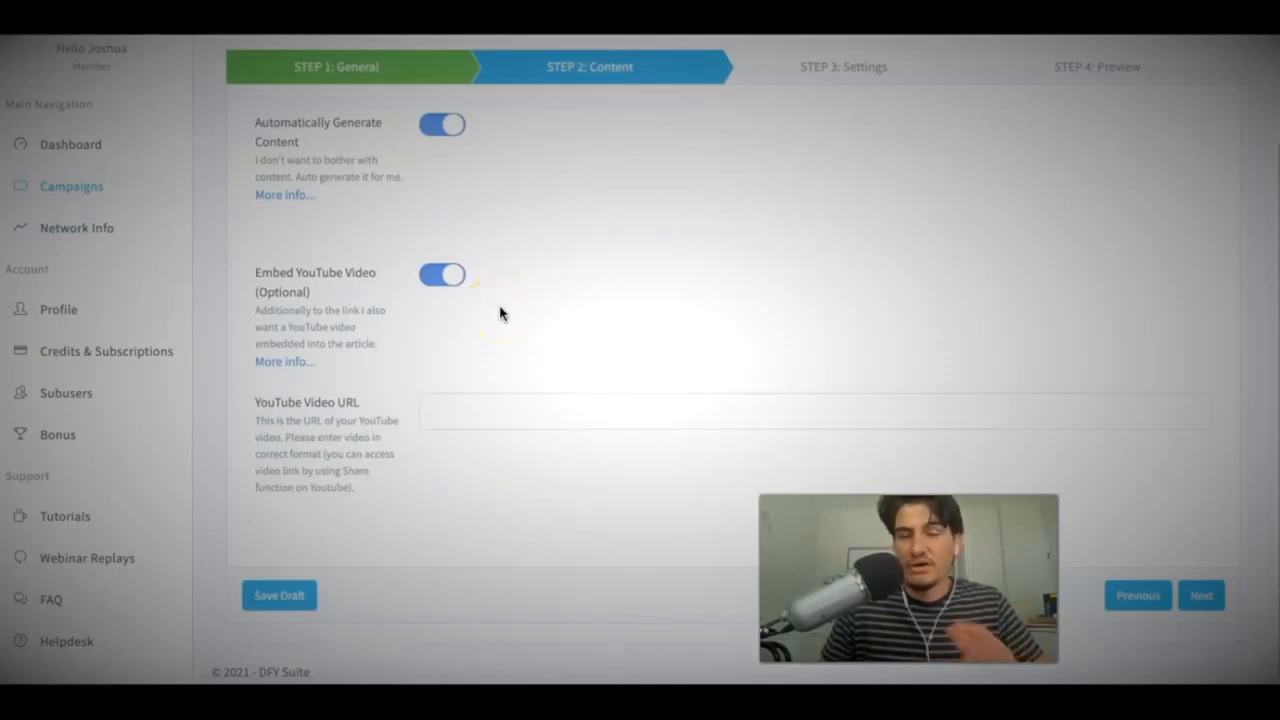
text(21)
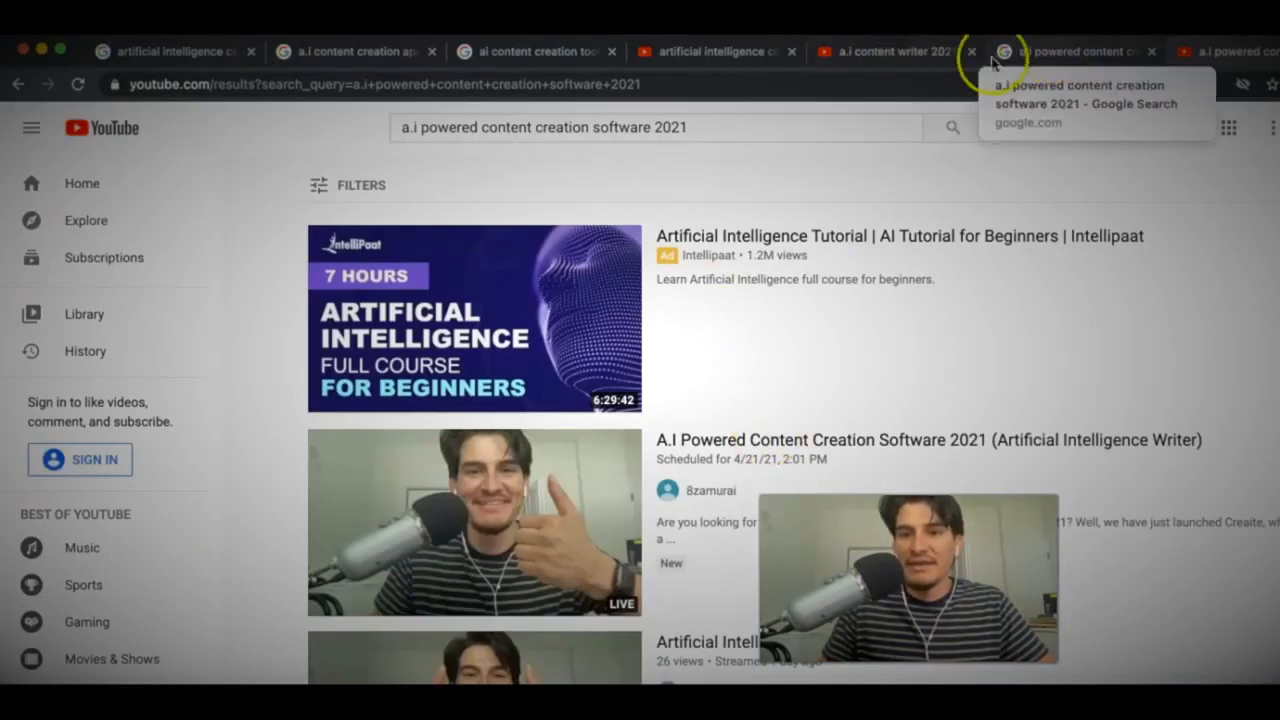
click(1076, 52)
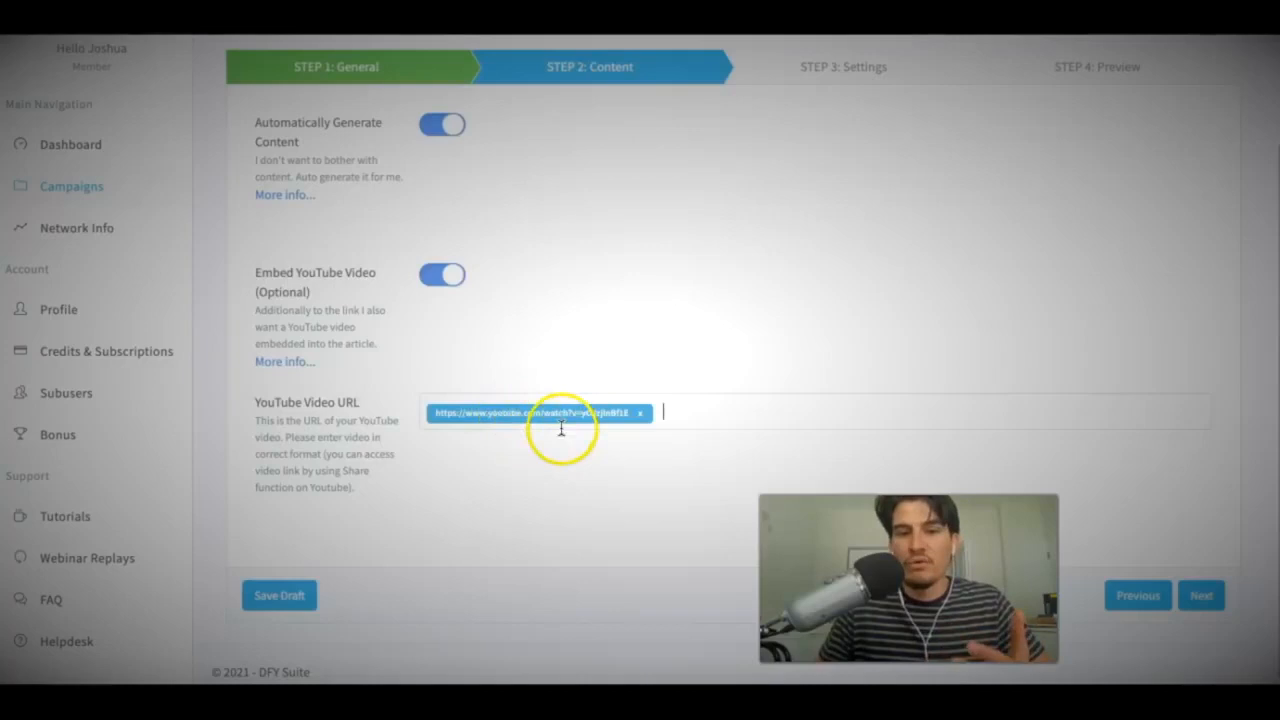
mouse_move(388, 118)
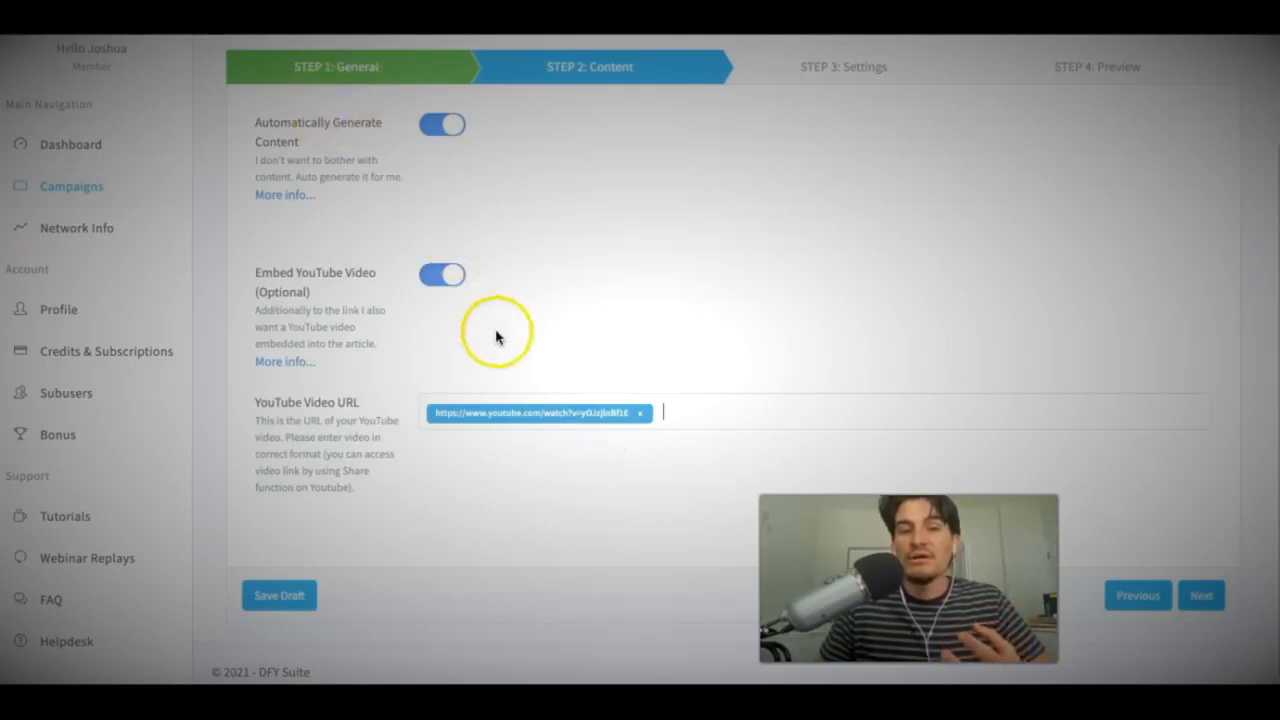
mouse_move(556, 424)
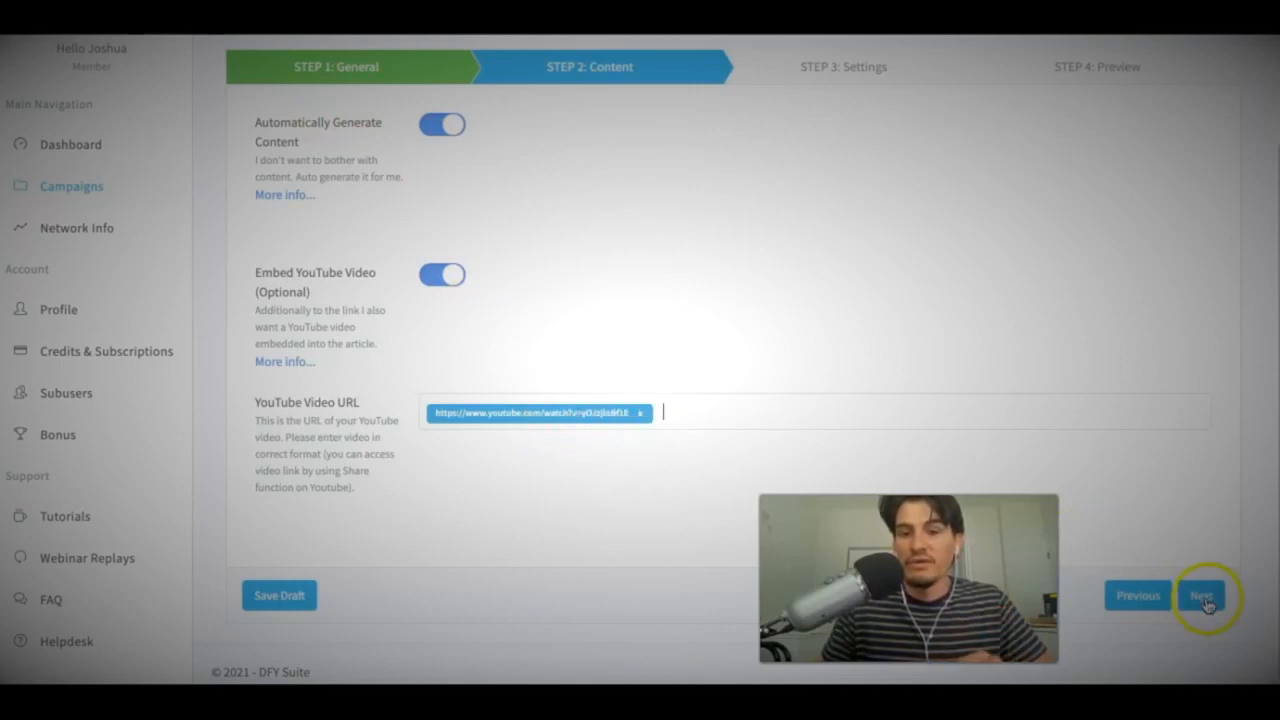
Step: On the settings step, set Link Quantity to 200, Drip Feed to 3 days, Index Links on
click(1200, 596)
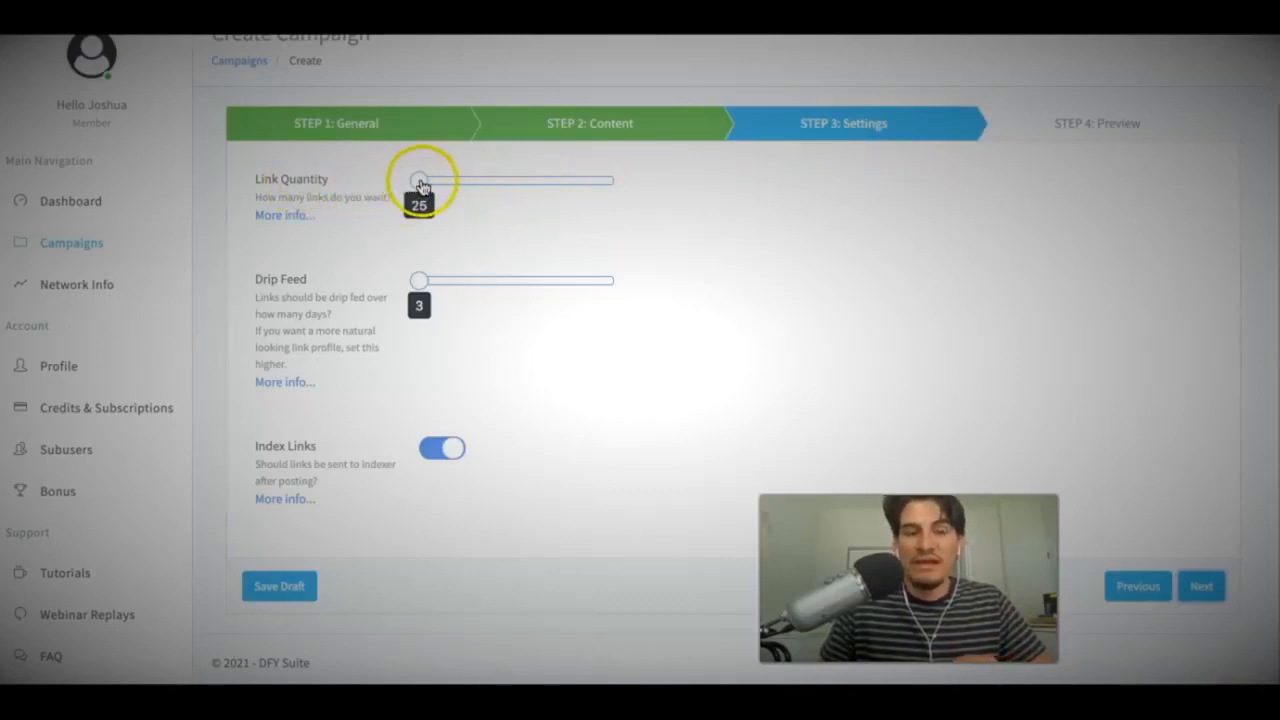
drag(418, 180, 612, 180)
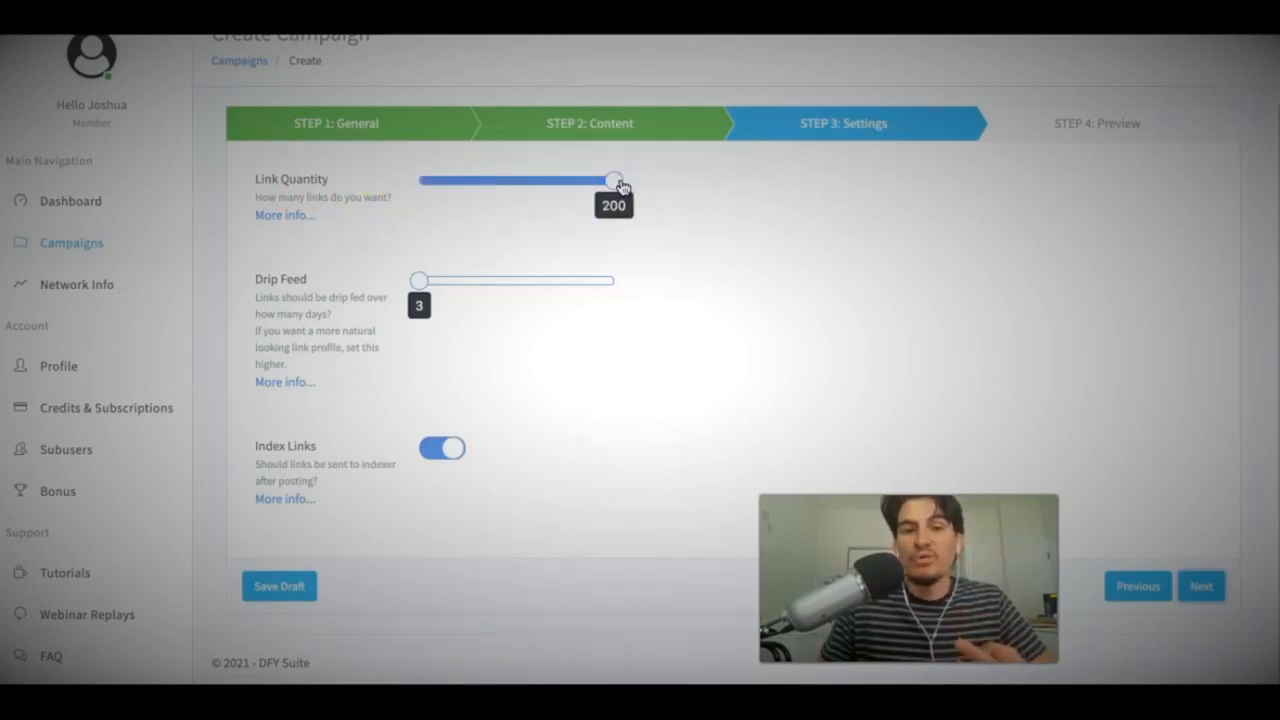
mouse_move(722, 184)
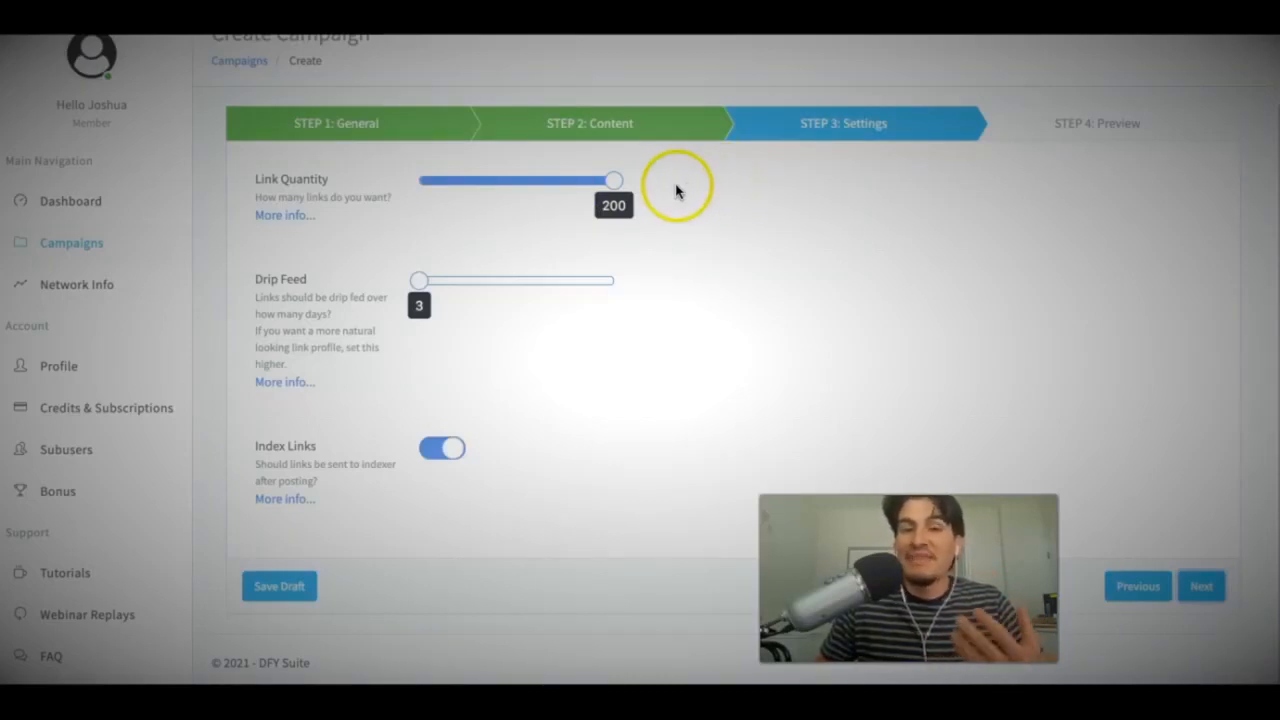
mouse_move(644, 192)
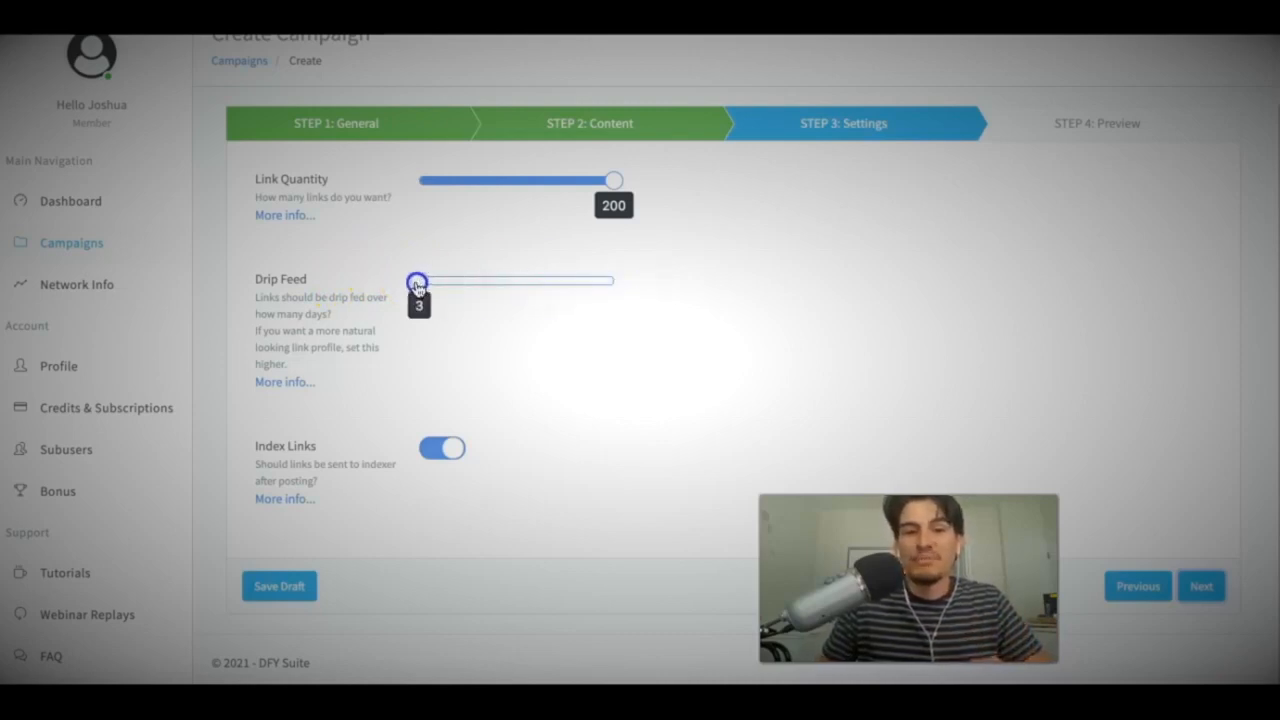
drag(418, 280, 570, 280)
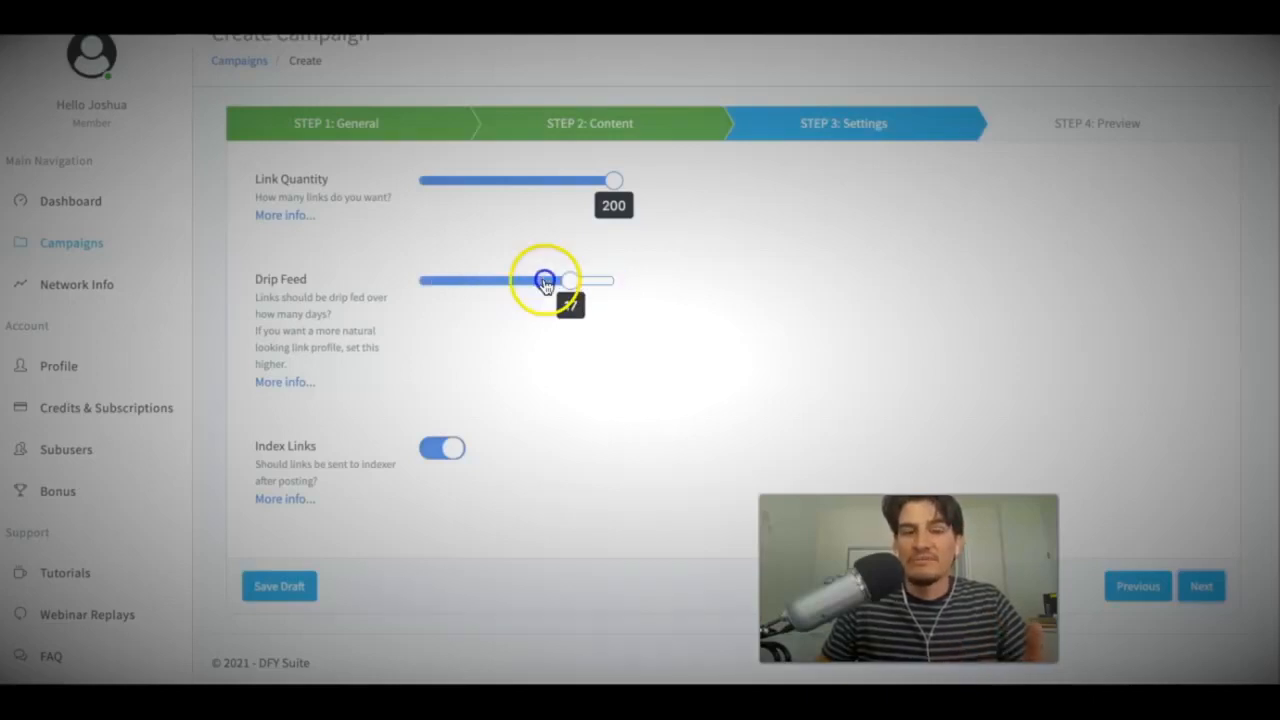
drag(544, 280, 408, 280)
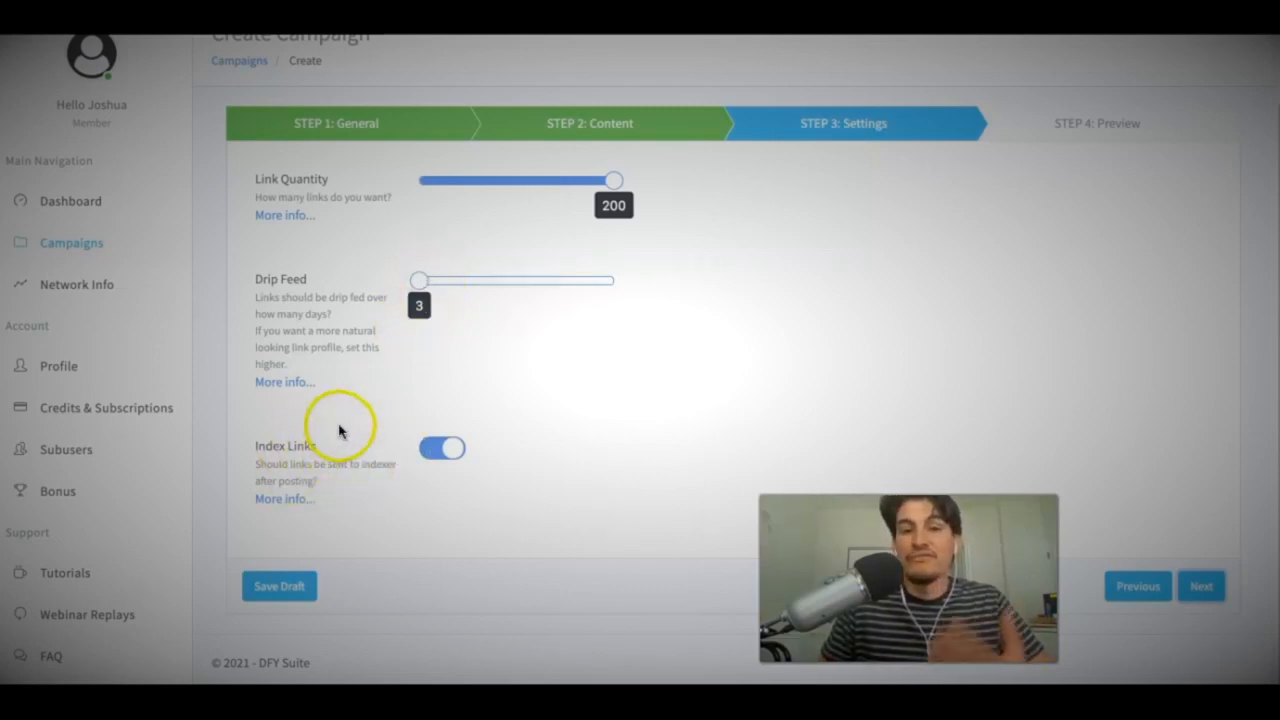
mouse_move(610, 216)
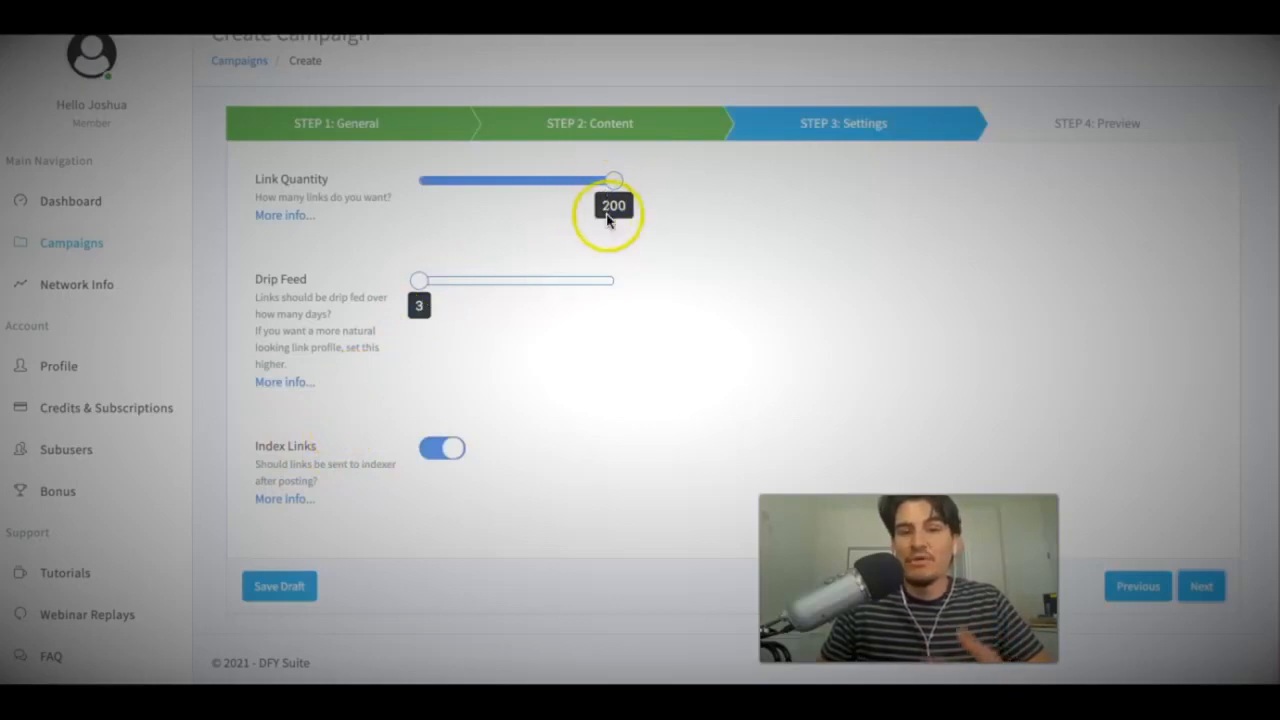
mouse_move(310, 464)
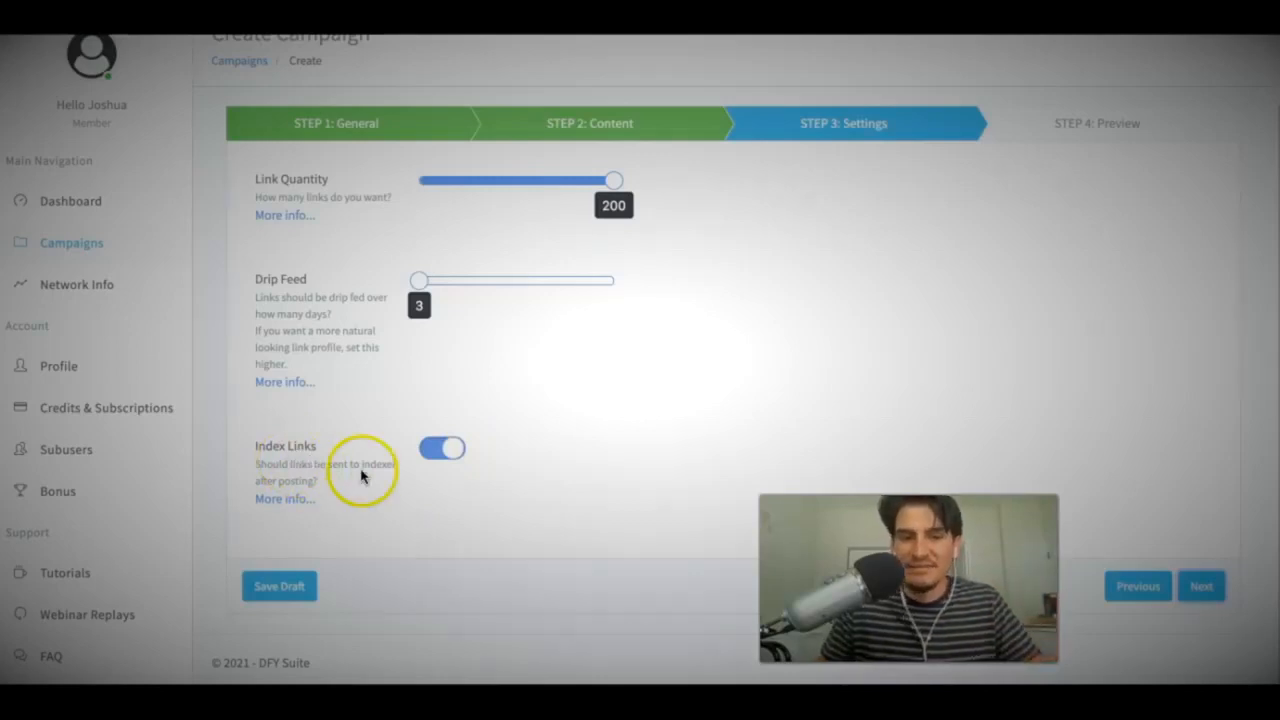
mouse_move(500, 472)
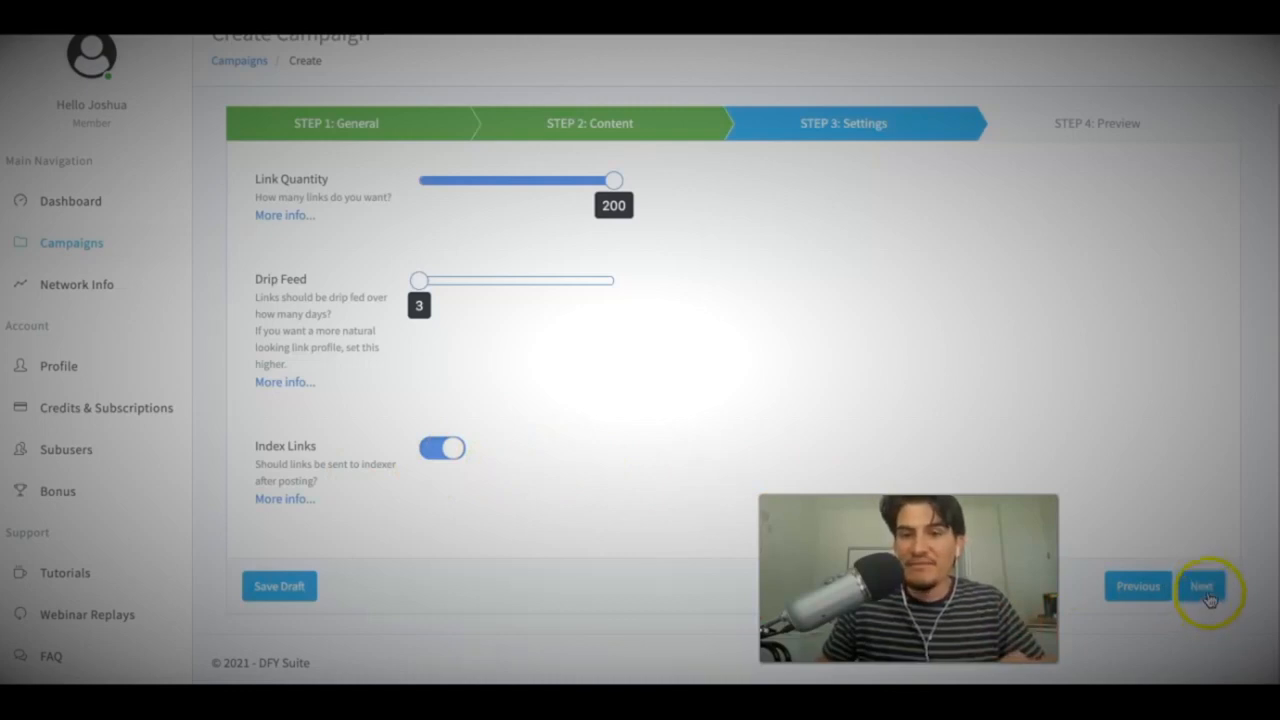
Step: Preview and create the campaign, then dismiss the success alert on the Campaigns page
click(1200, 586)
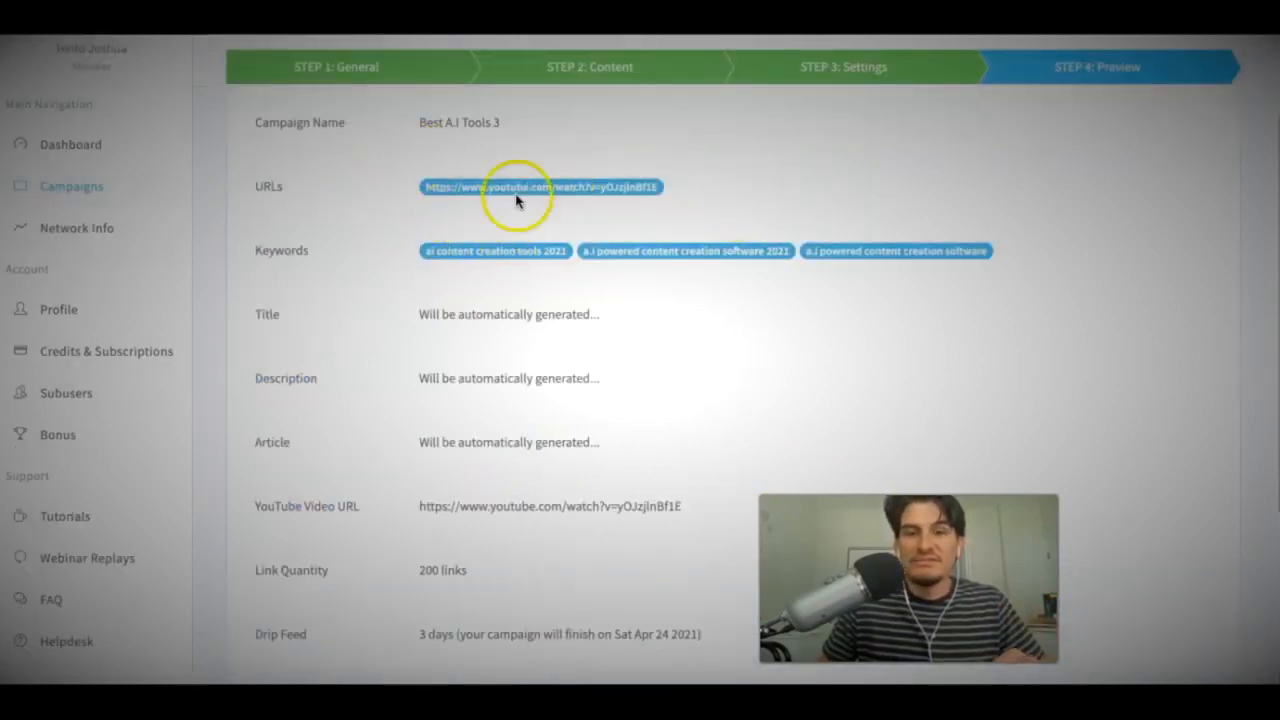
scroll(down, 3)
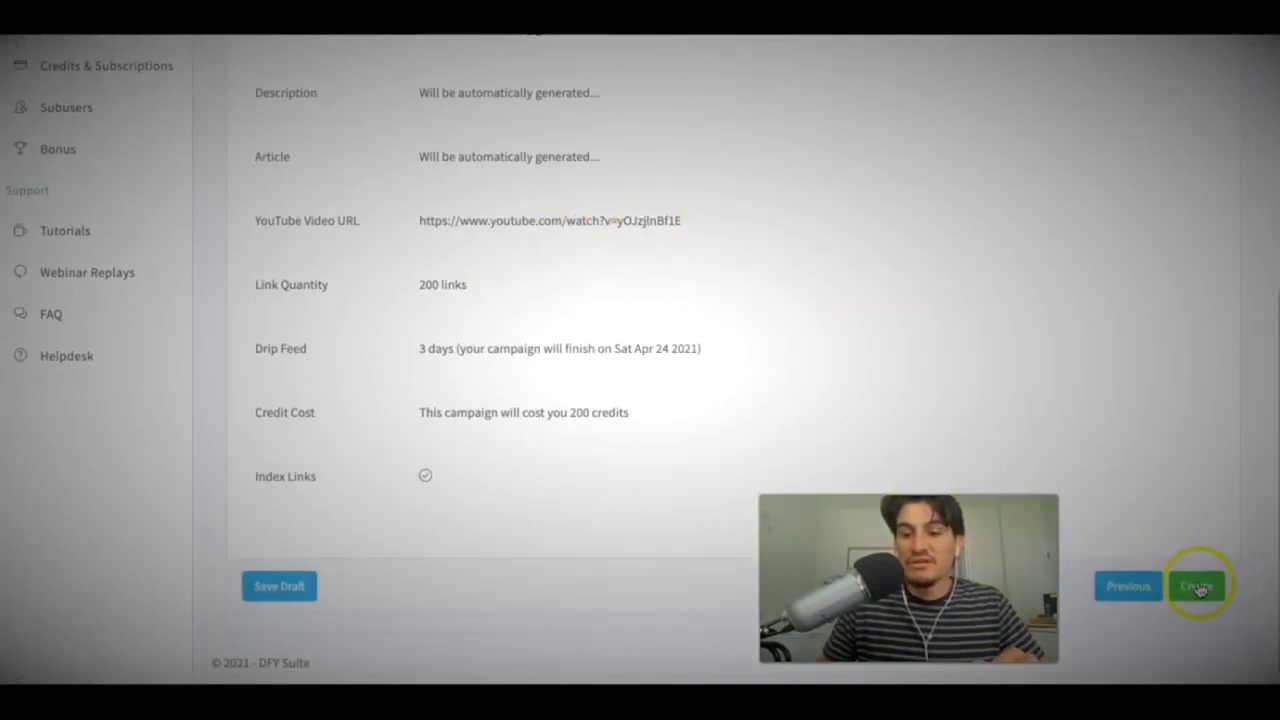
click(1196, 586)
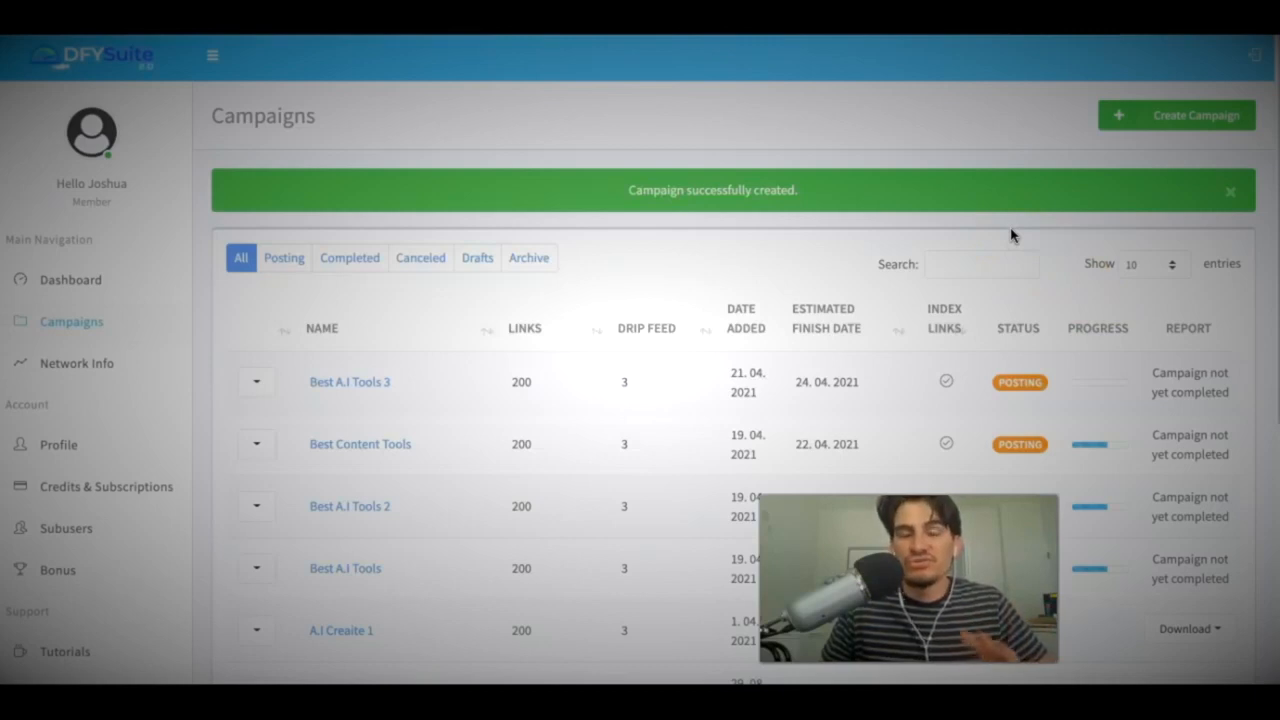
click(1230, 192)
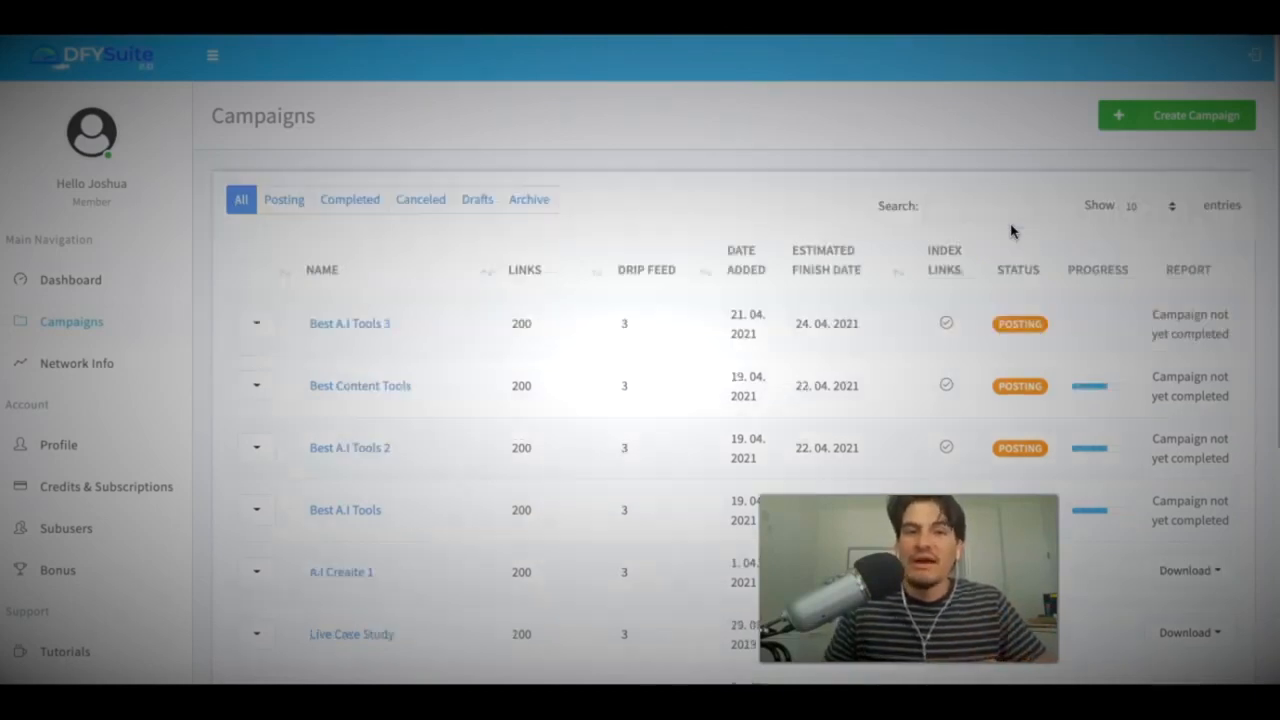